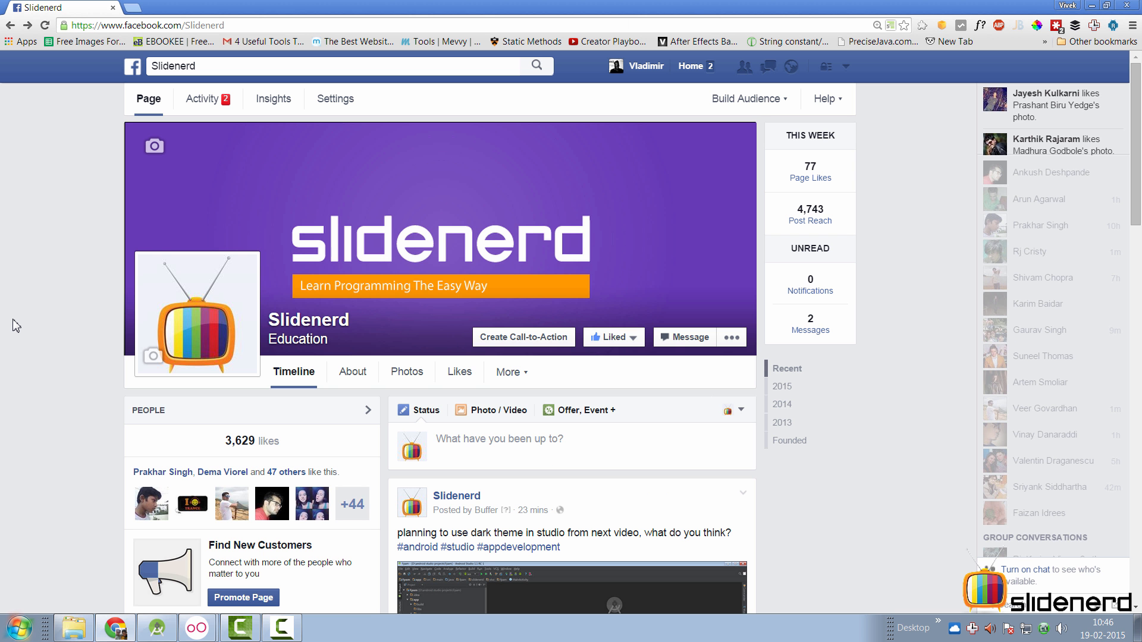
{"action": "mouse_move", "coordinate": [138, 122]}
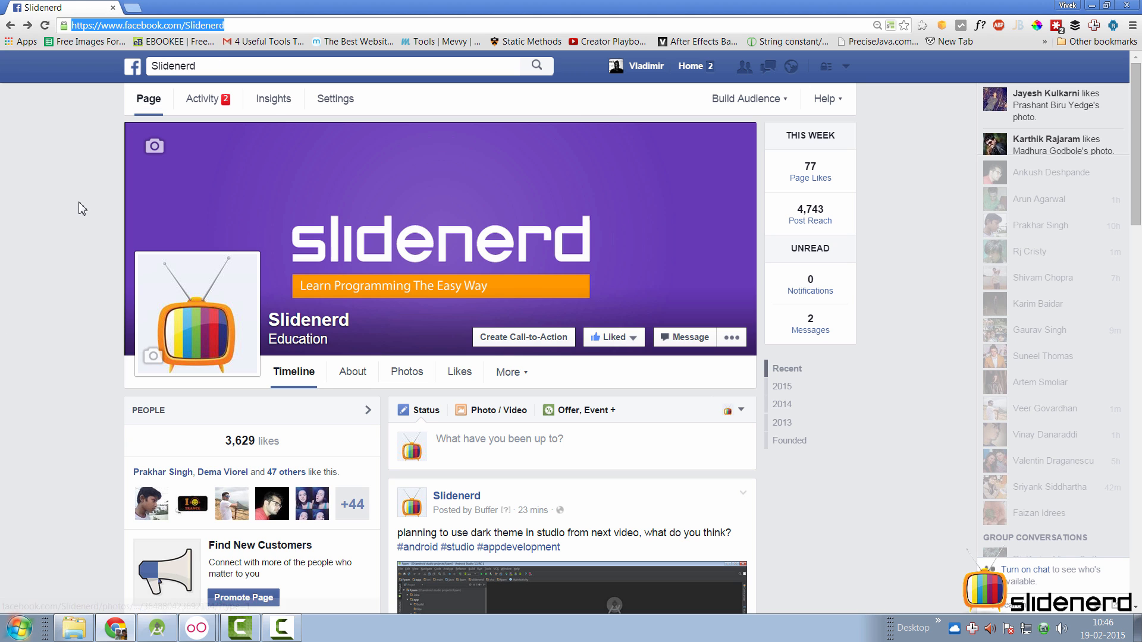
Step: Scroll the Slidenerd Facebook page down to the dark-themed Android Studio post photo
{"action": "scroll", "scroll_direction": "down", "scroll_amount": 3}
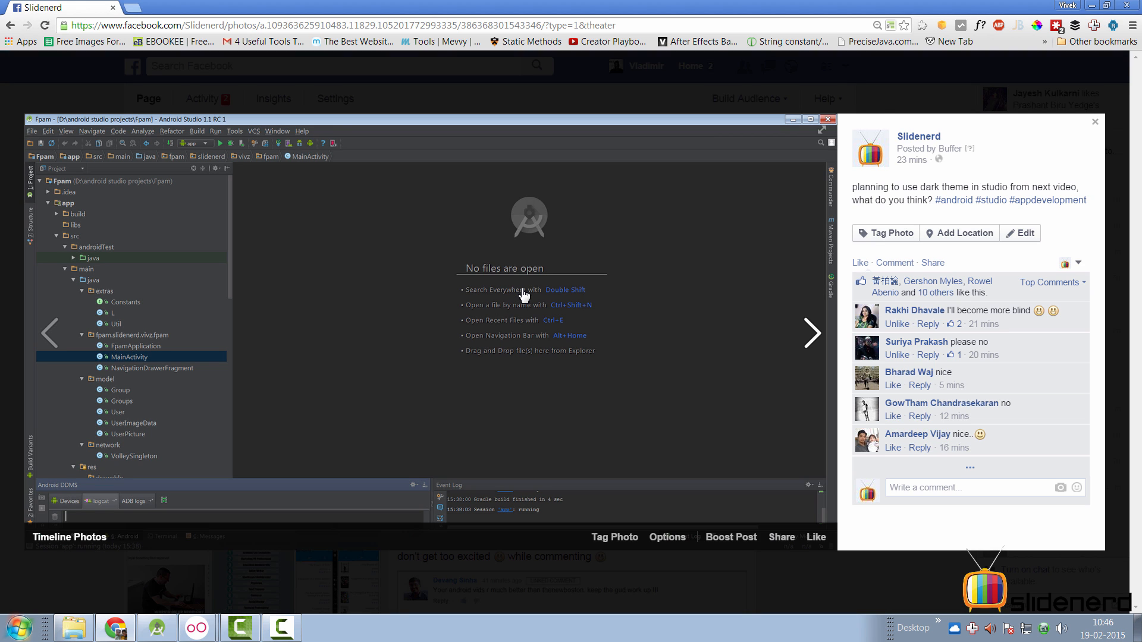
{"action": "mouse_move", "coordinate": [313, 276]}
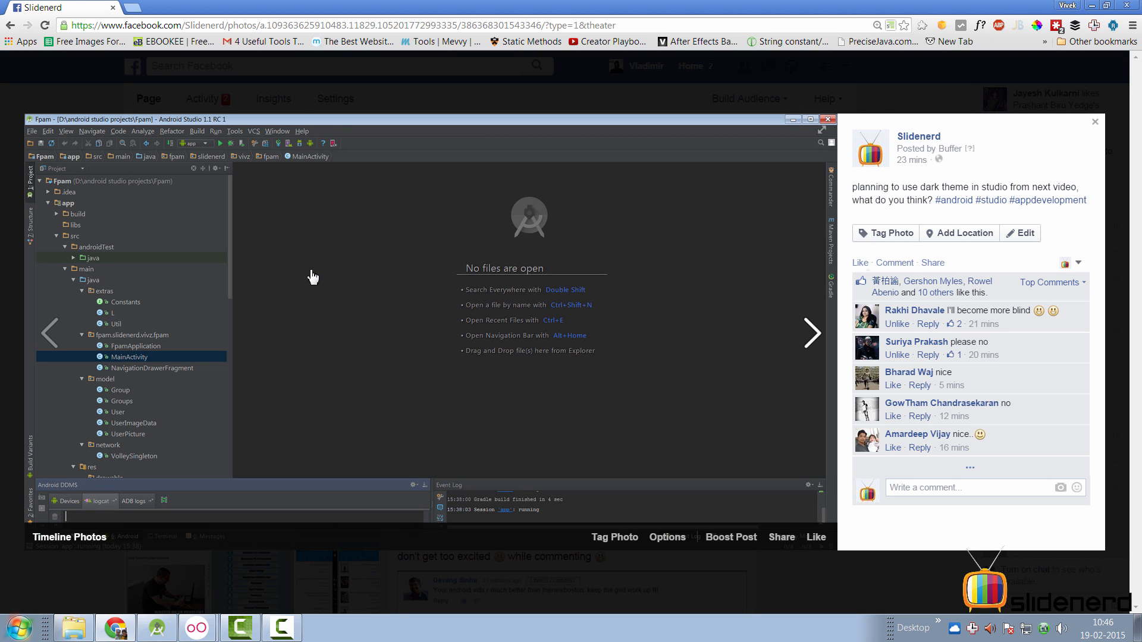
{"action": "mouse_move", "coordinate": [367, 362]}
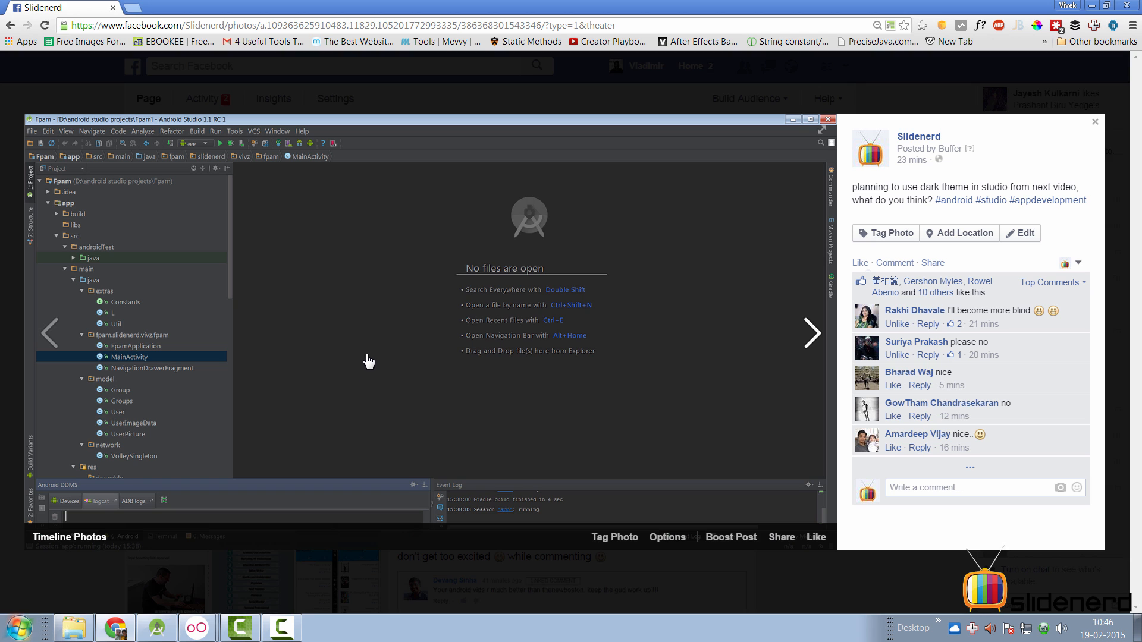
{"action": "mouse_move", "coordinate": [981, 355]}
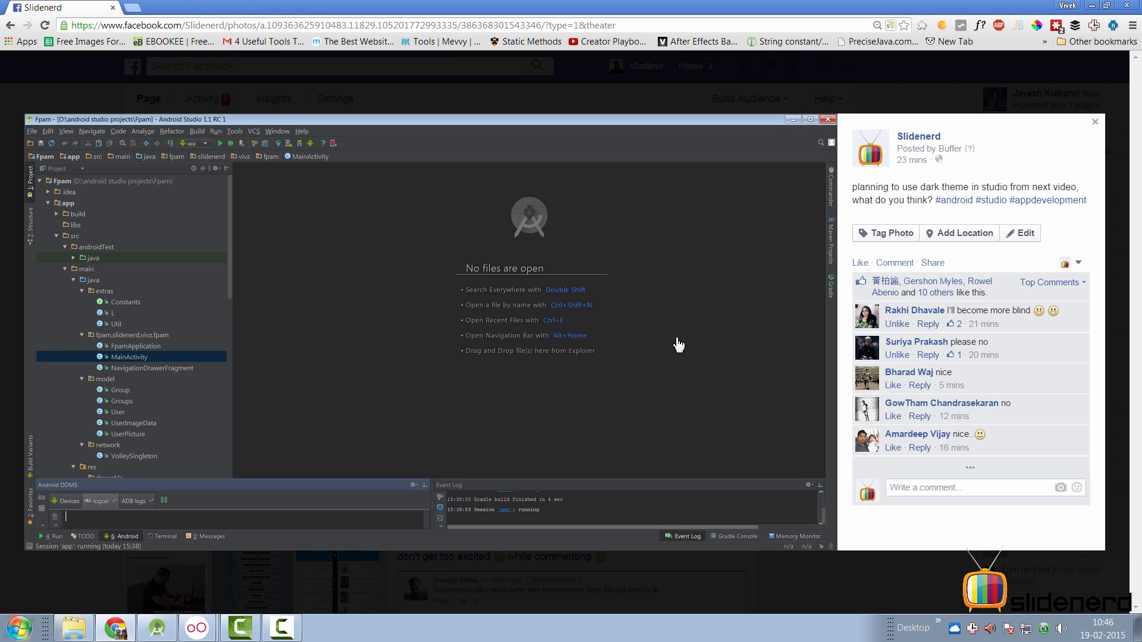
{"action": "mouse_move", "coordinate": [693, 330]}
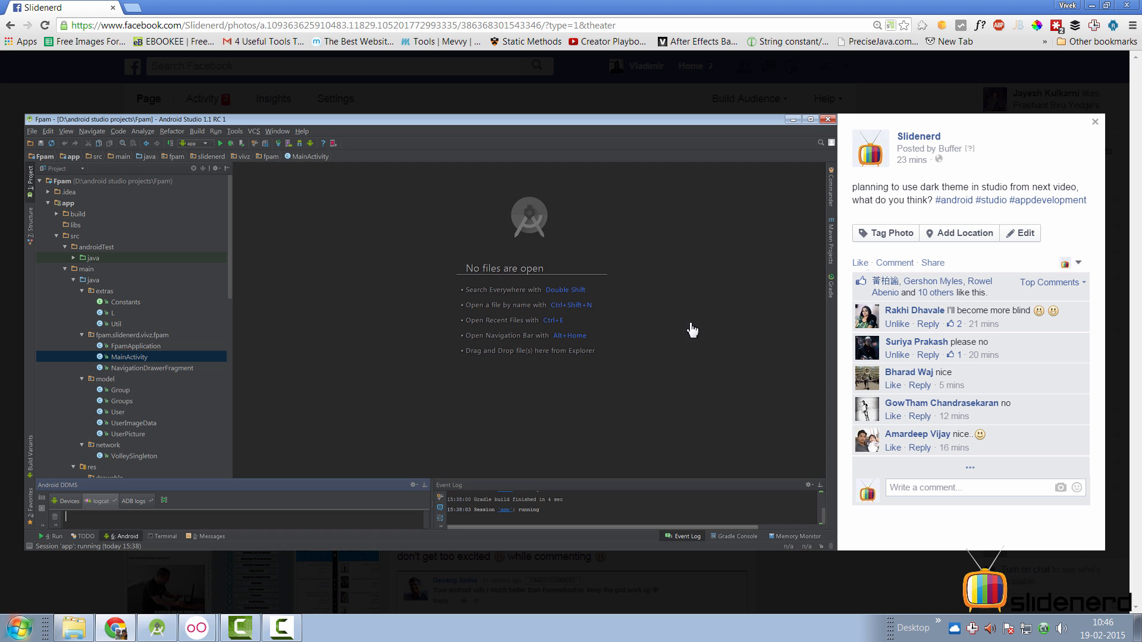
{"action": "mouse_move", "coordinate": [1095, 124]}
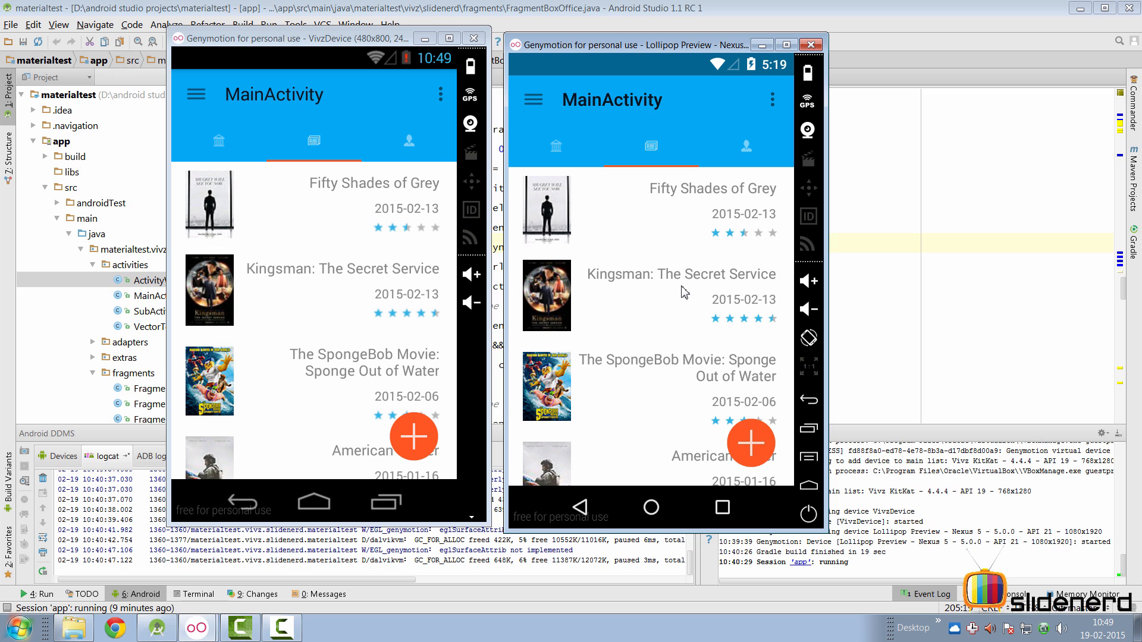
{"action": "mouse_move", "coordinate": [678, 287]}
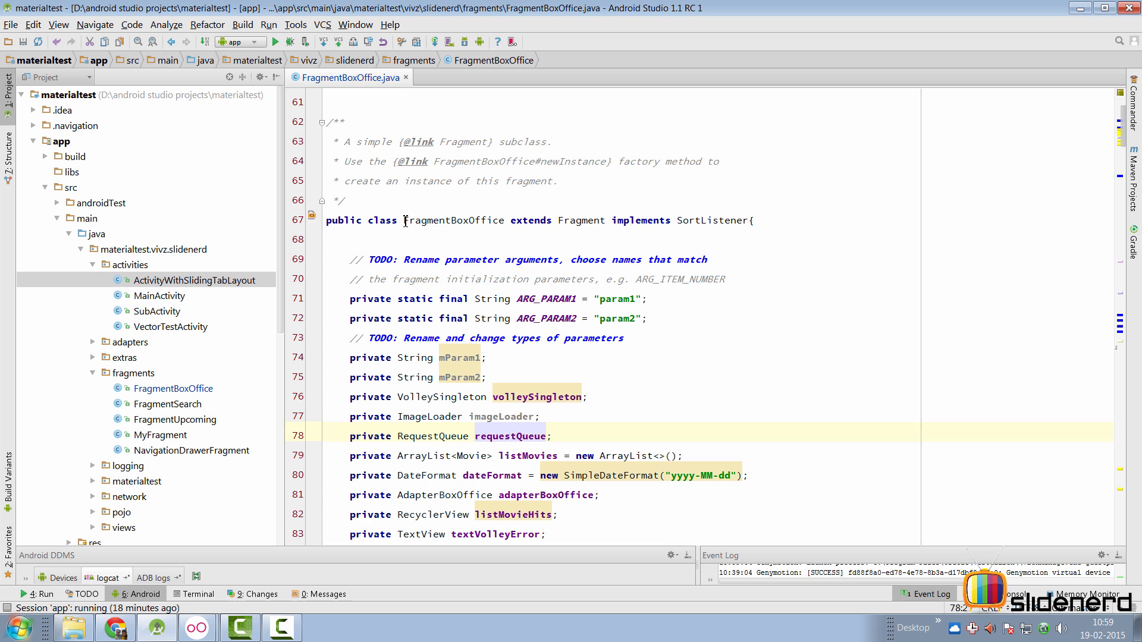
{"action": "double_click", "coordinate": [454, 220]}
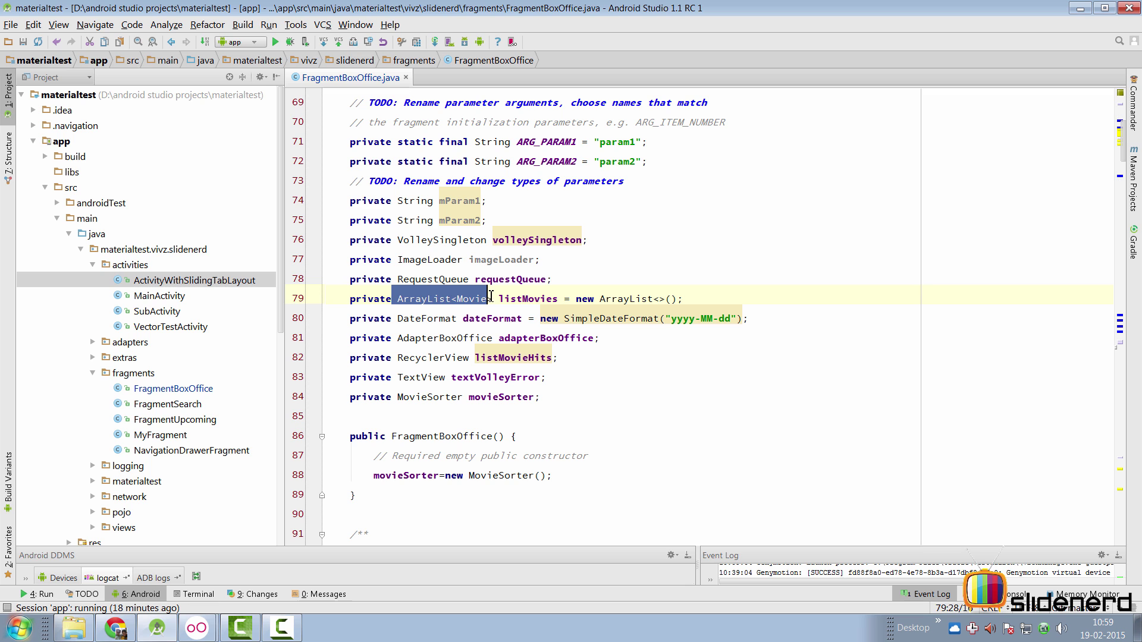
{"action": "double_click", "coordinate": [529, 298]}
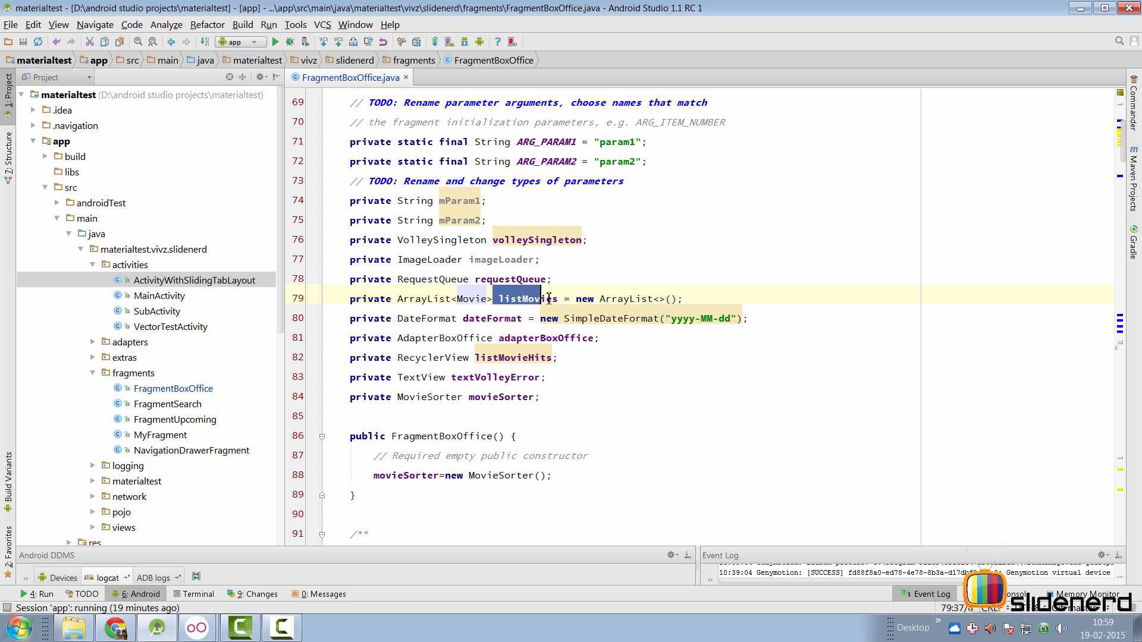
{"action": "scroll", "scroll_direction": "down", "scroll_amount": 3}
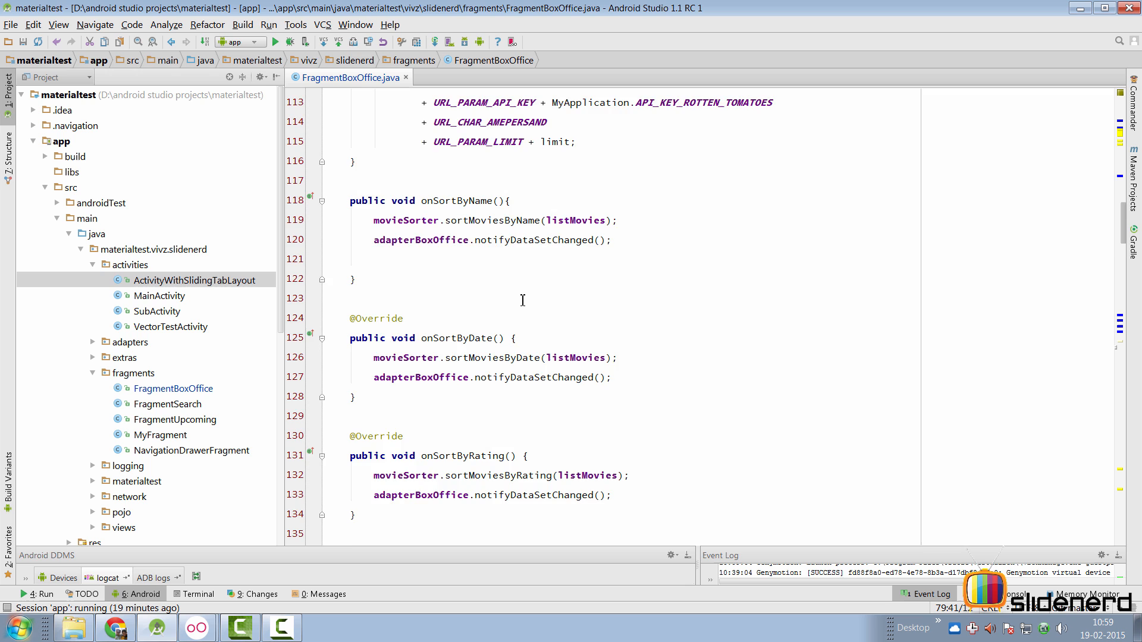
{"action": "scroll", "scroll_direction": "down", "scroll_amount": 3}
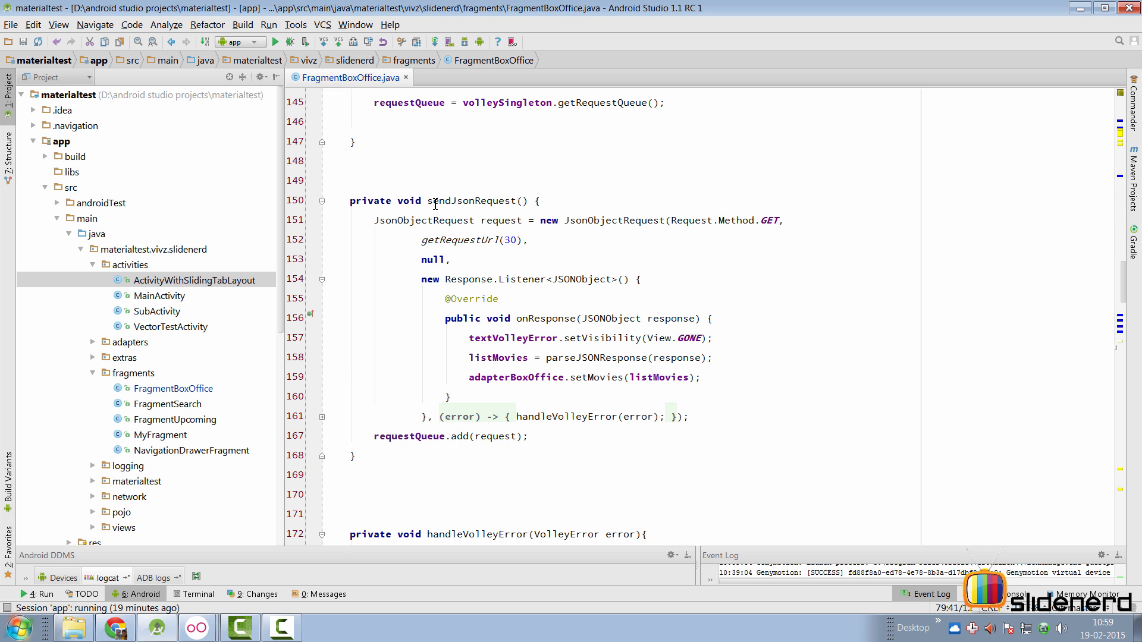
{"action": "double_click", "coordinate": [470, 201]}
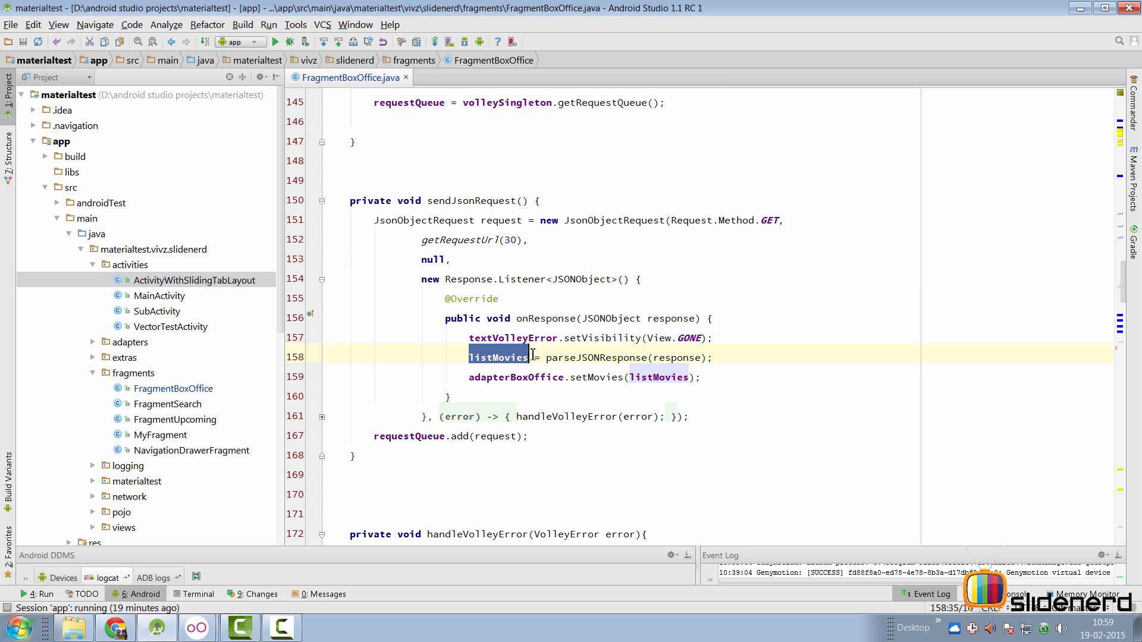
{"action": "mouse_move", "coordinate": [531, 262]}
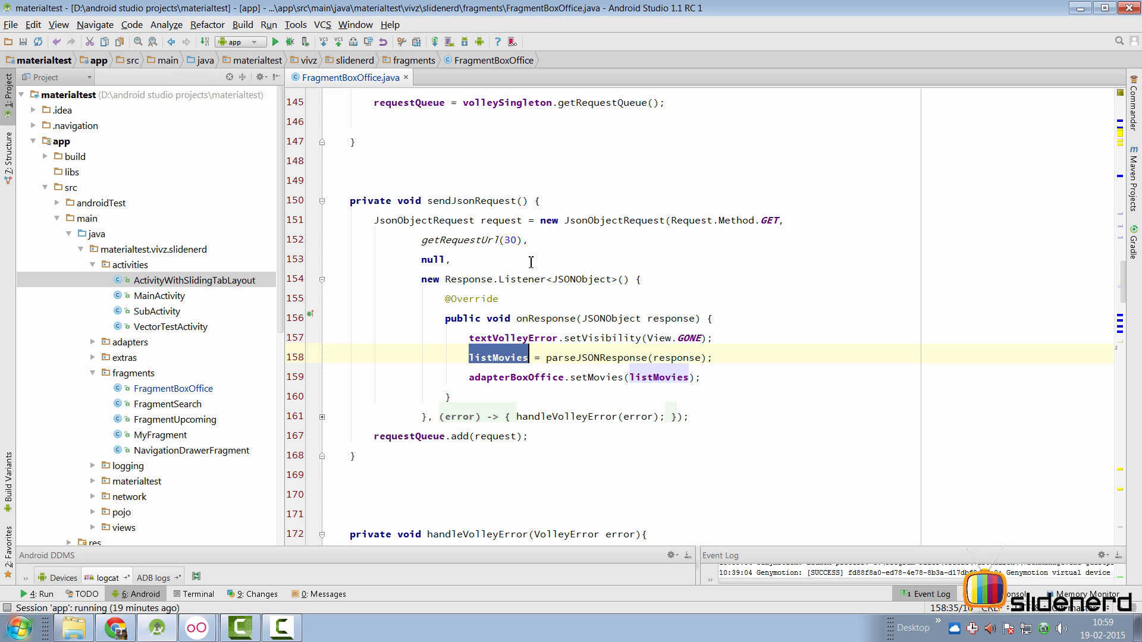
{"action": "mouse_move", "coordinate": [486, 300]}
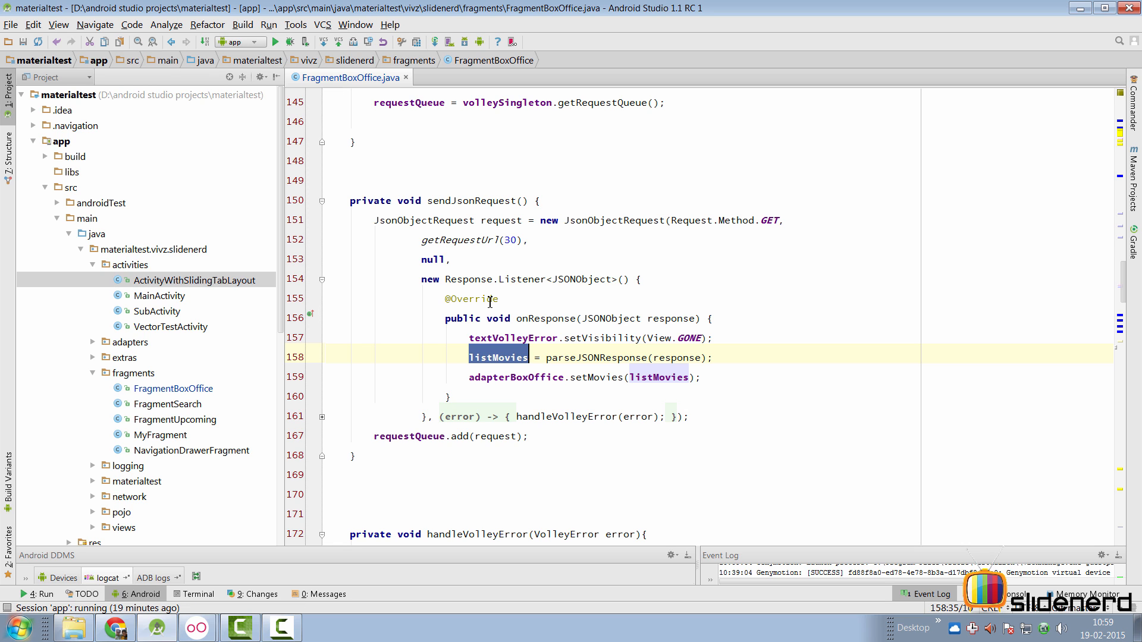
{"action": "scroll", "scroll_direction": "down", "scroll_amount": 3}
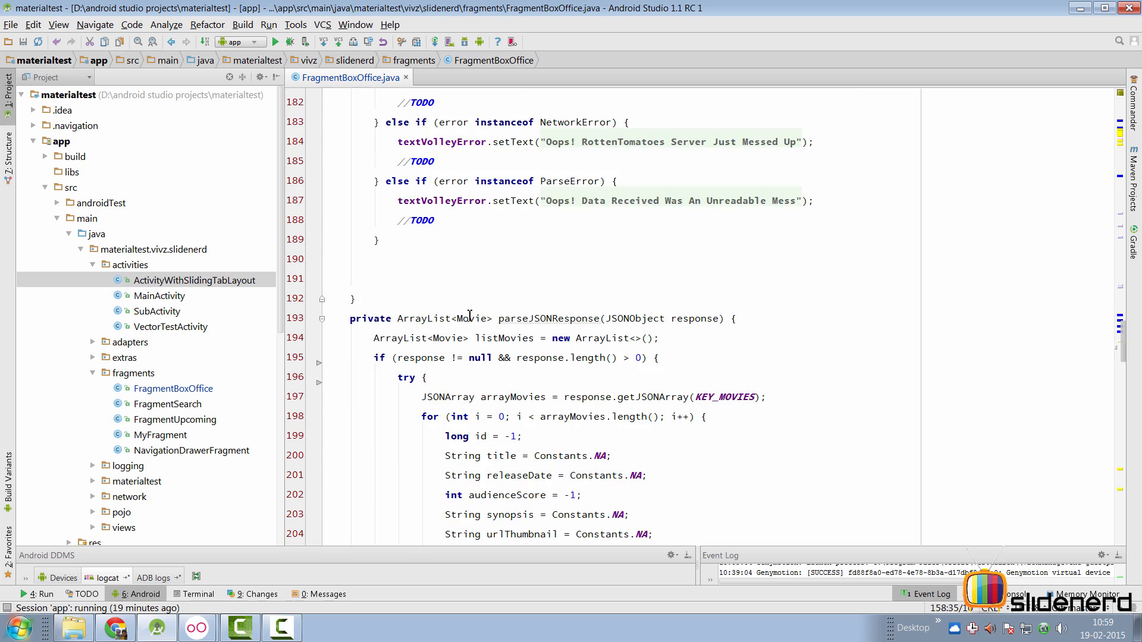
{"action": "scroll", "scroll_direction": "up", "scroll_amount": 3}
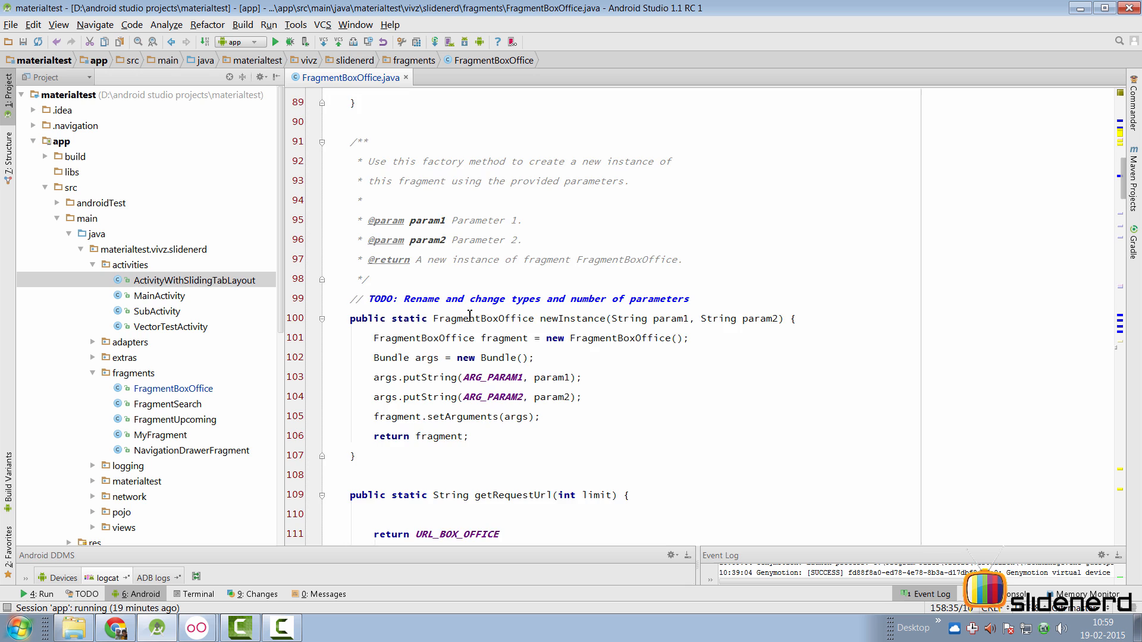
Step: Add an onSaveInstanceState override to FragmentBoxOffice and start an outState.put call
{"action": "scroll", "scroll_direction": "down", "scroll_amount": 3}
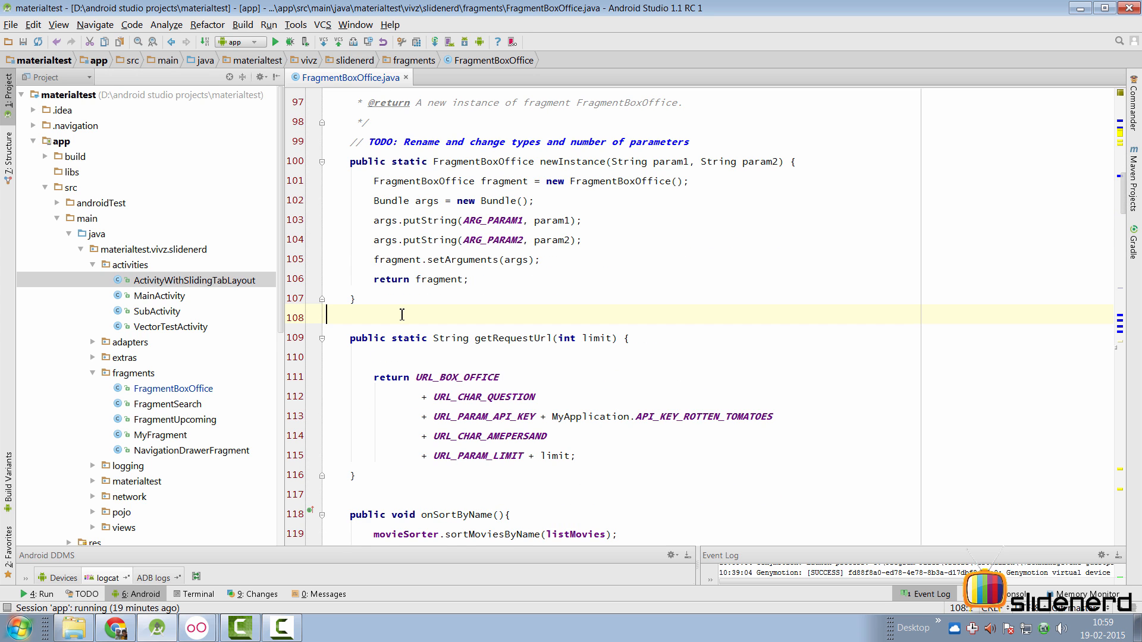
{"action": "type", "text": "onSaveInstanceState(Bundle outState) {"}
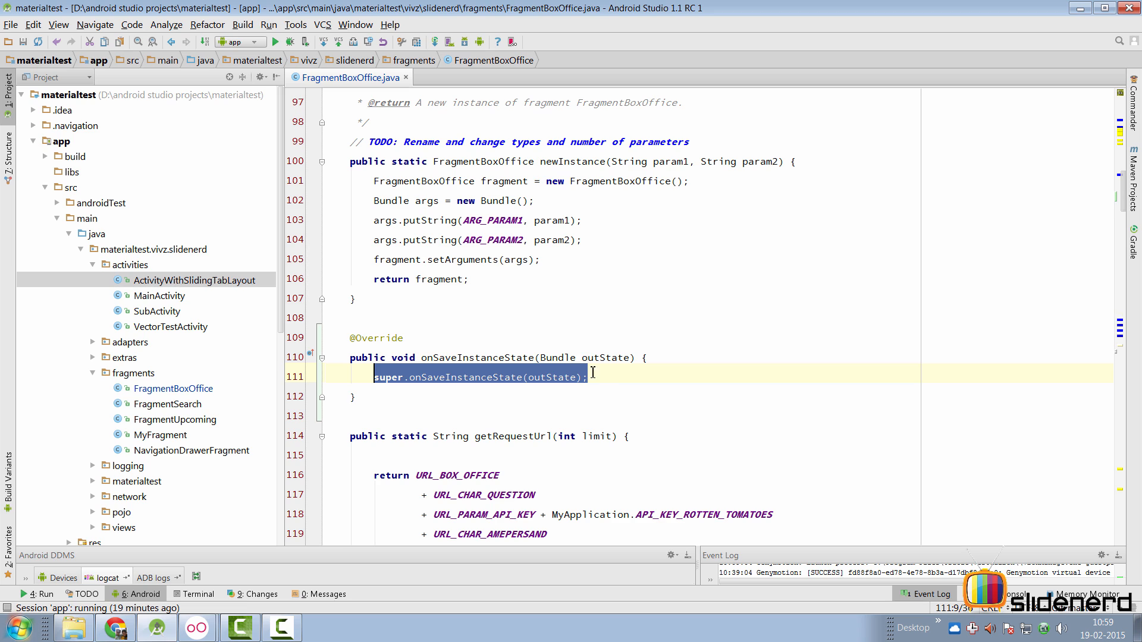
{"action": "key", "text": "Enter"}
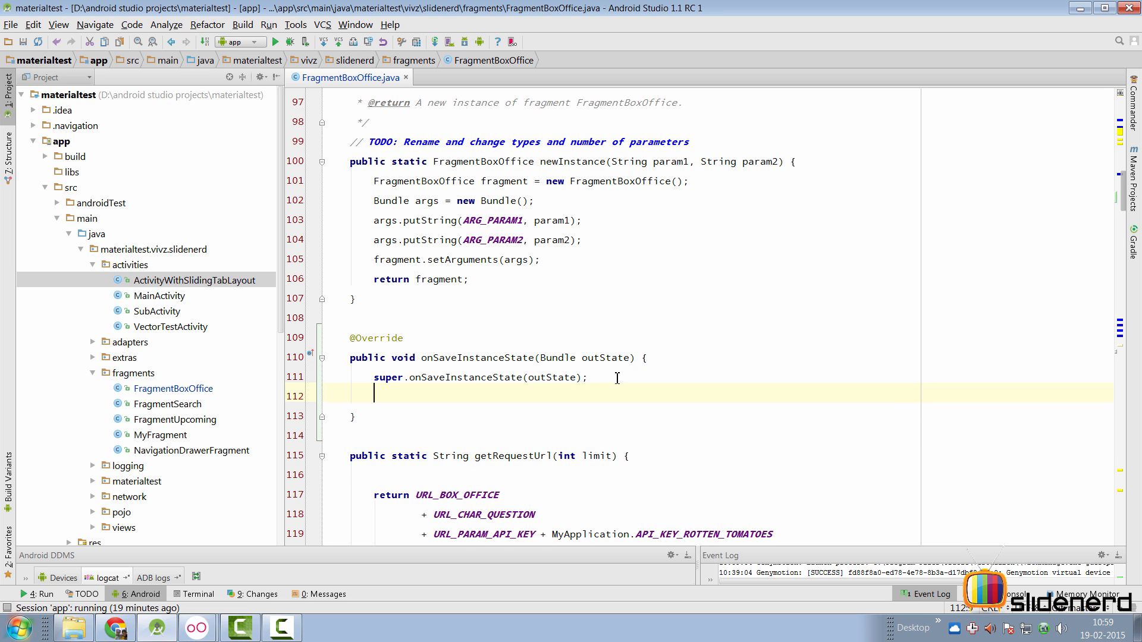
{"action": "type", "text": "outState"}
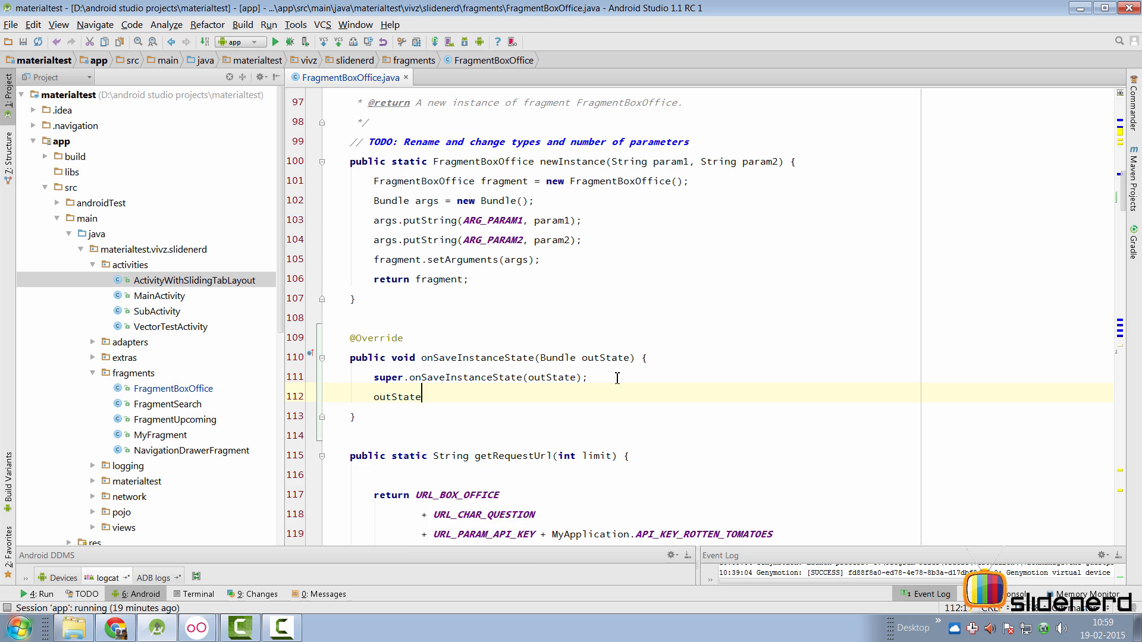
{"action": "type", "text": ".put"}
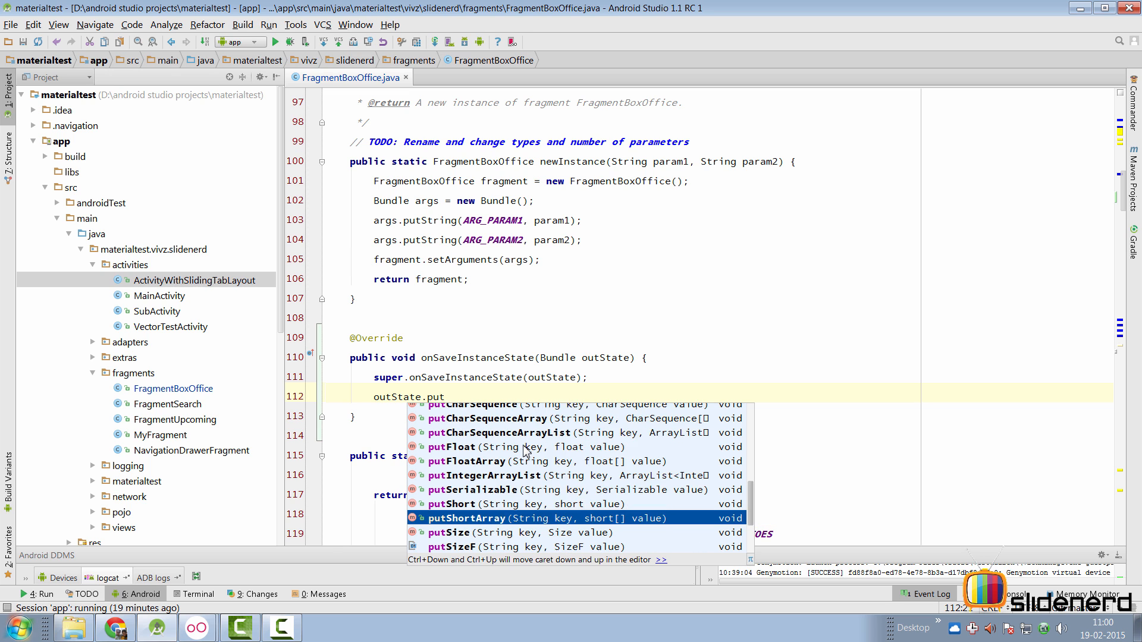
{"action": "scroll", "scroll_direction": "down", "scroll_amount": 3}
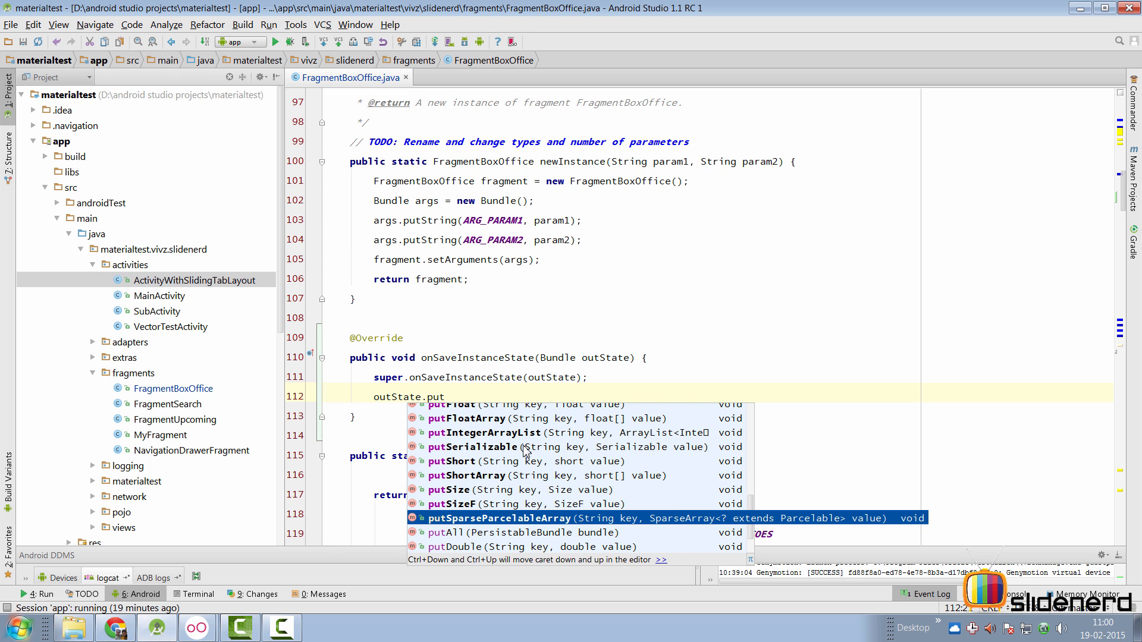
{"action": "scroll", "scroll_direction": "down", "scroll_amount": 3}
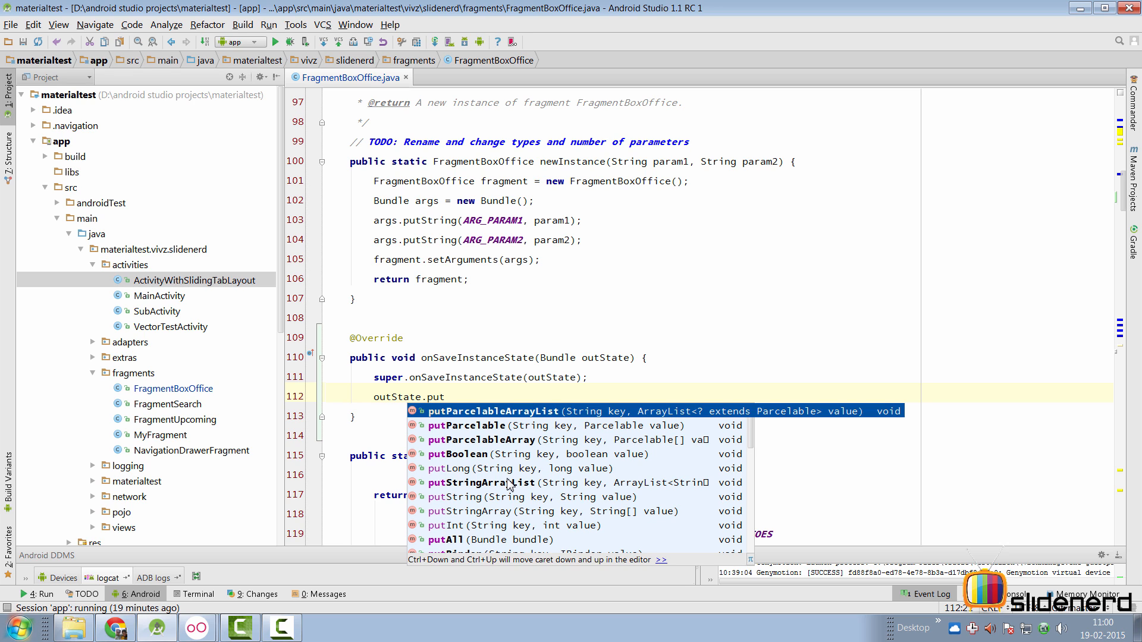
{"action": "mouse_move", "coordinate": [620, 413]}
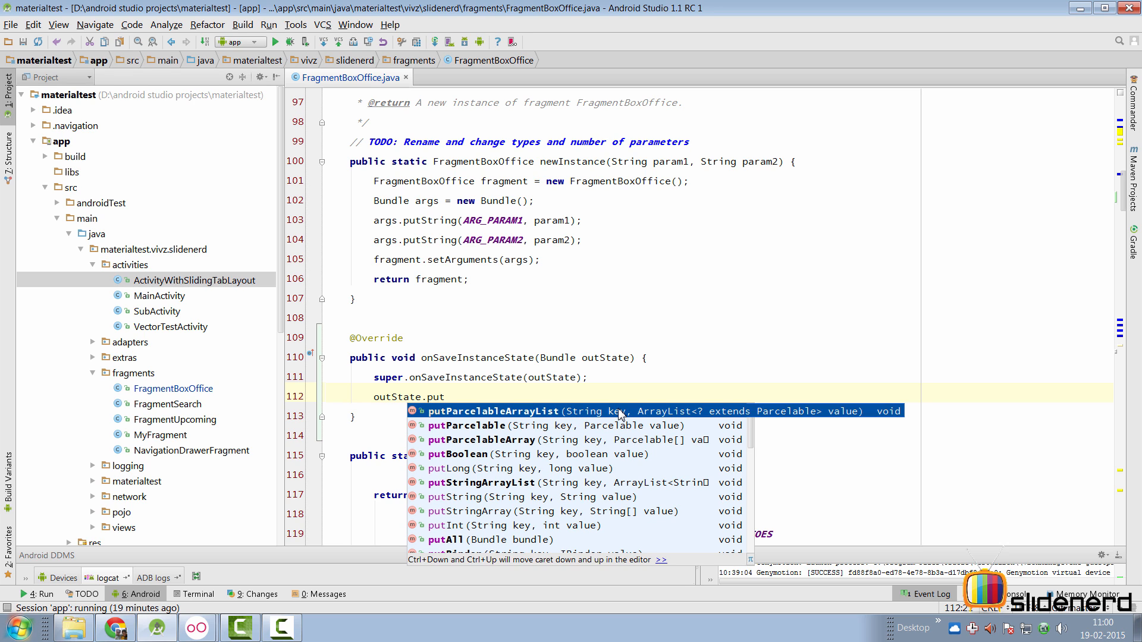
{"action": "mouse_move", "coordinate": [702, 419]}
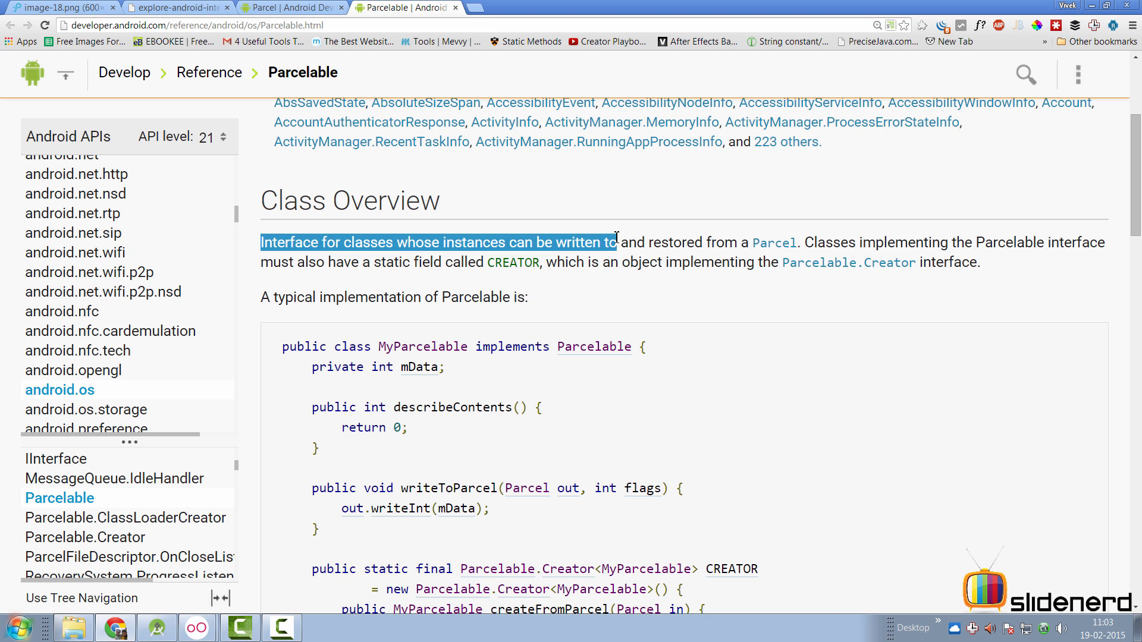
Step: Highlight the opening descriptions in the Parcelable and Parcel class overviews
{"action": "left_click_drag", "start_coordinate": [615, 242], "coordinate": [816, 243]}
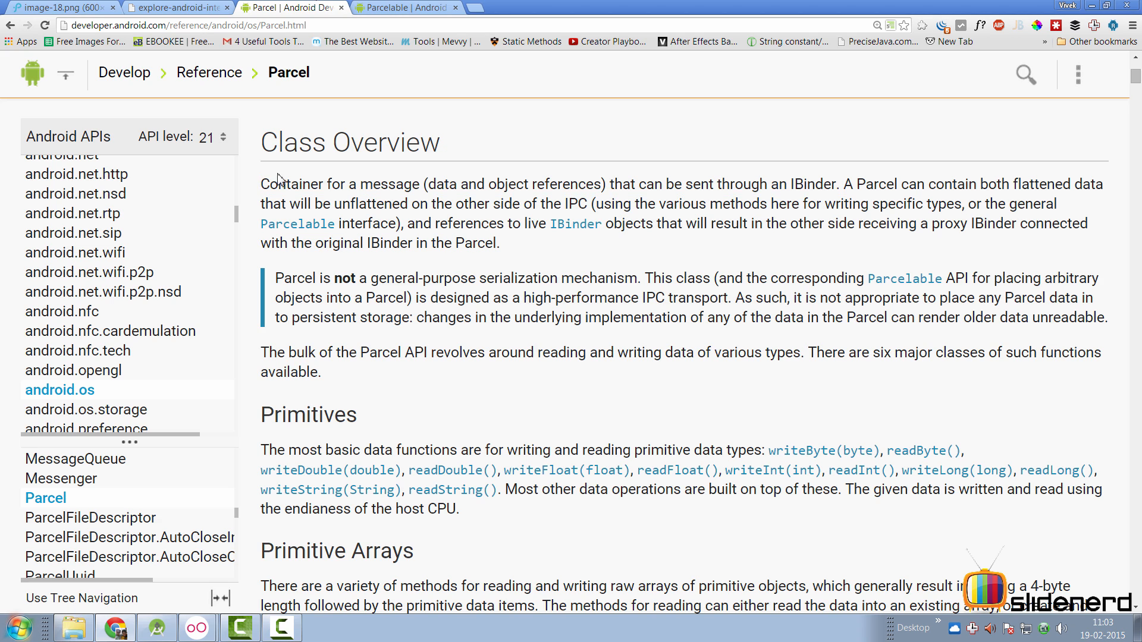
{"action": "left_click_drag", "start_coordinate": [260, 184], "coordinate": [507, 184]}
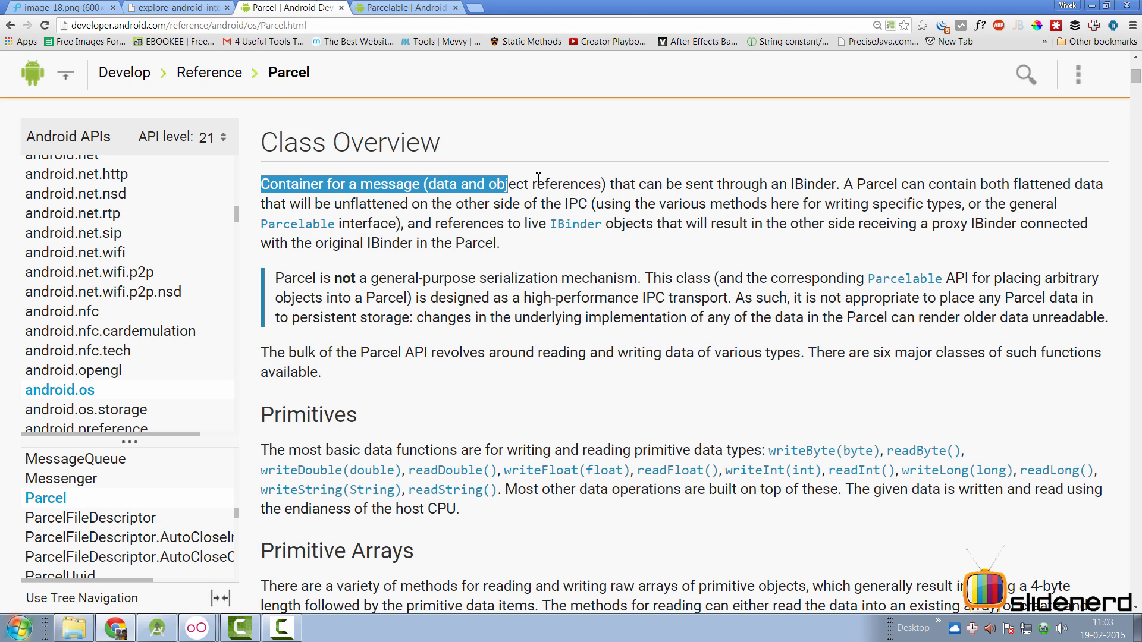
{"action": "left_click_drag", "start_coordinate": [508, 184], "coordinate": [612, 184]}
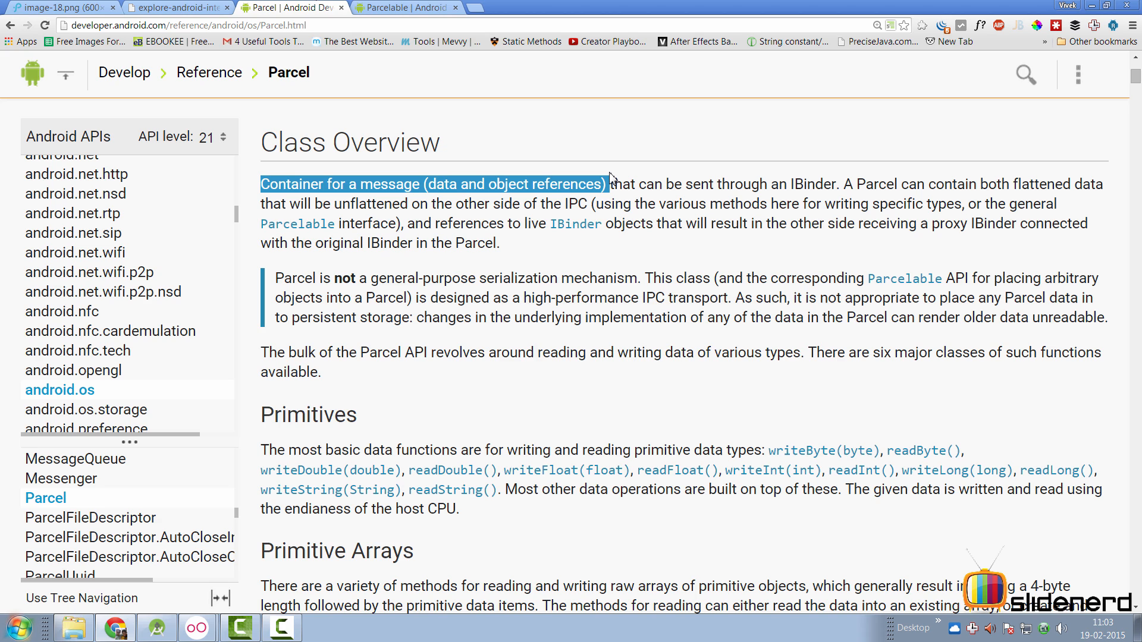
{"action": "mouse_move", "coordinate": [597, 228]}
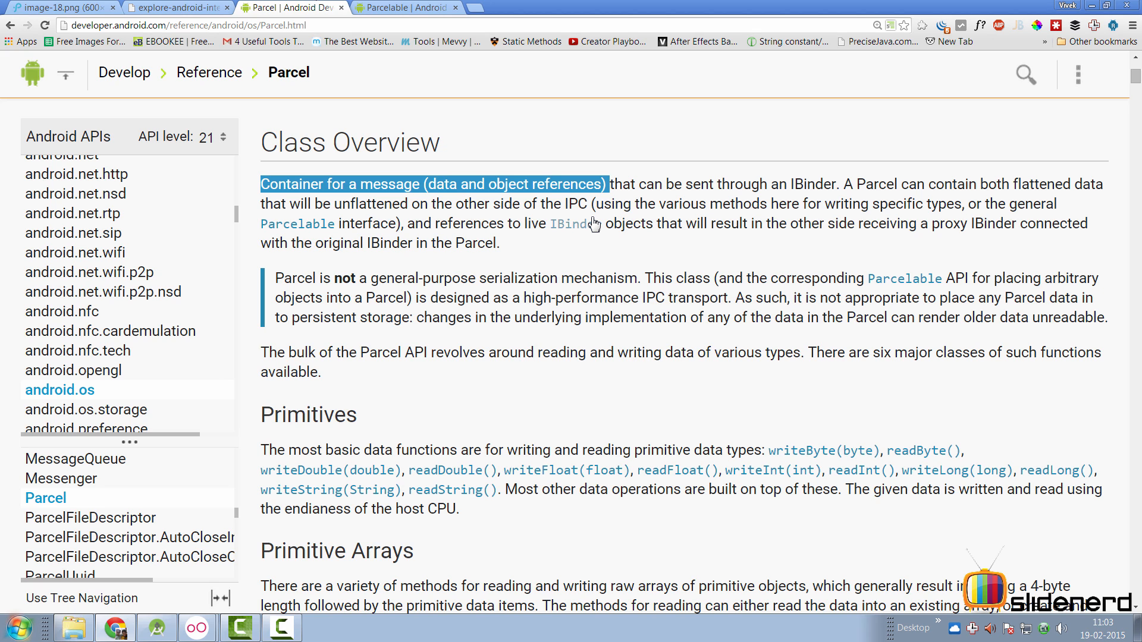
{"action": "mouse_move", "coordinate": [593, 224]}
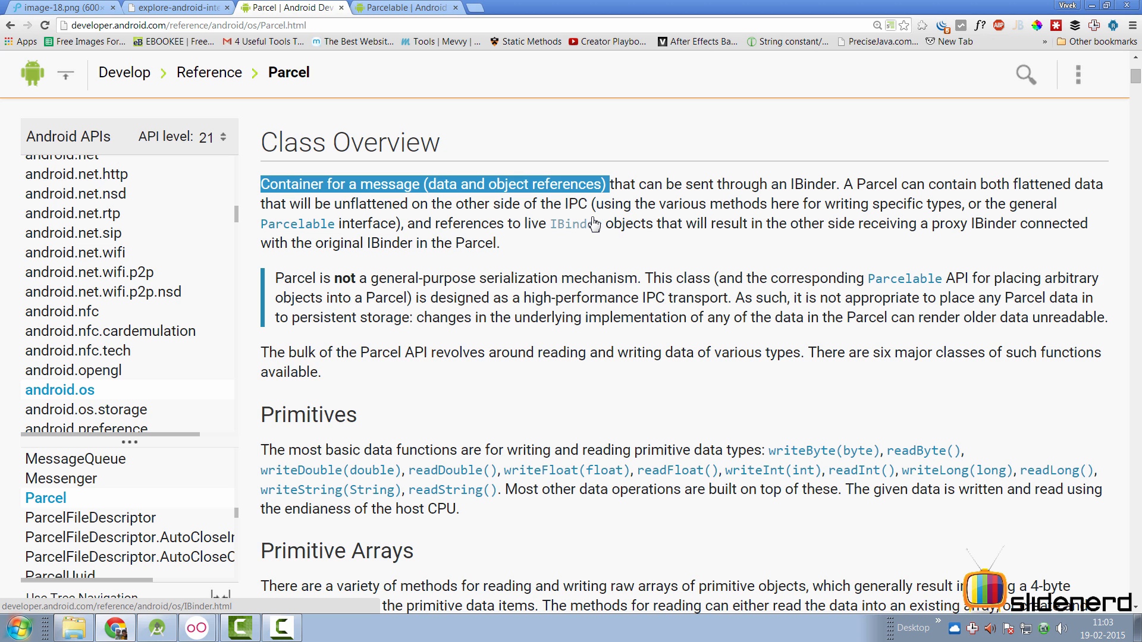
{"action": "mouse_move", "coordinate": [353, 59]}
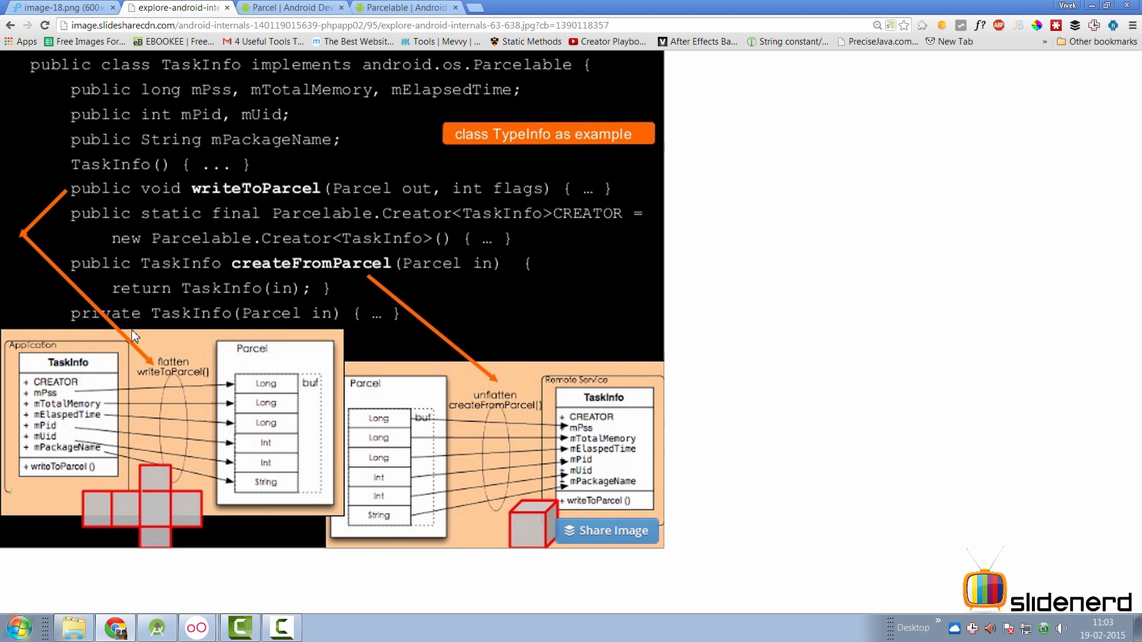
{"action": "mouse_move", "coordinate": [320, 182]}
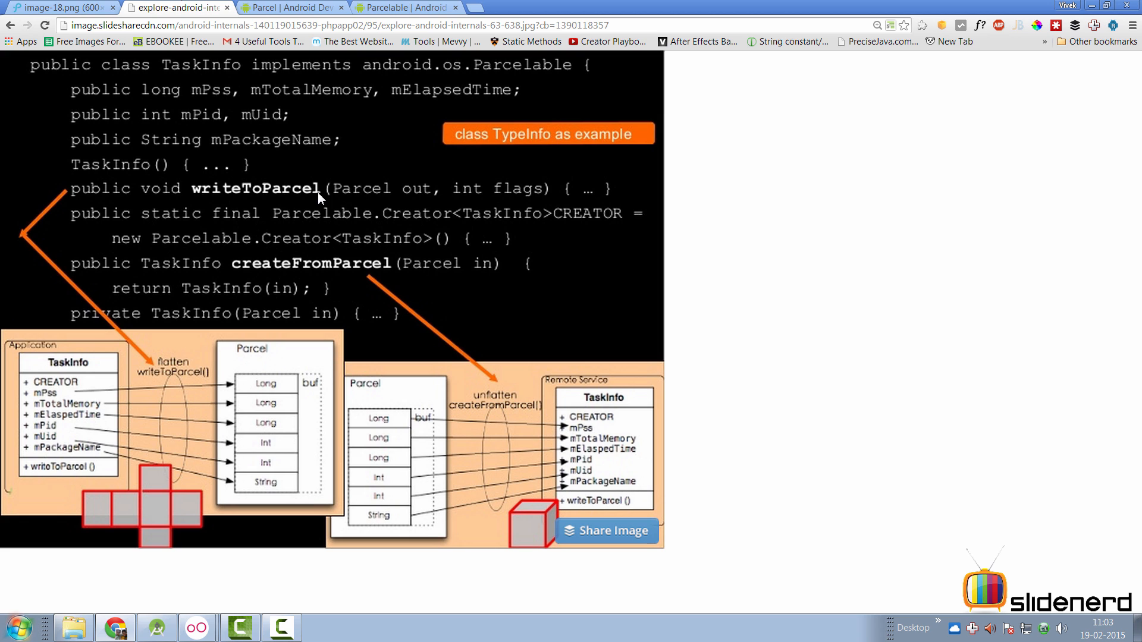
{"action": "mouse_move", "coordinate": [37, 391]}
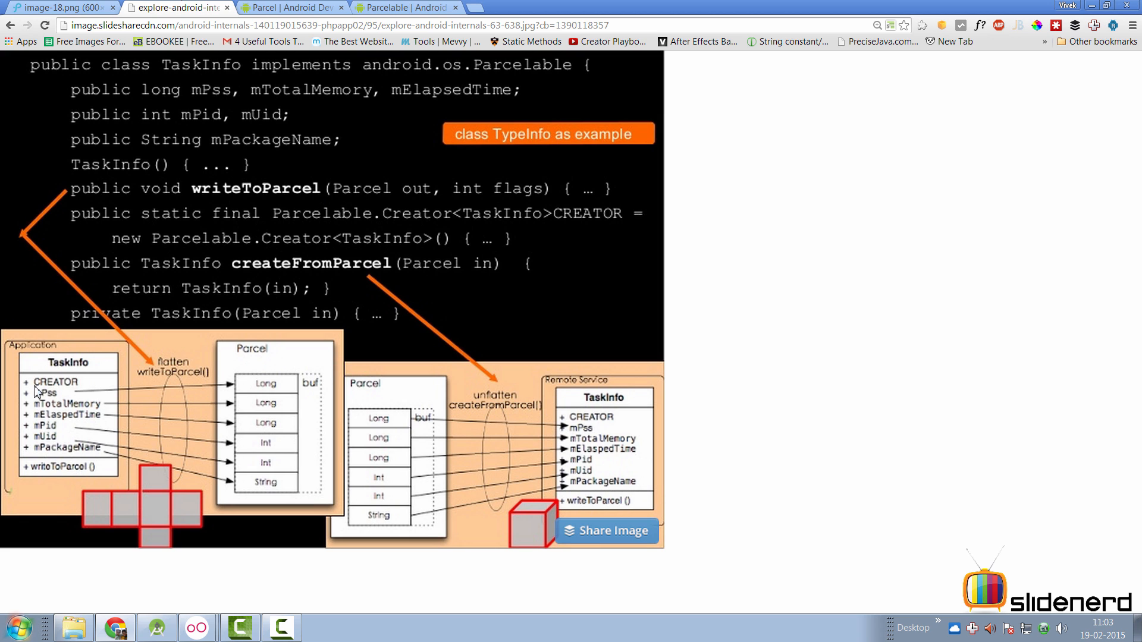
{"action": "mouse_move", "coordinate": [229, 401]}
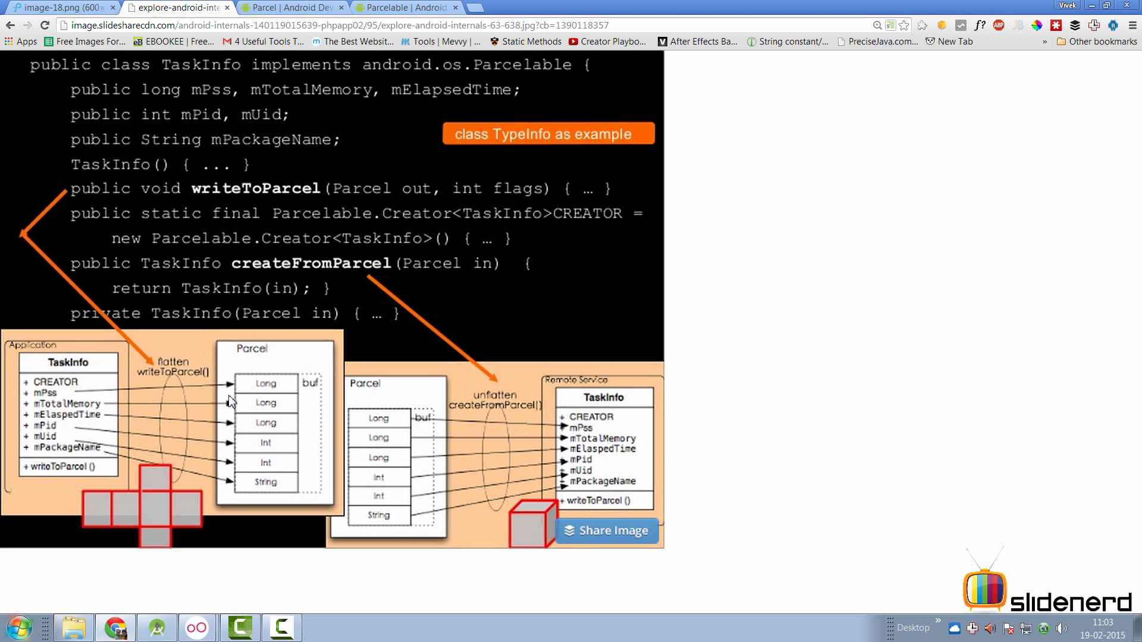
{"action": "mouse_move", "coordinate": [274, 389]}
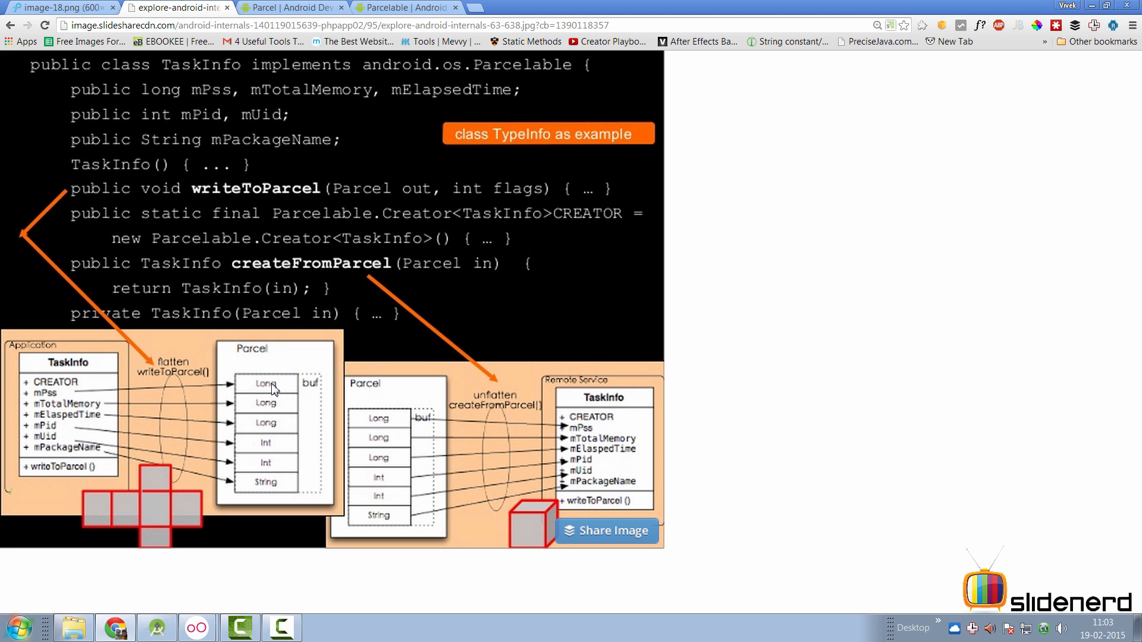
{"action": "mouse_move", "coordinate": [615, 583]}
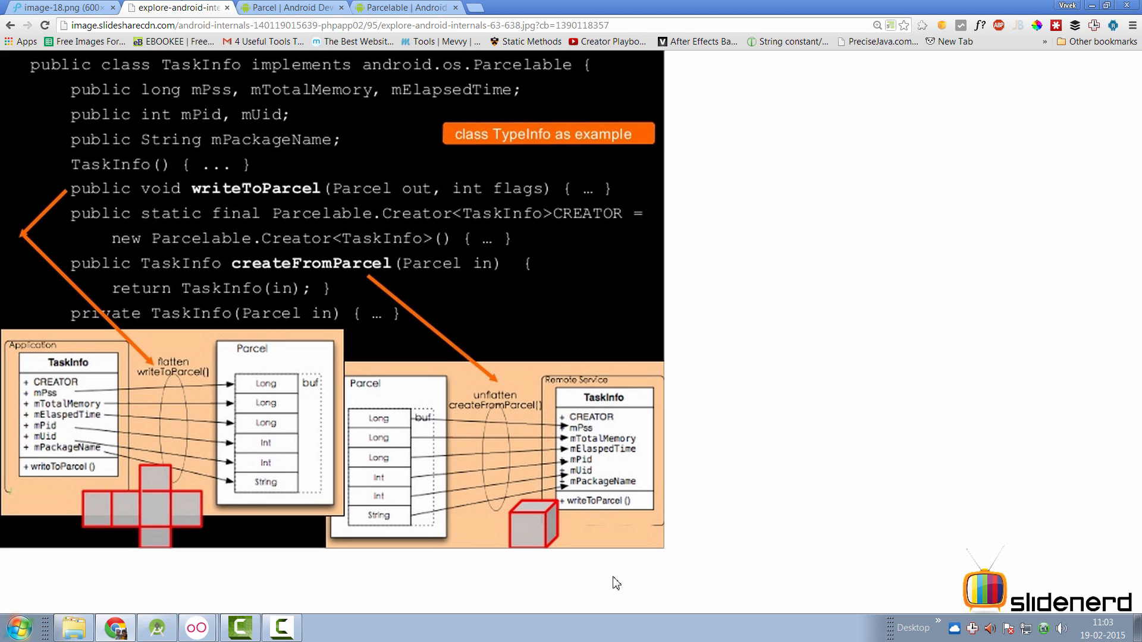
{"action": "mouse_move", "coordinate": [564, 601]}
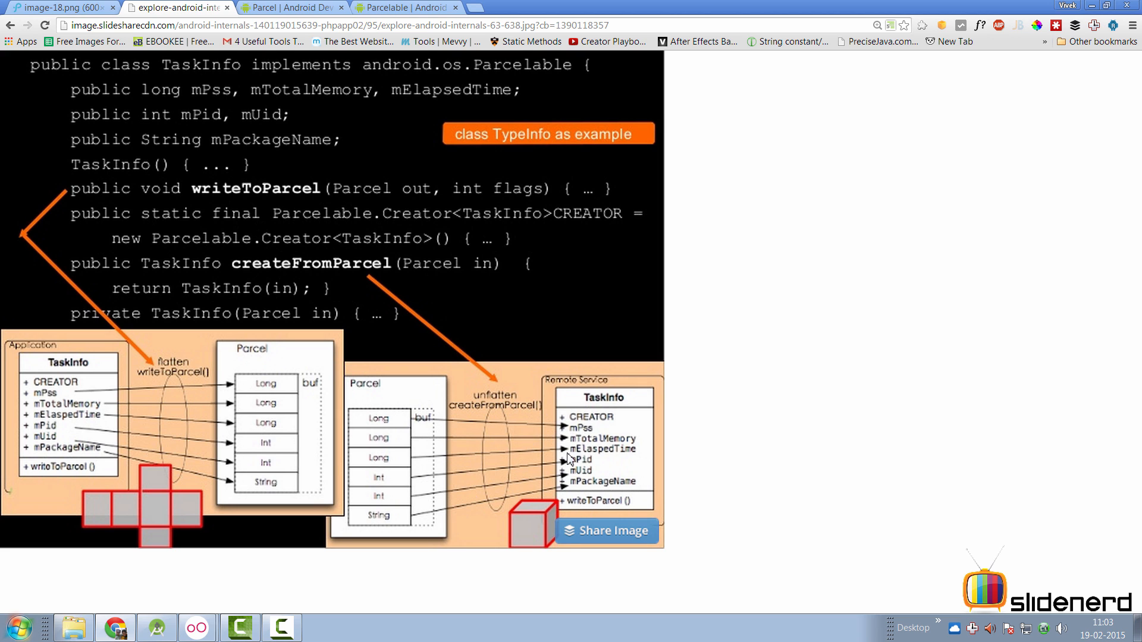
{"action": "mouse_move", "coordinate": [400, 334]}
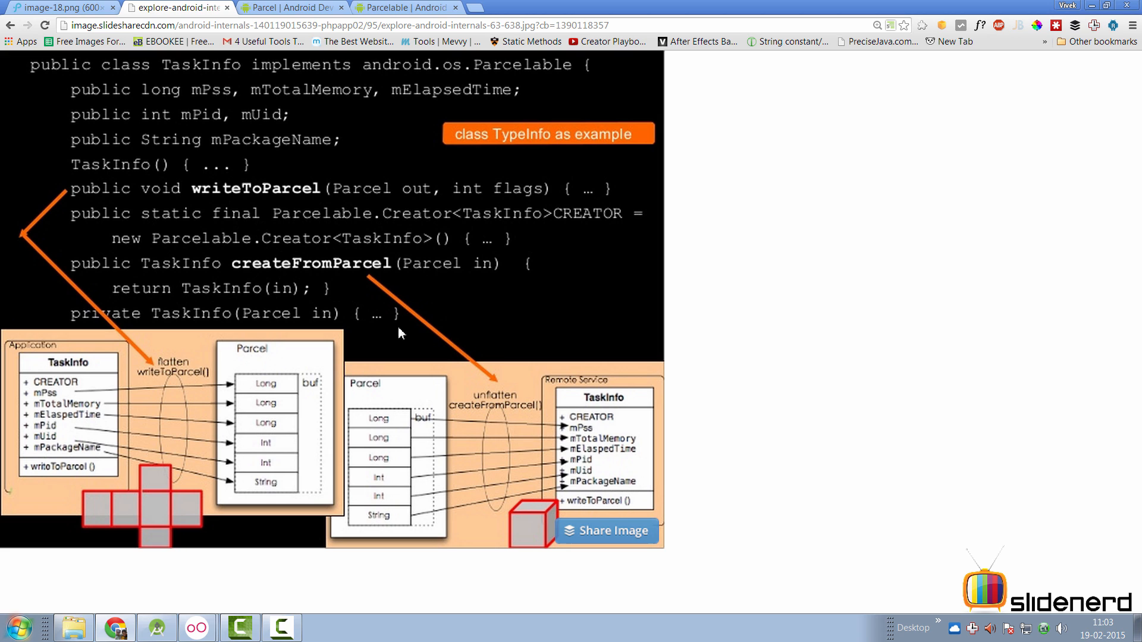
{"action": "mouse_move", "coordinate": [499, 357]}
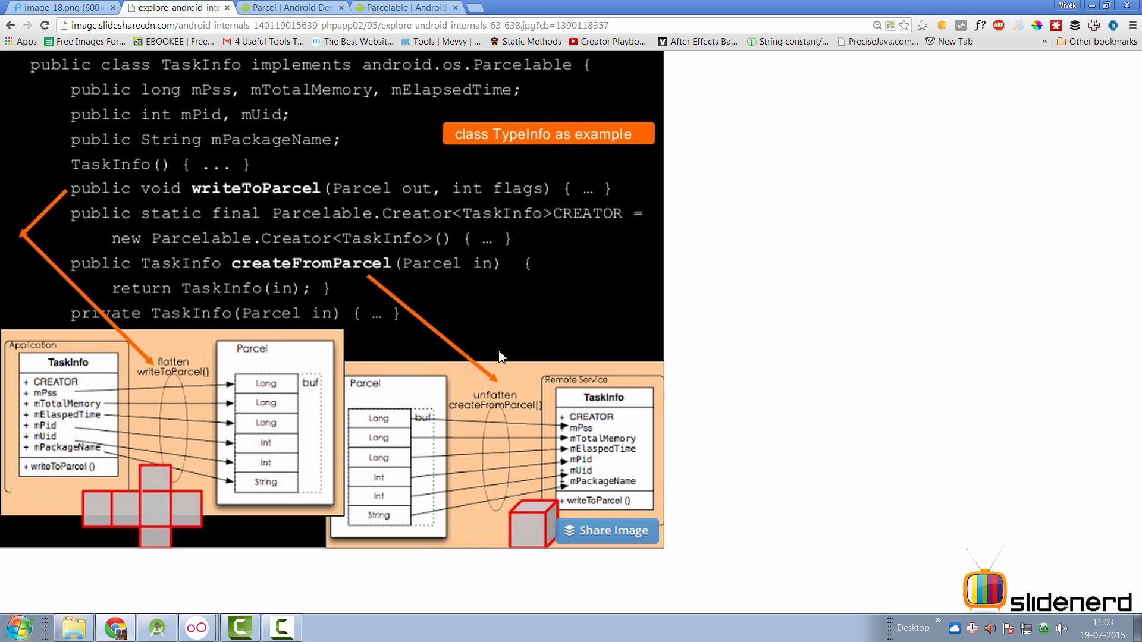
{"action": "mouse_move", "coordinate": [523, 351]}
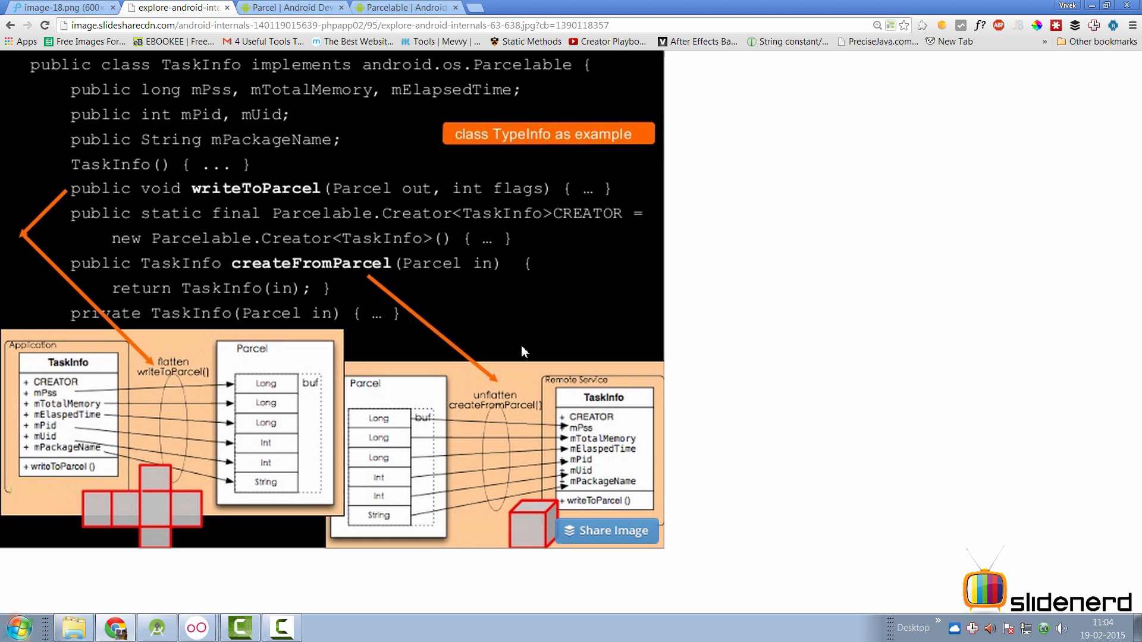
{"action": "mouse_move", "coordinate": [273, 350]}
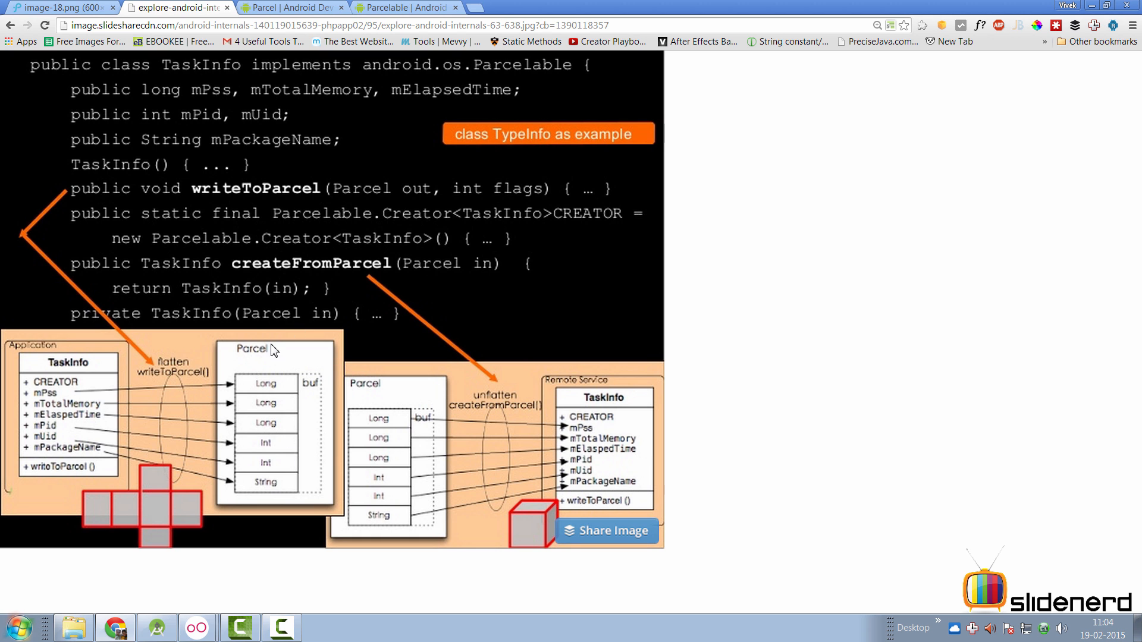
{"action": "mouse_move", "coordinate": [290, 356]}
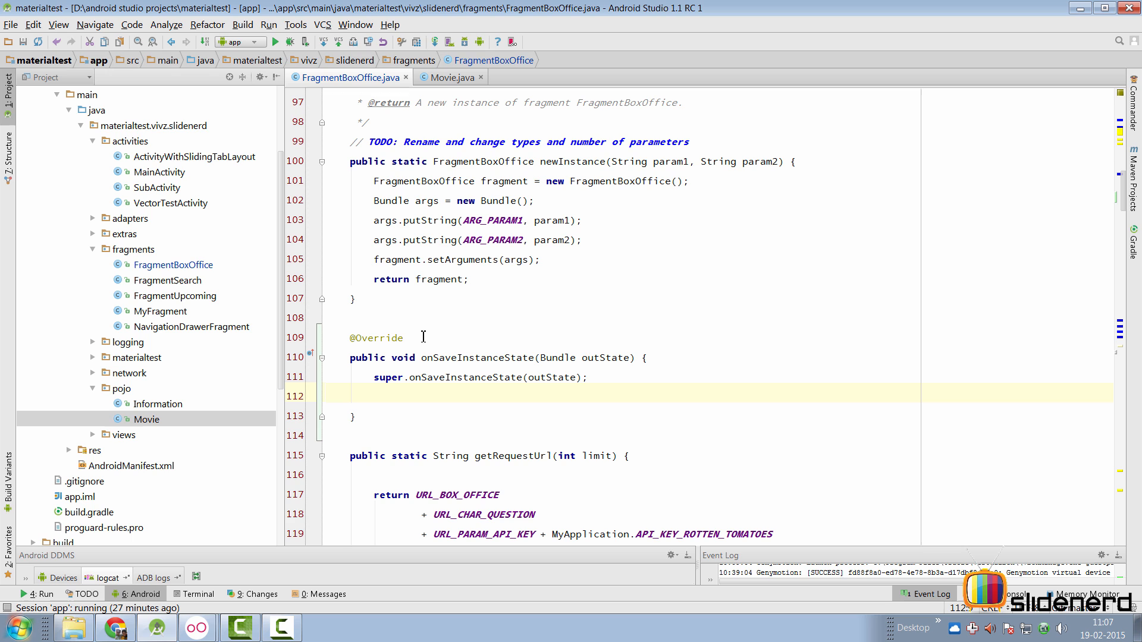
{"action": "type", "text": "out"}
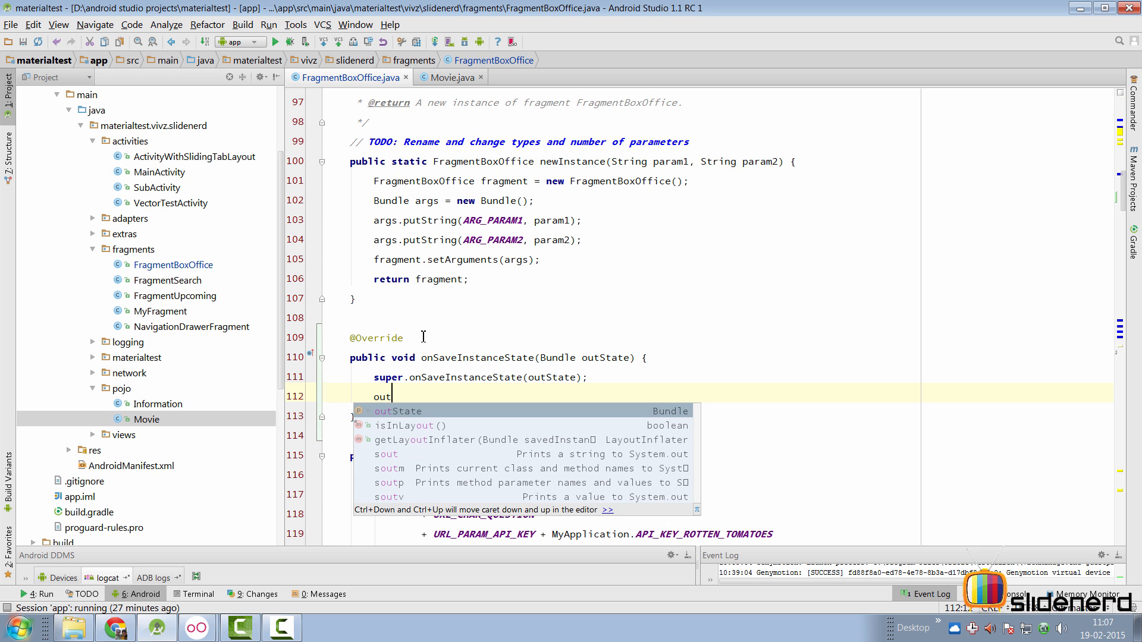
{"action": "type", "text": "State.putS"}
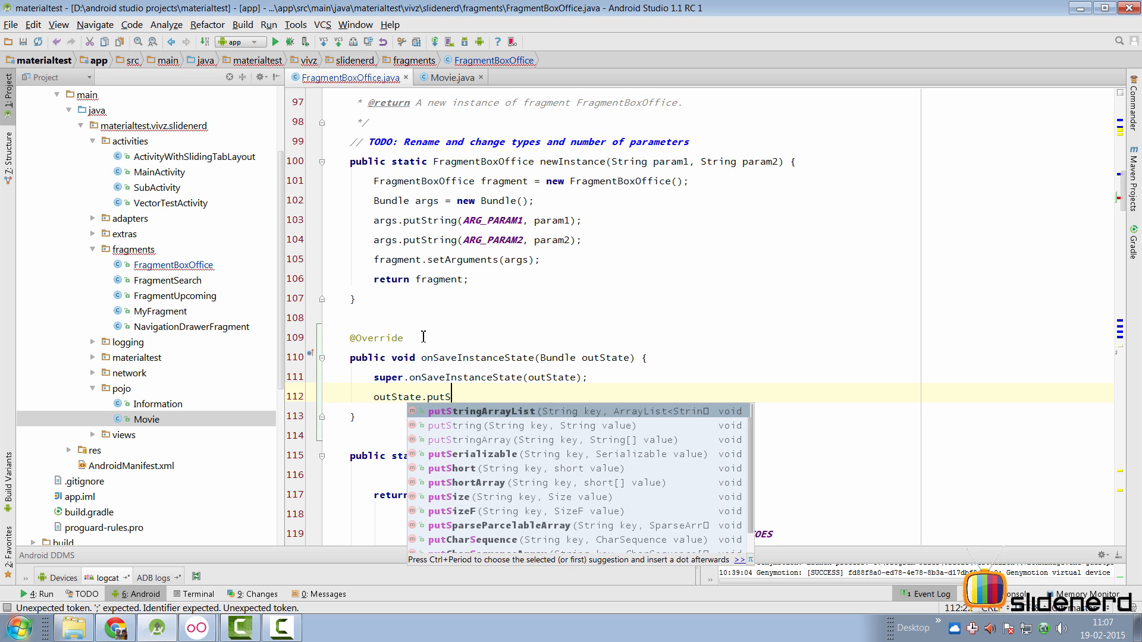
{"action": "type", "text": "er"}
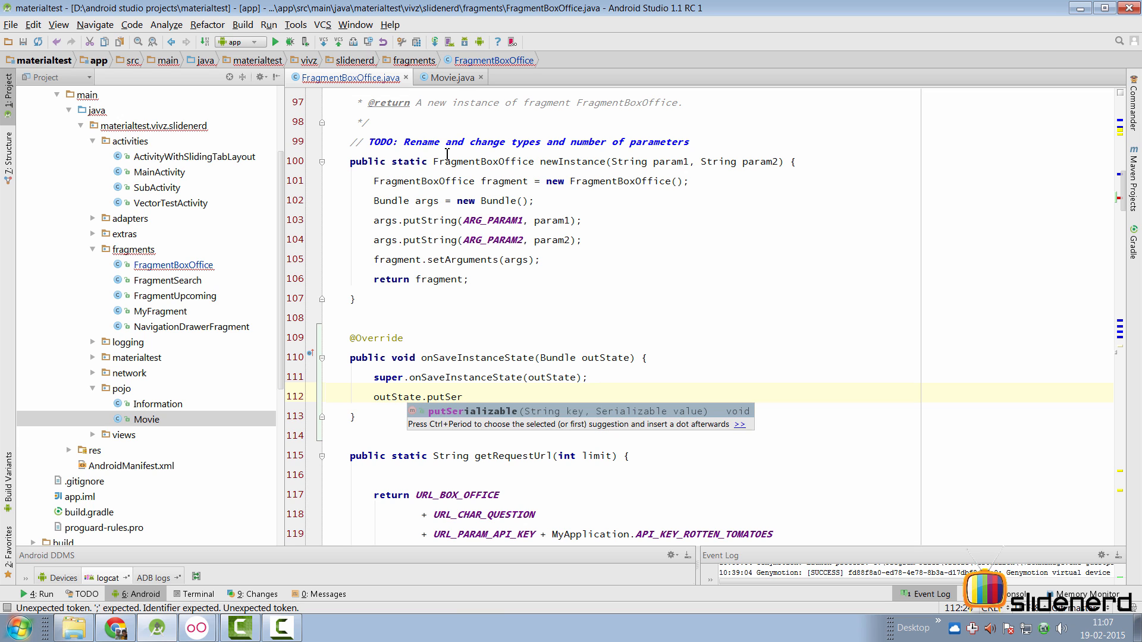
{"action": "left_click", "coordinate": [449, 77]}
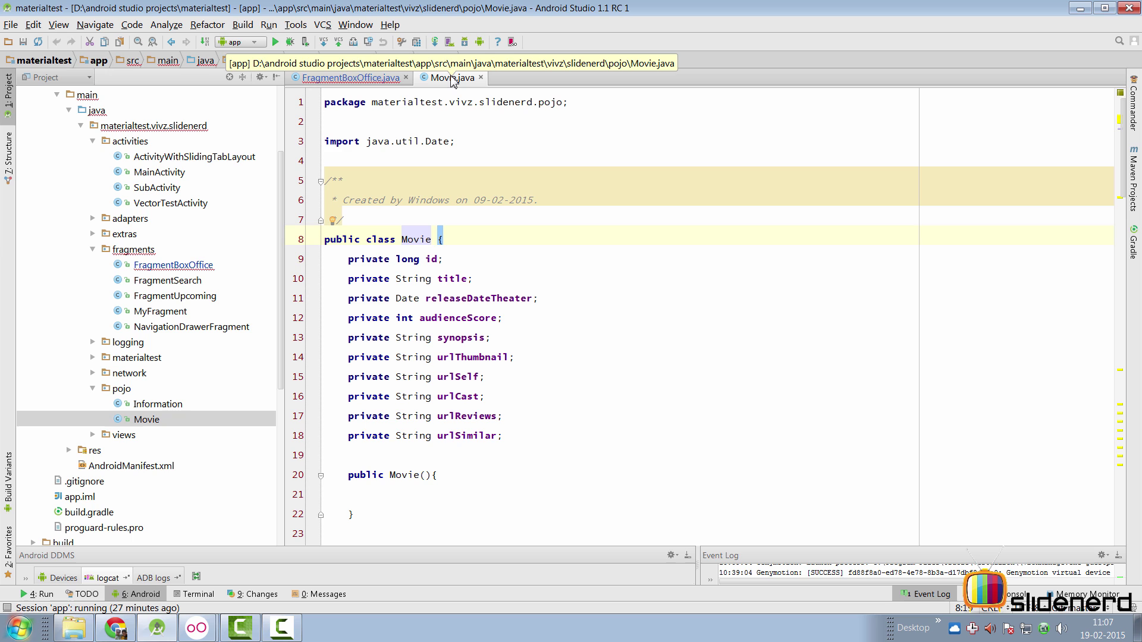
{"action": "left_click", "coordinate": [351, 78]}
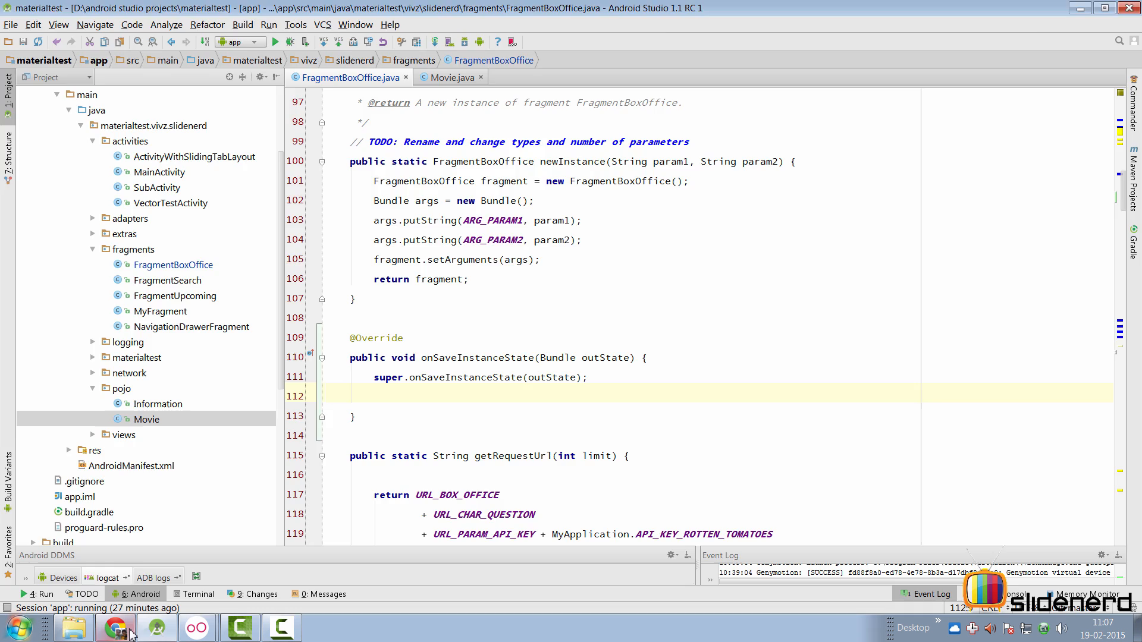
Step: Switch to Chrome's image-18.png Dalvik vs. ART benchmark chart
{"action": "left_click", "coordinate": [113, 628]}
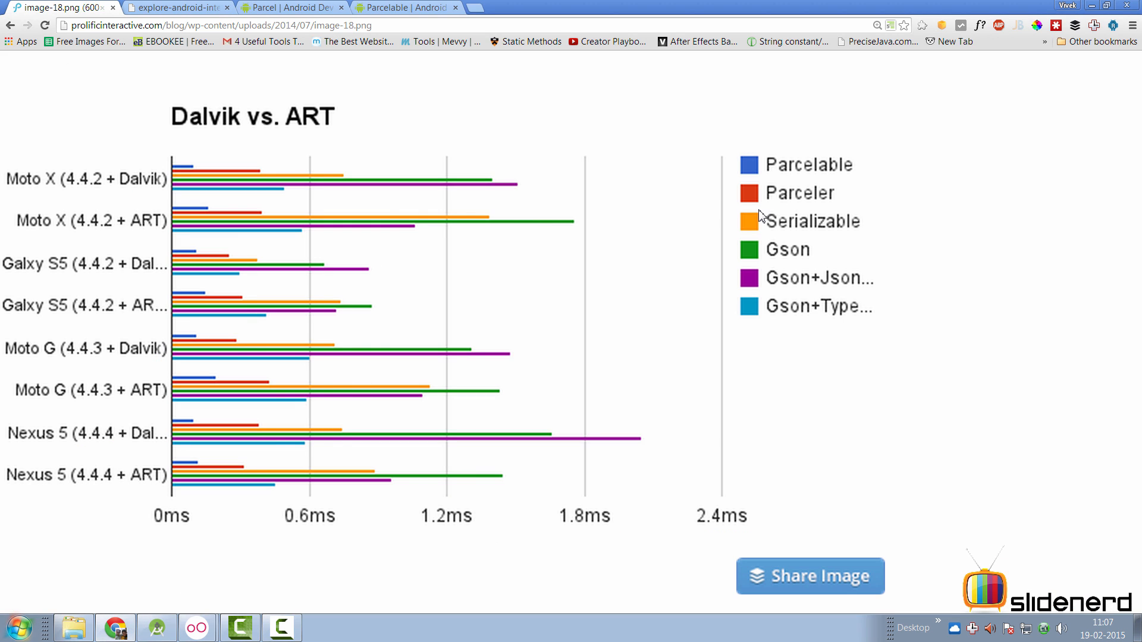
{"action": "mouse_move", "coordinate": [793, 253]}
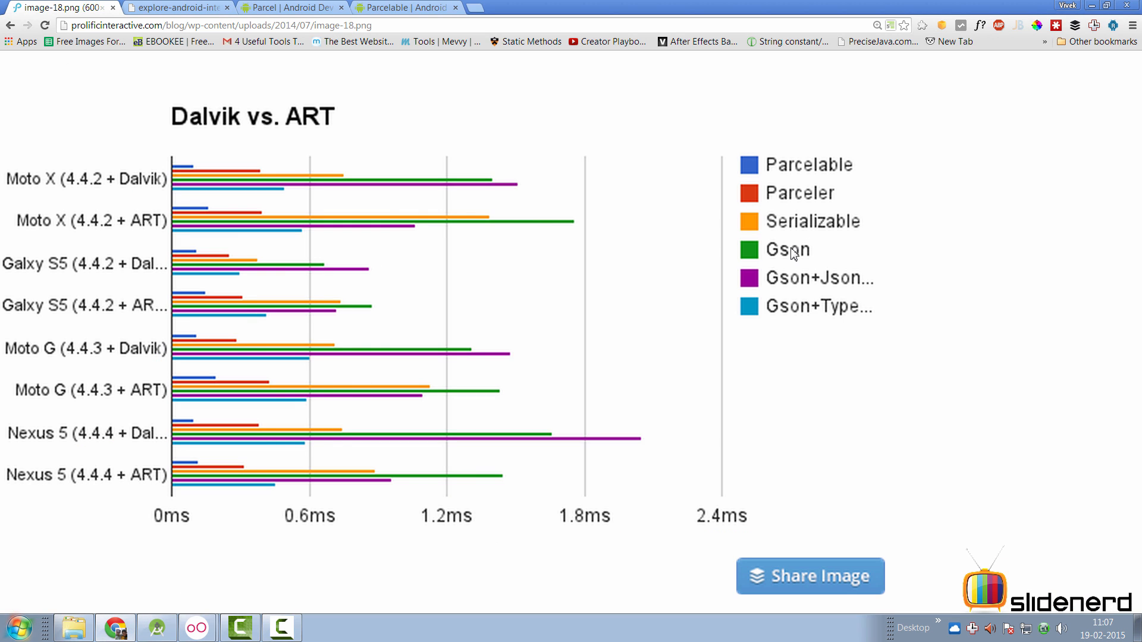
{"action": "mouse_move", "coordinate": [737, 258]}
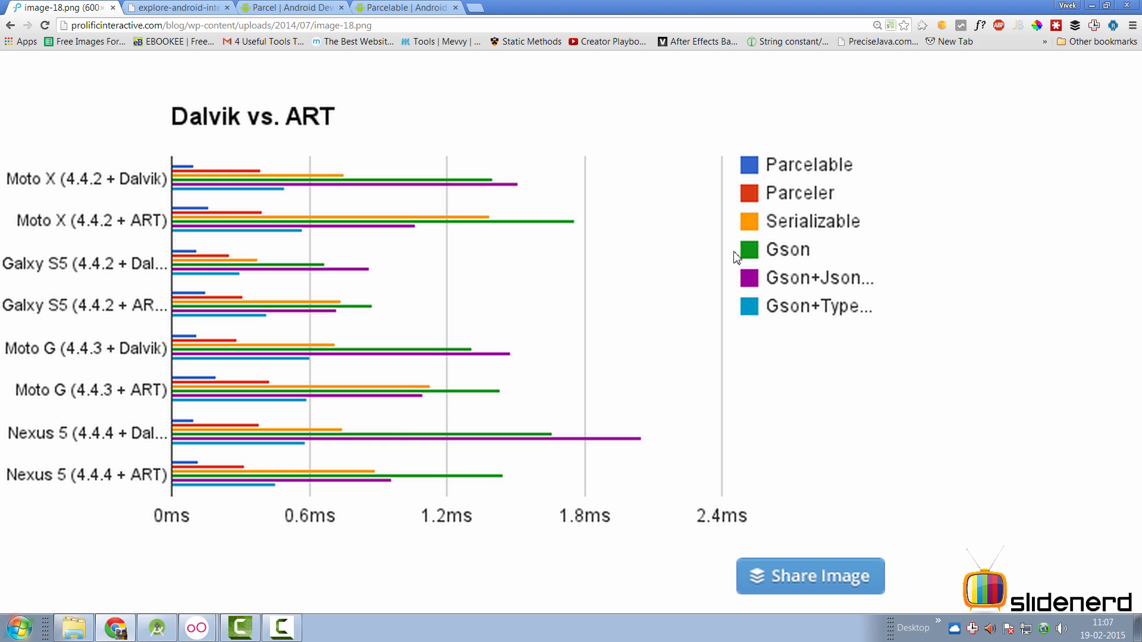
{"action": "mouse_move", "coordinate": [173, 174]}
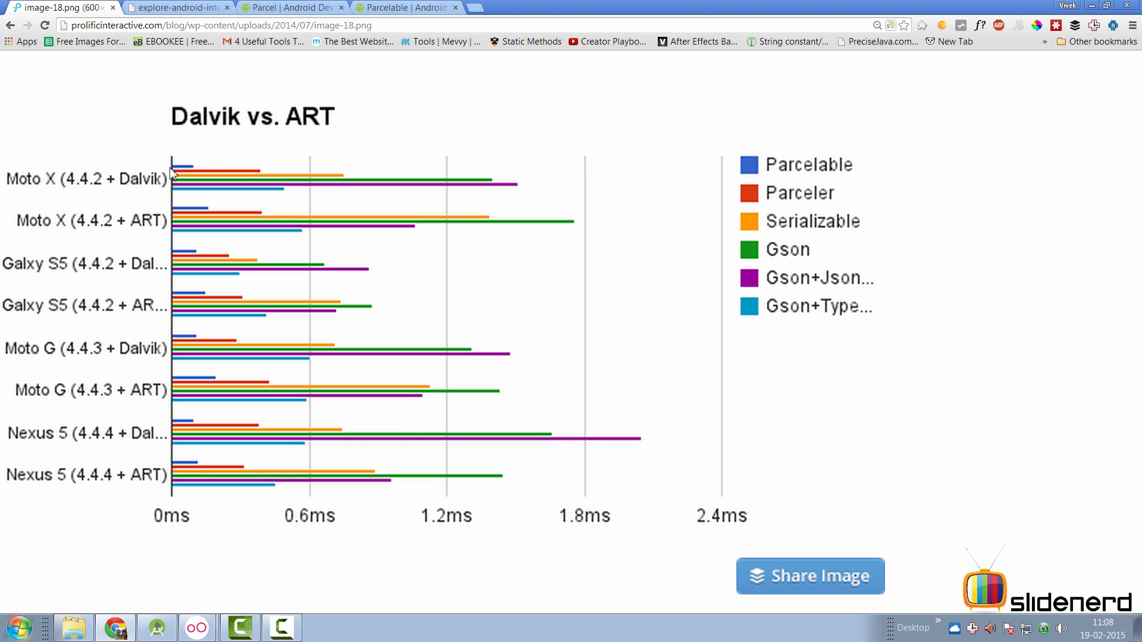
{"action": "mouse_move", "coordinate": [198, 172]}
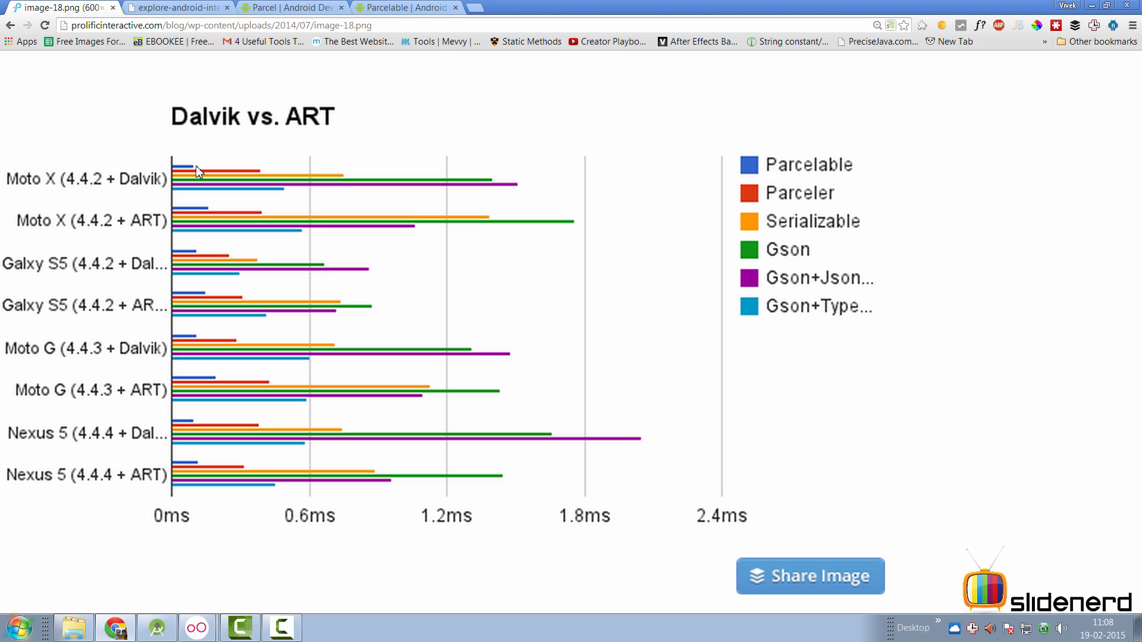
{"action": "mouse_move", "coordinate": [855, 238]}
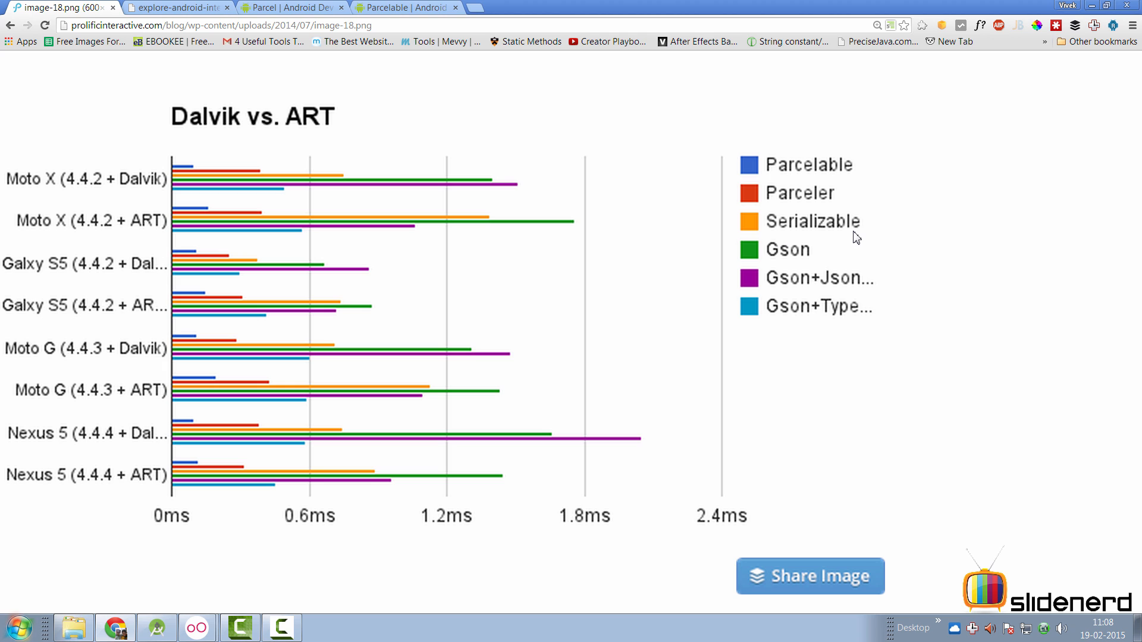
{"action": "mouse_move", "coordinate": [398, 351]}
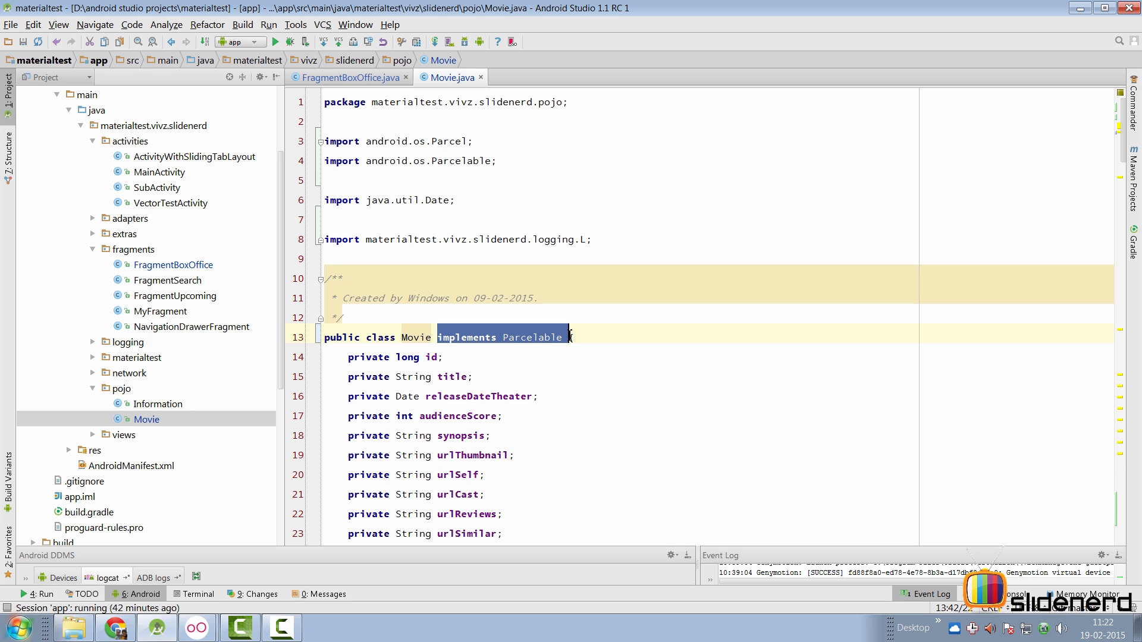
Step: Scroll Movie.java to describeContents and writeToParcel, placing the cursor after the log line
{"action": "scroll", "scroll_direction": "down", "scroll_amount": 3}
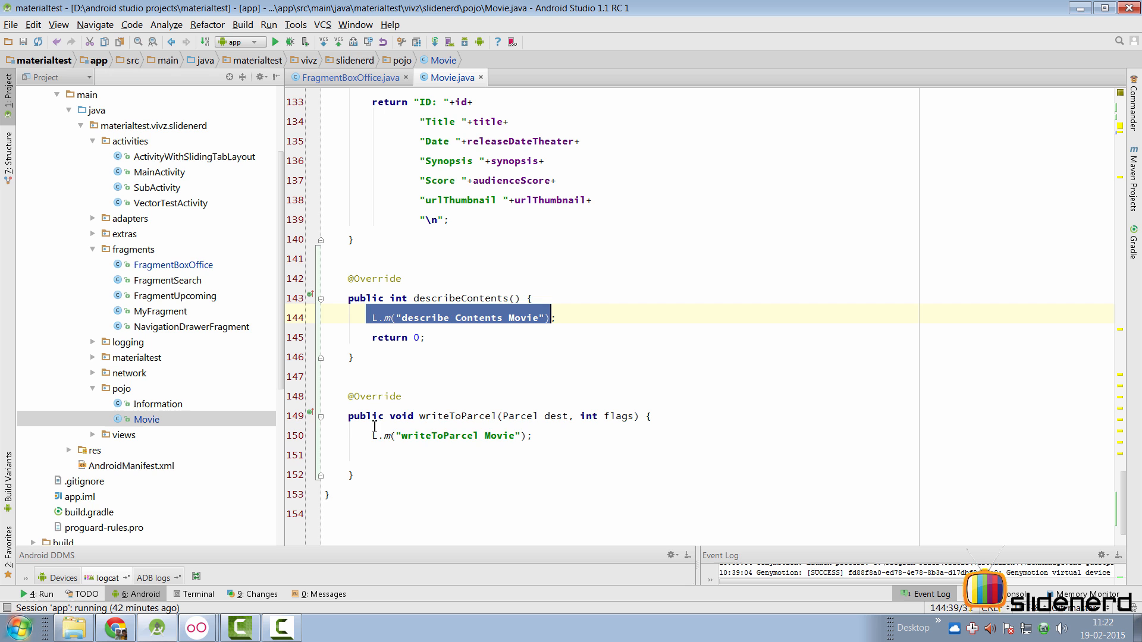
{"action": "left_click", "coordinate": [564, 434]}
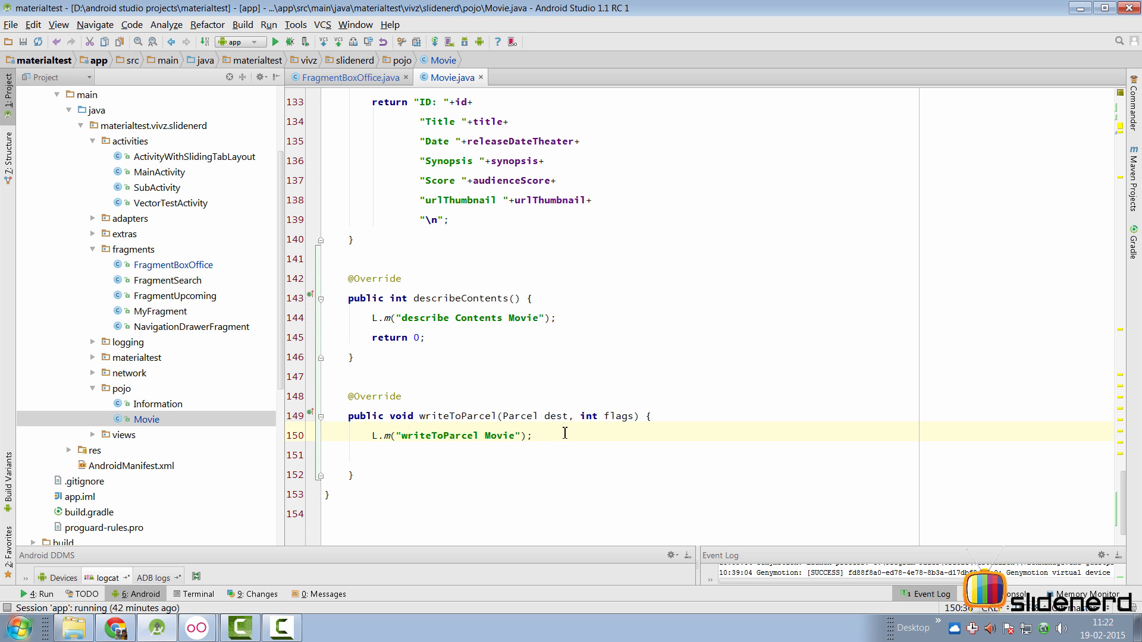
{"action": "mouse_move", "coordinate": [162, 558]}
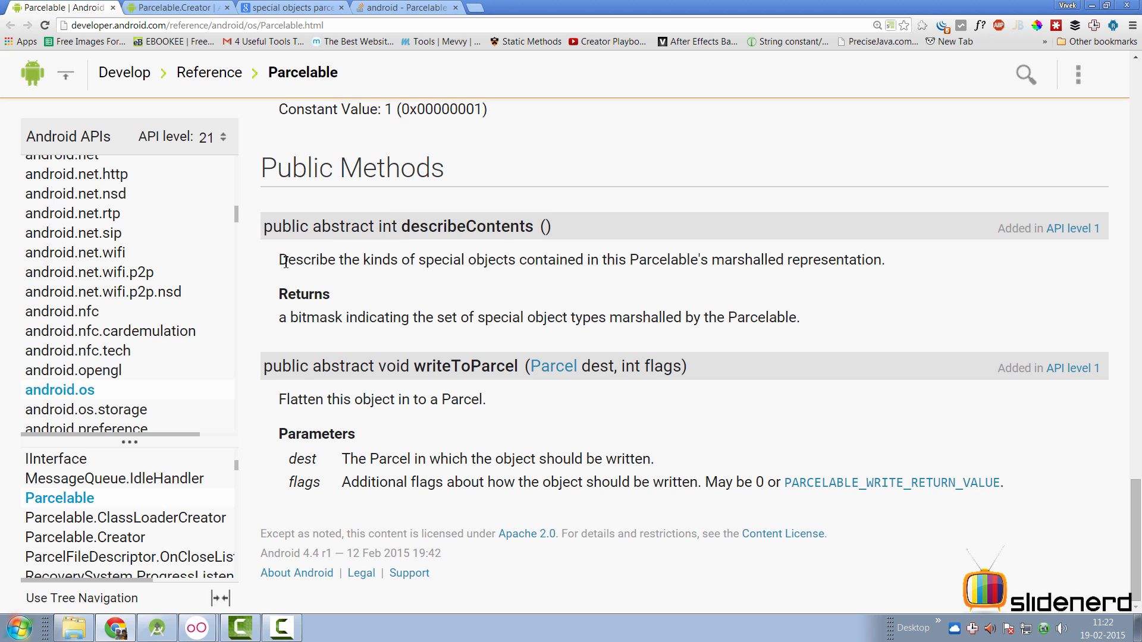
{"action": "left_click_drag", "start_coordinate": [279, 260], "coordinate": [508, 260]}
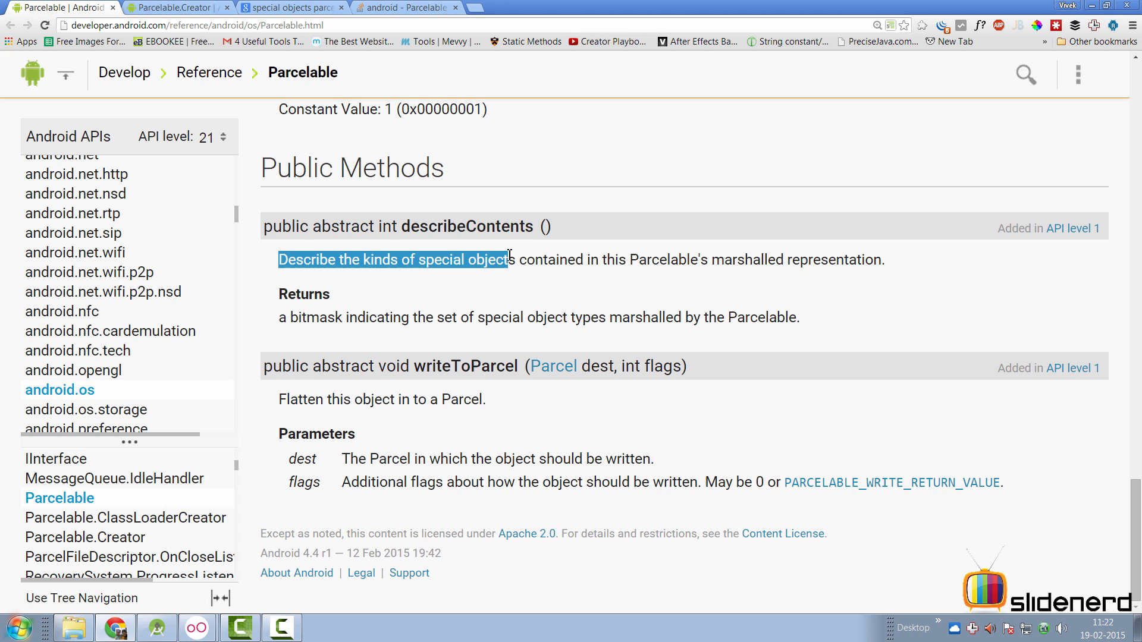
{"action": "left_click_drag", "start_coordinate": [509, 260], "coordinate": [786, 259]}
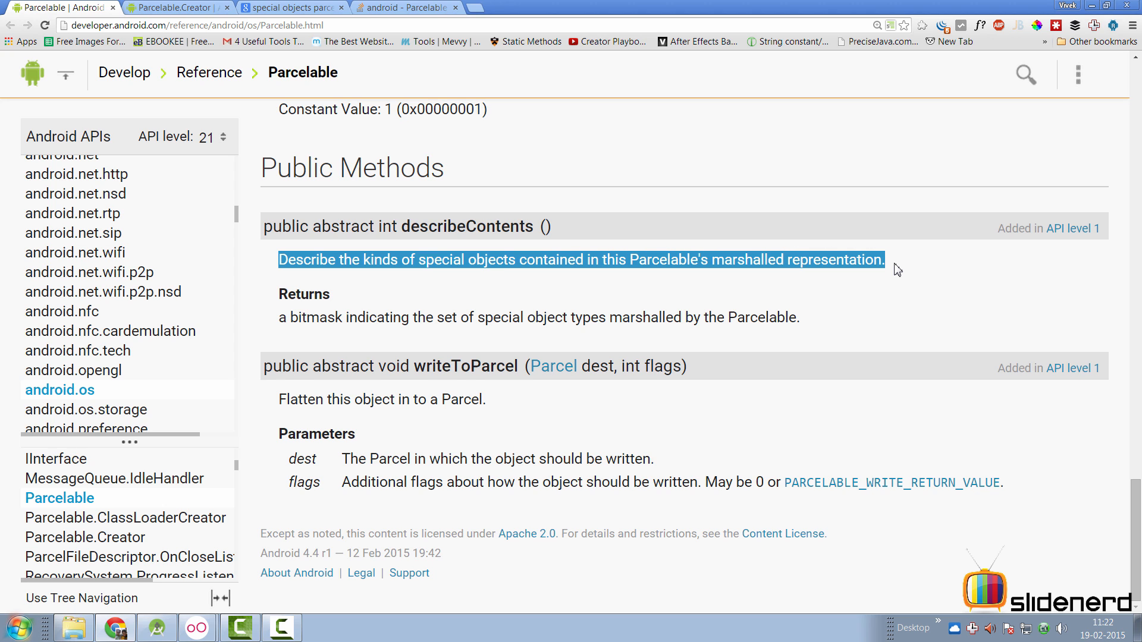
{"action": "mouse_move", "coordinate": [899, 270]}
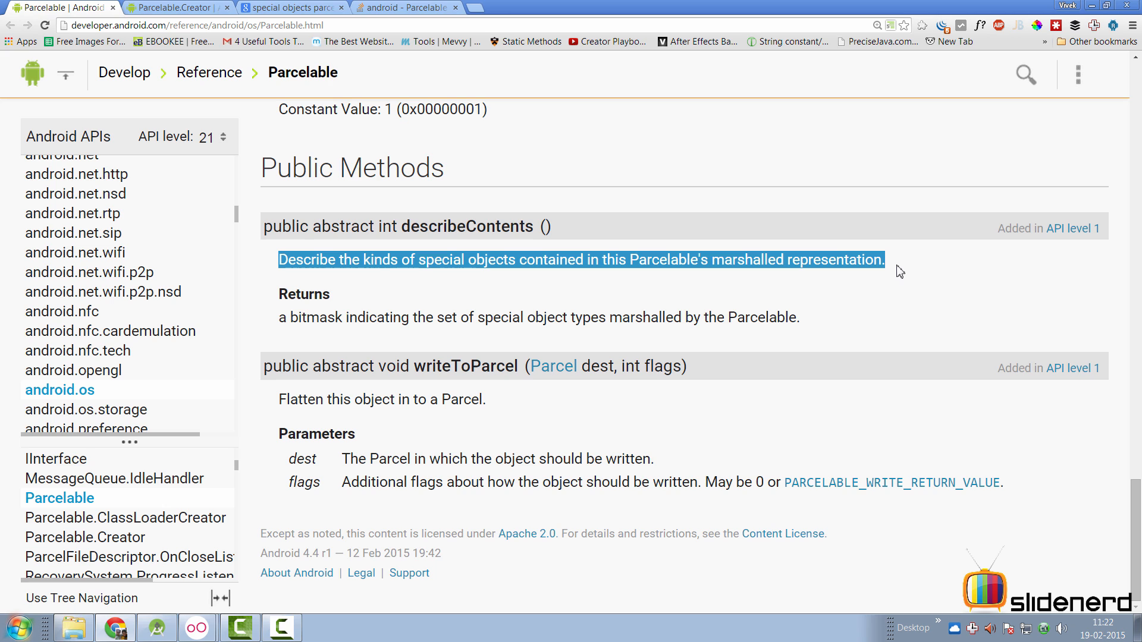
{"action": "mouse_move", "coordinate": [650, 288]}
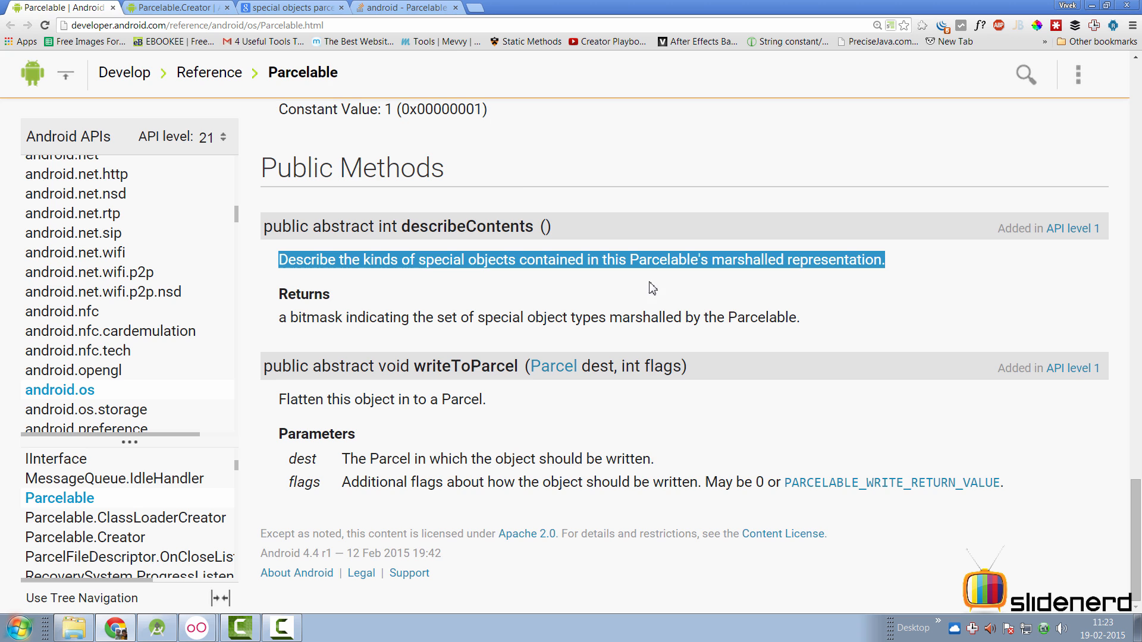
{"action": "left_click", "coordinate": [414, 7]}
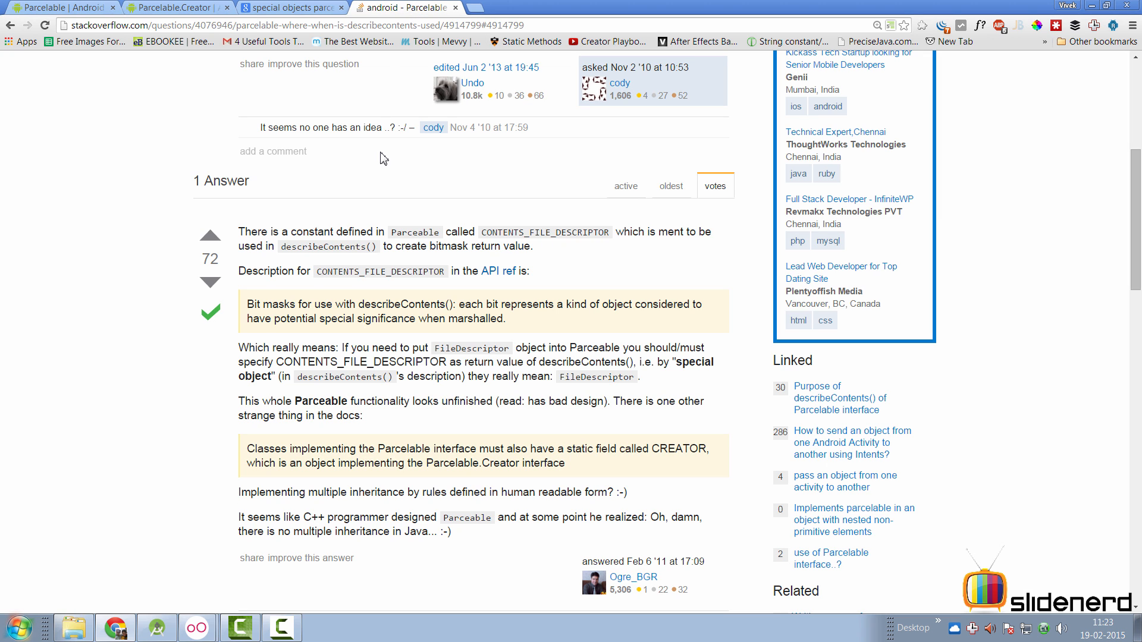
{"action": "left_click_drag", "start_coordinate": [240, 231], "coordinate": [536, 492]}
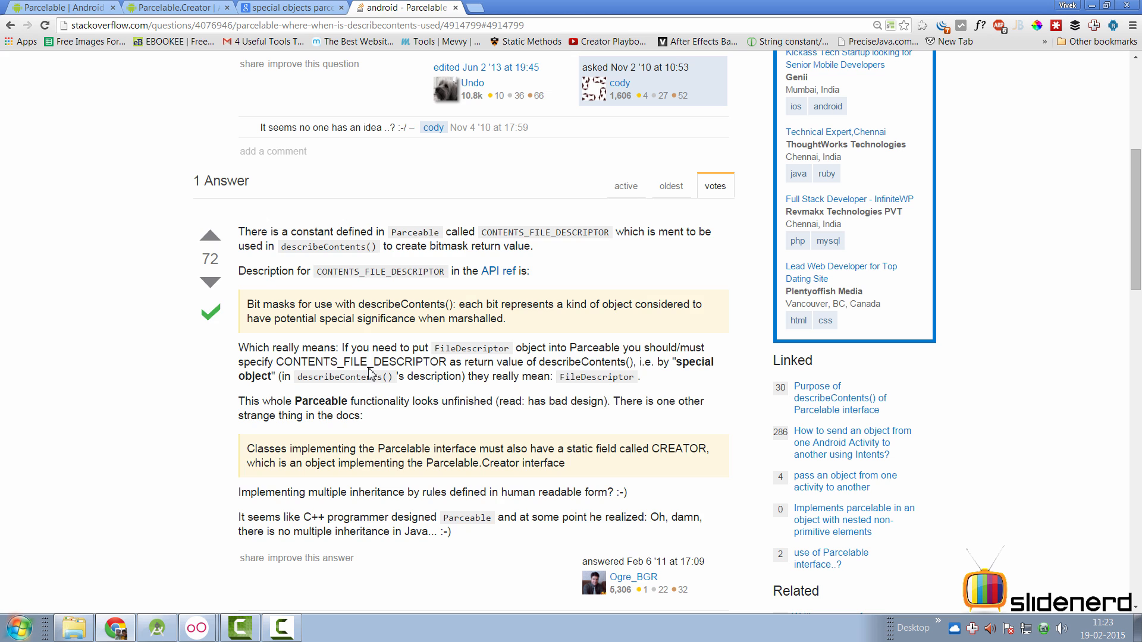
{"action": "left_click", "coordinate": [48, 10]}
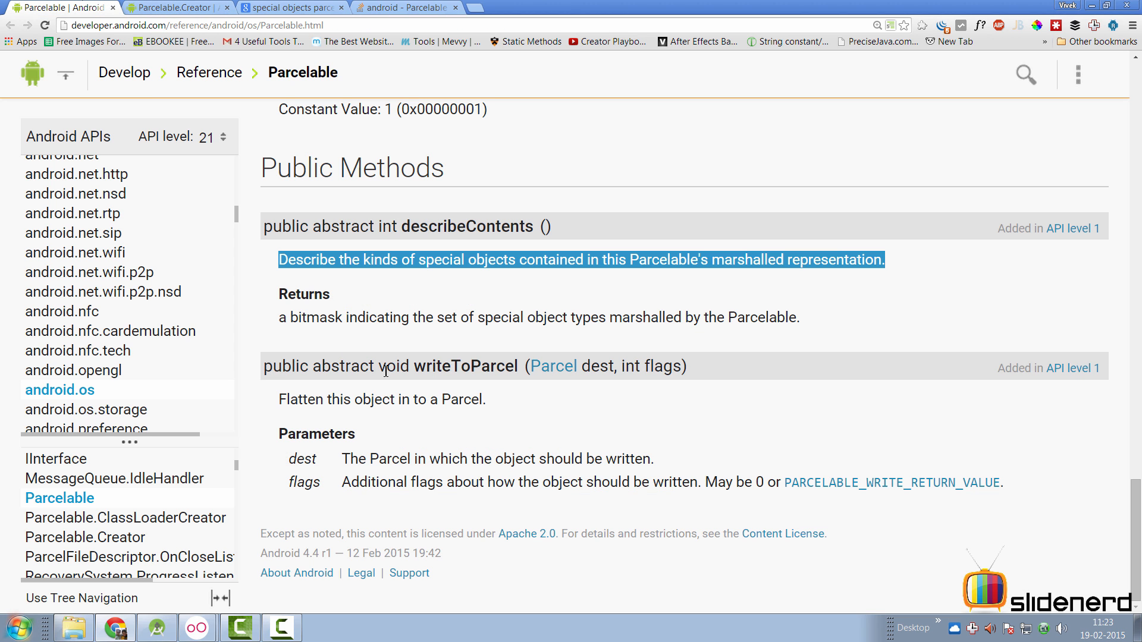
{"action": "double_click", "coordinate": [466, 367]}
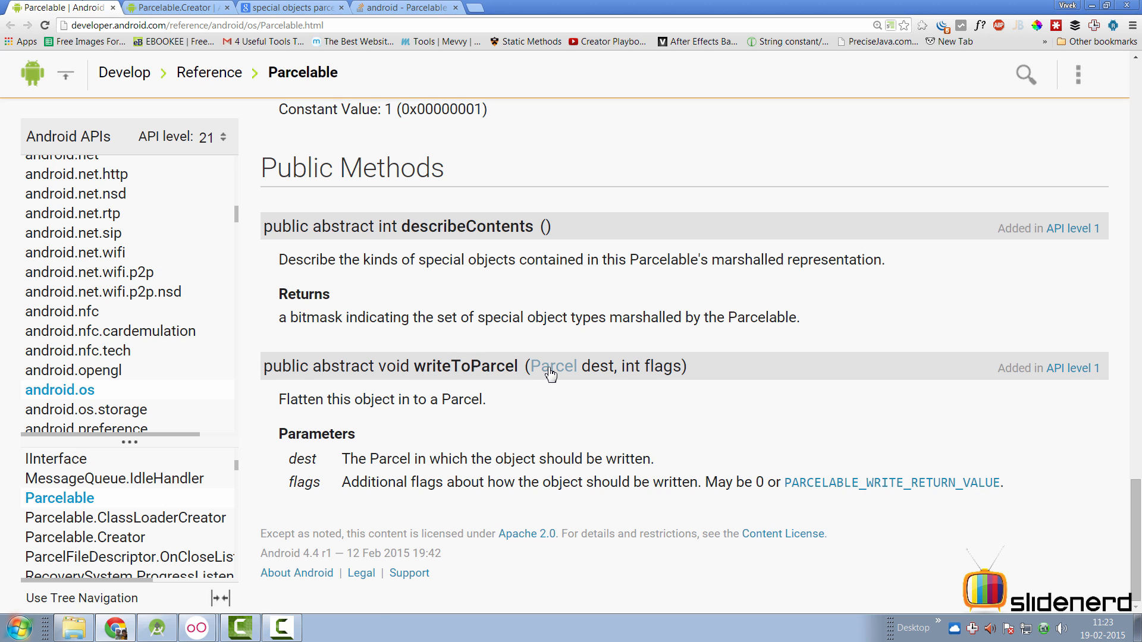
{"action": "mouse_move", "coordinate": [552, 372]}
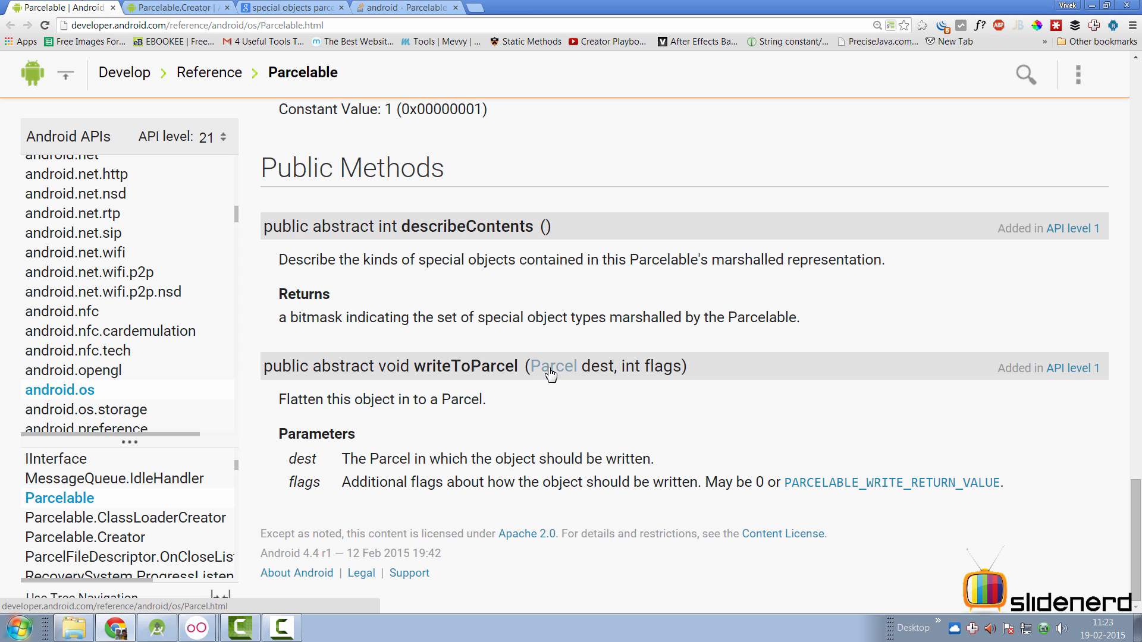
{"action": "mouse_move", "coordinate": [401, 455]}
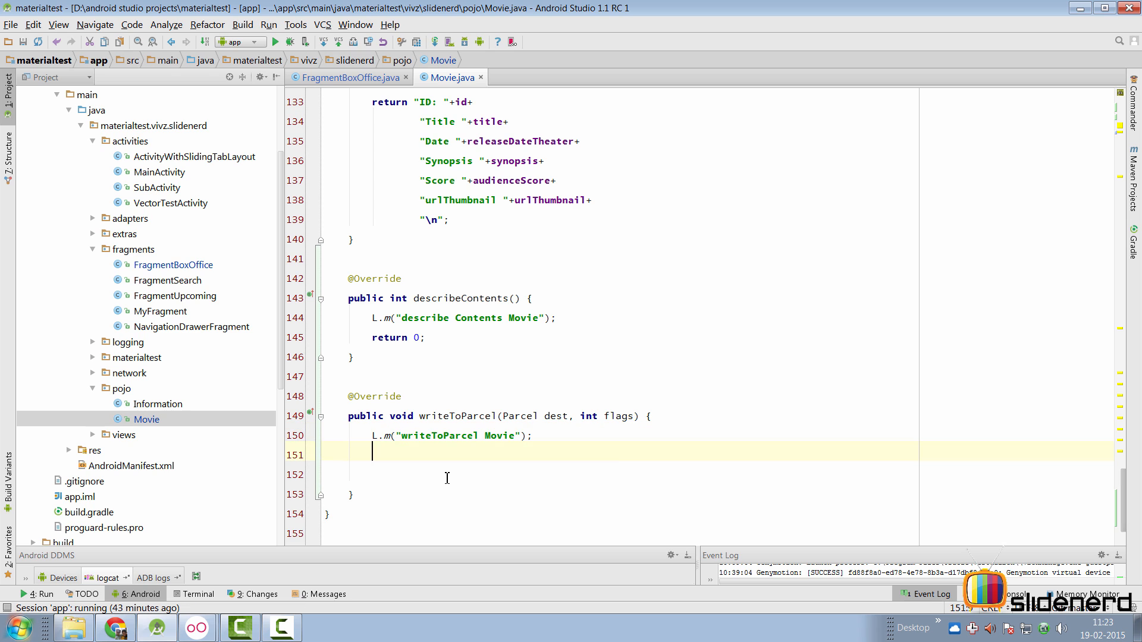
Step: Write the movie id into the parcel with dest.writeLong(id)
{"action": "type", "text": "dest.wr"}
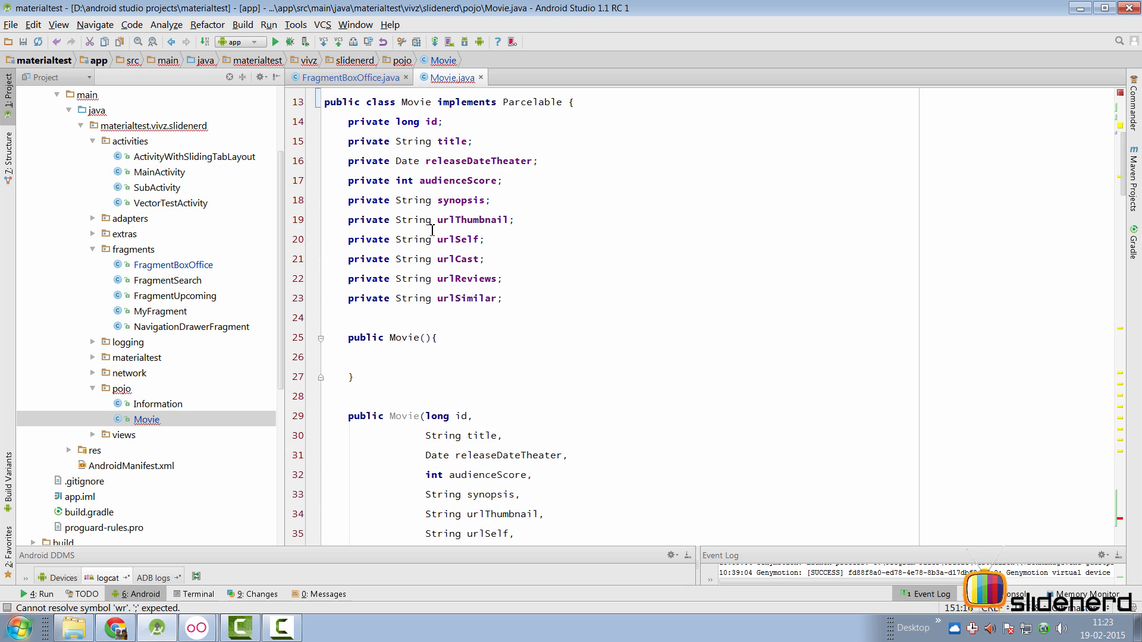
{"action": "scroll", "scroll_direction": "down", "scroll_amount": 3}
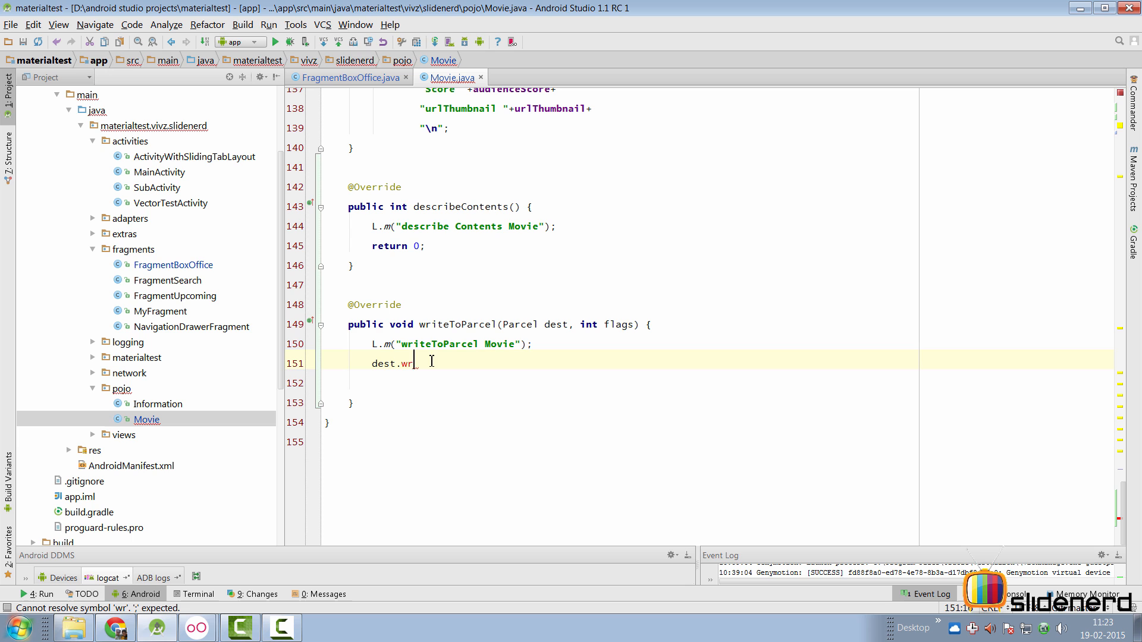
{"action": "type", "text": "iteLong(id);"}
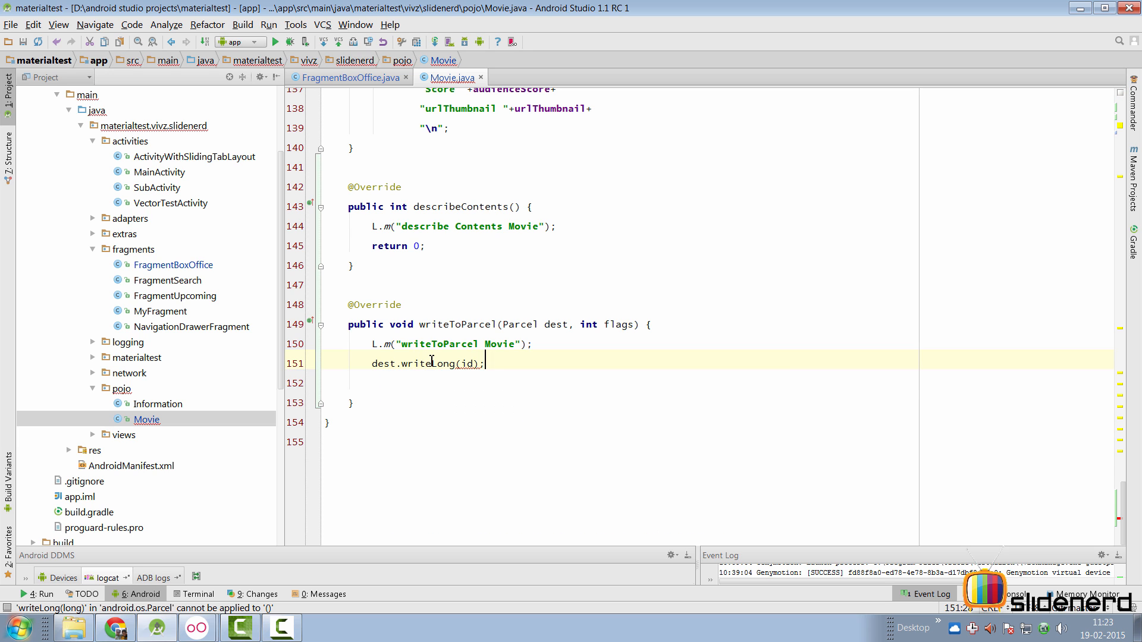
Step: Add dest.writeString(title) and delete the trial writeSerializable date line
{"action": "type", "text": "dest.wr"}
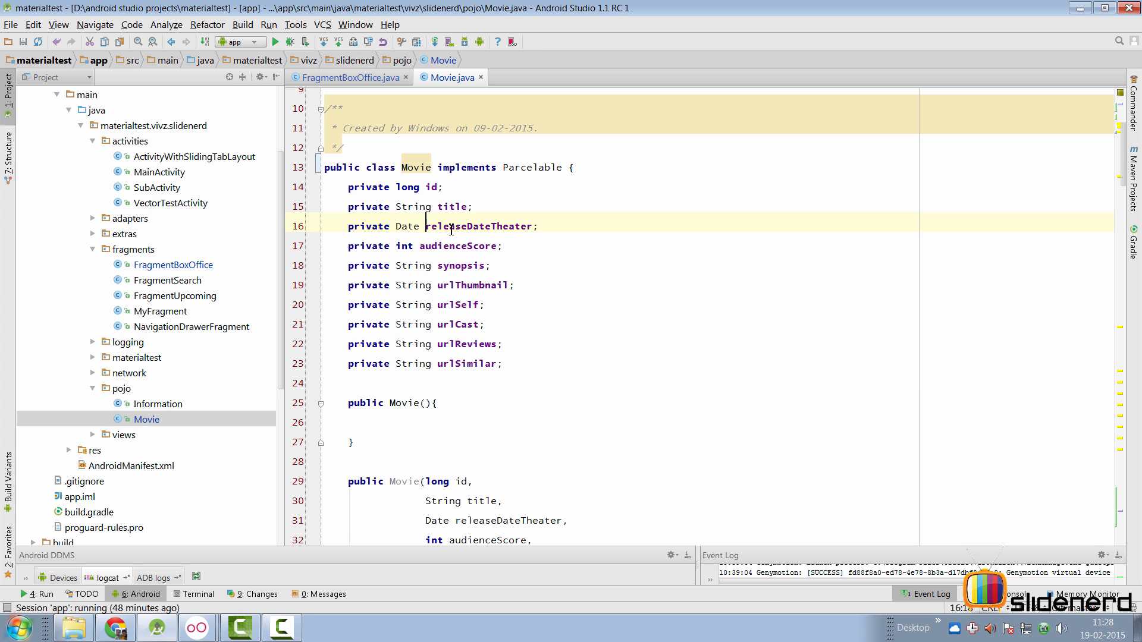
{"action": "double_click", "coordinate": [407, 226]}
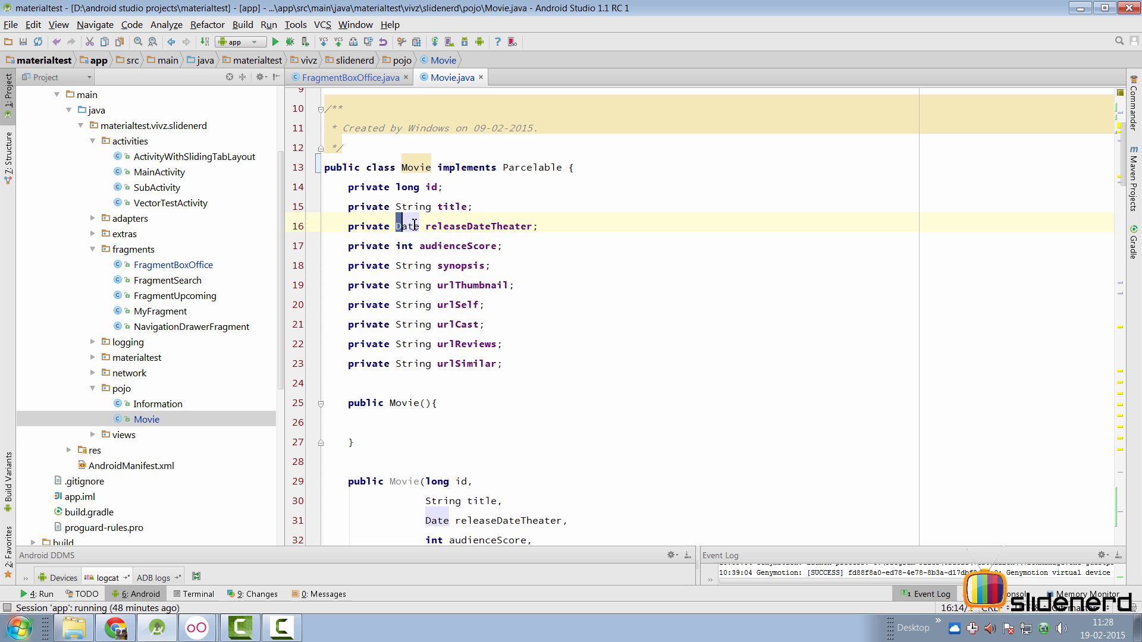
{"action": "scroll", "scroll_direction": "down", "scroll_amount": 3}
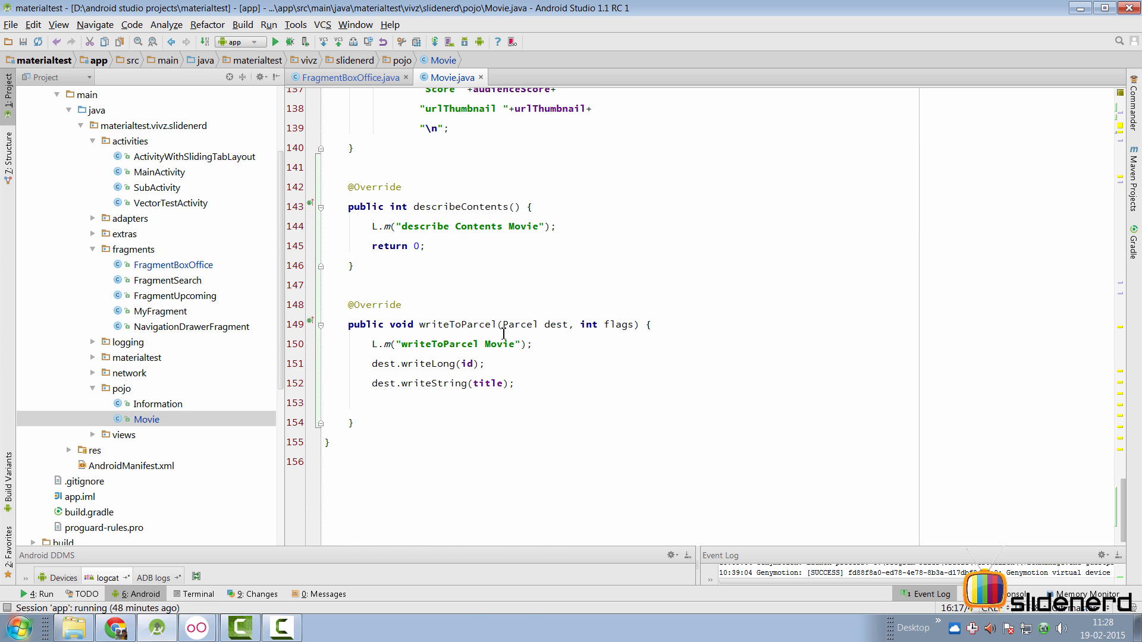
{"action": "type", "text": "dest"}
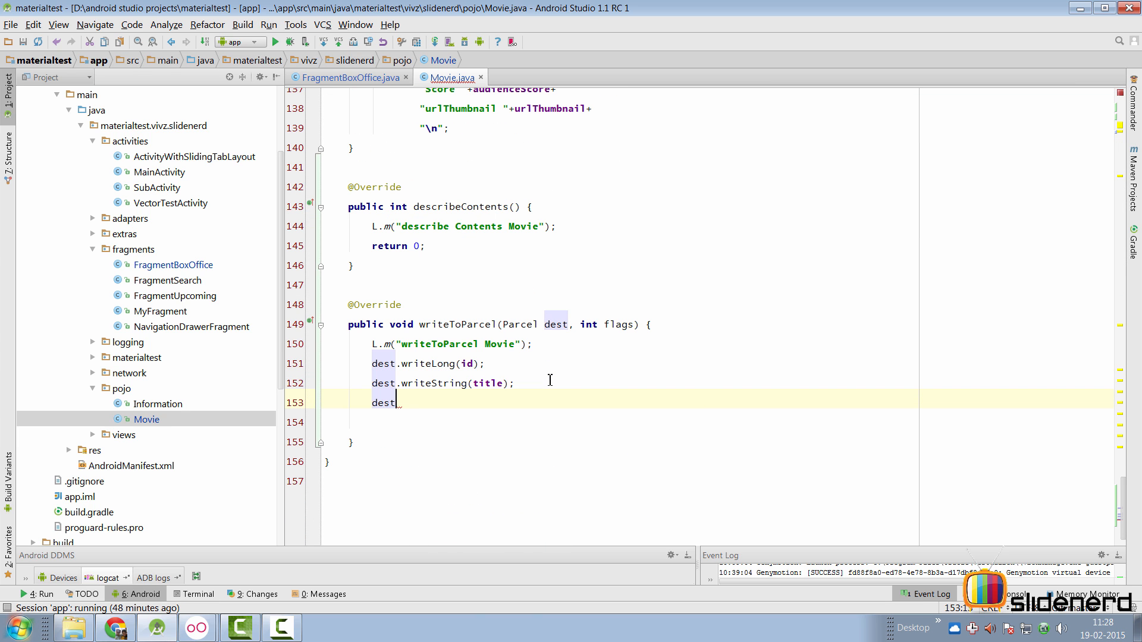
{"action": "type", "text": ".writeDa"}
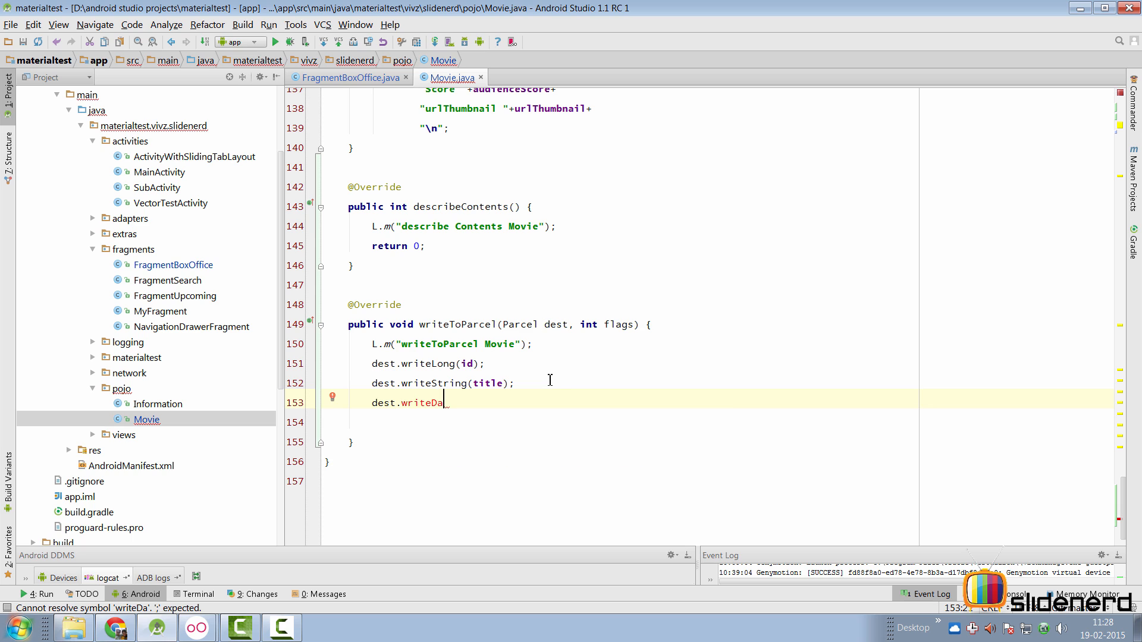
{"action": "key", "text": "Backspace"}
{"action": "type", "text": "Serializable(date);"}
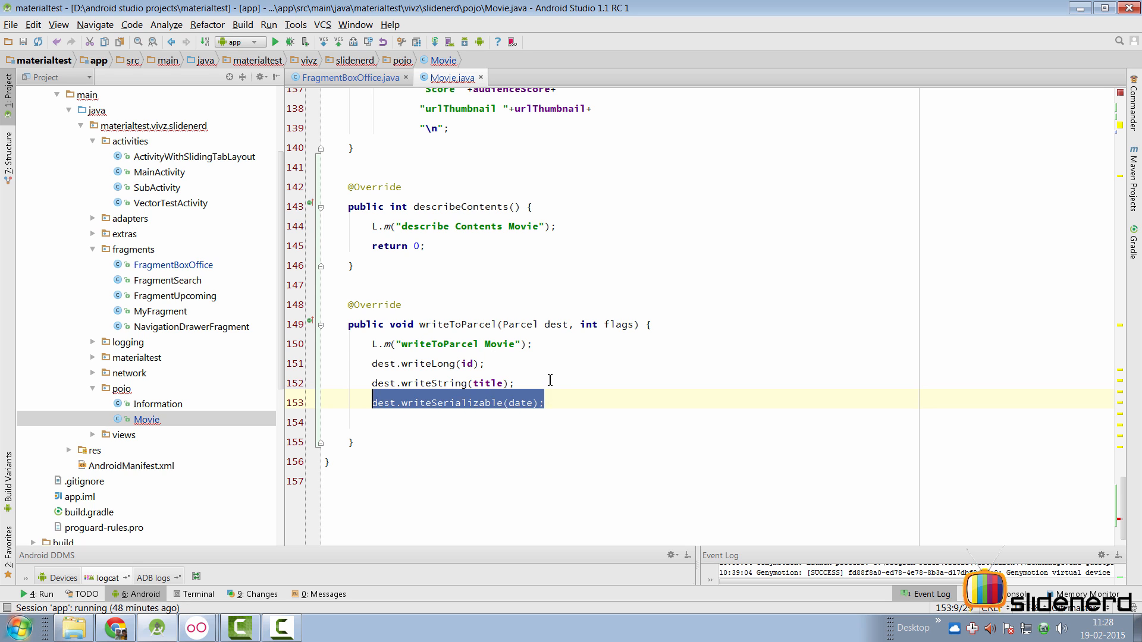
{"action": "key", "text": "Delete"}
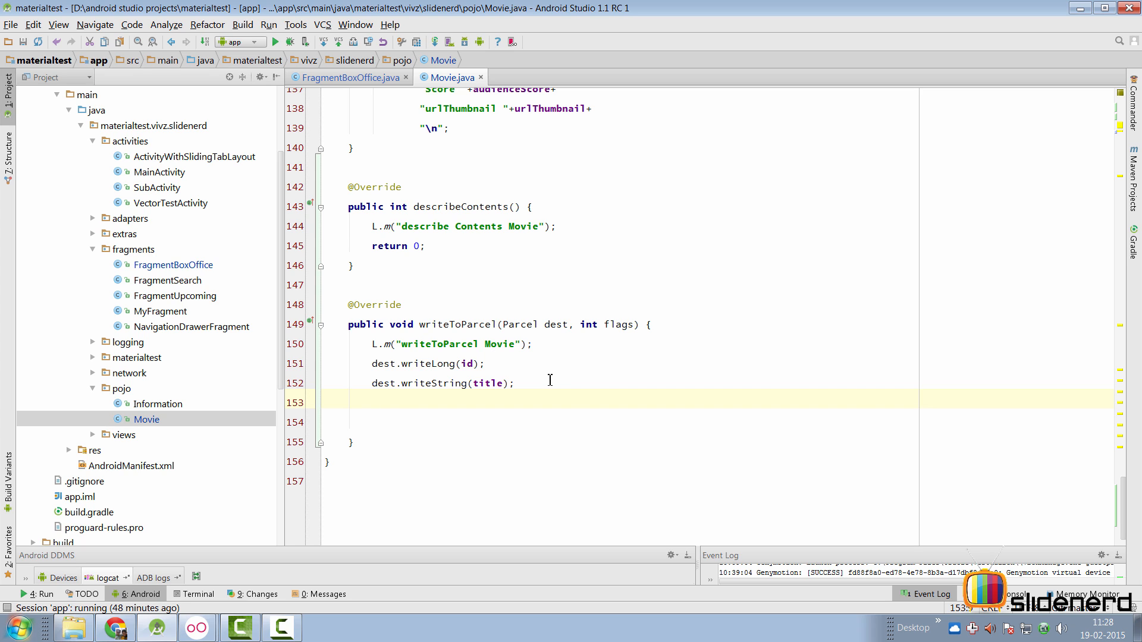
Step: Write releaseDateTheater into the parcel as a long time value
{"action": "type", "text": "dest.write"}
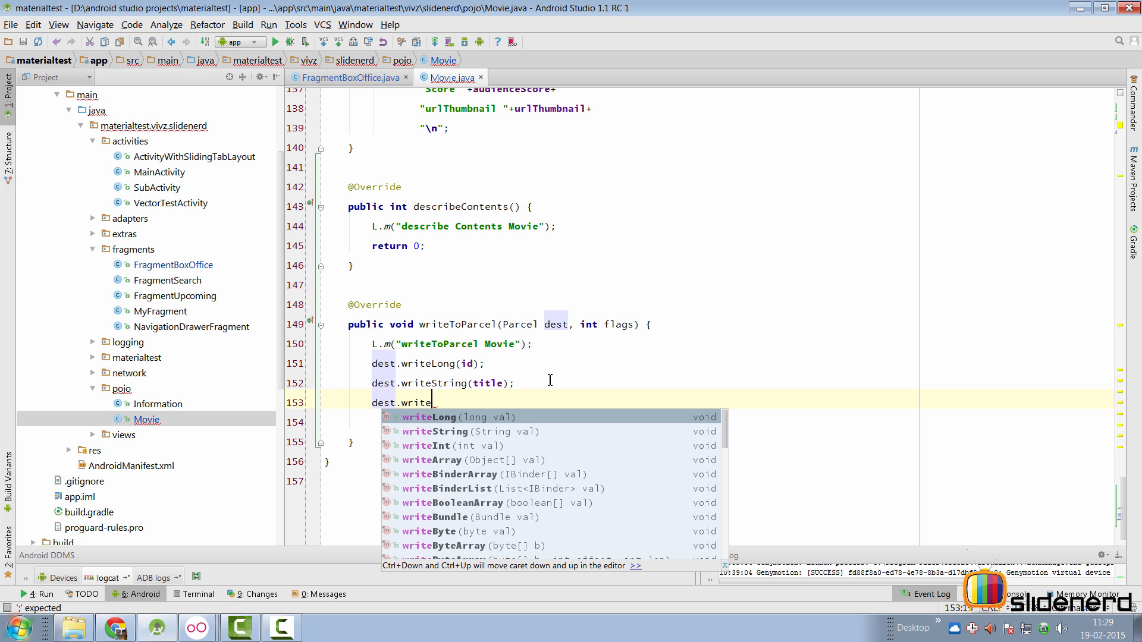
{"action": "type", "text": "Long(date);"}
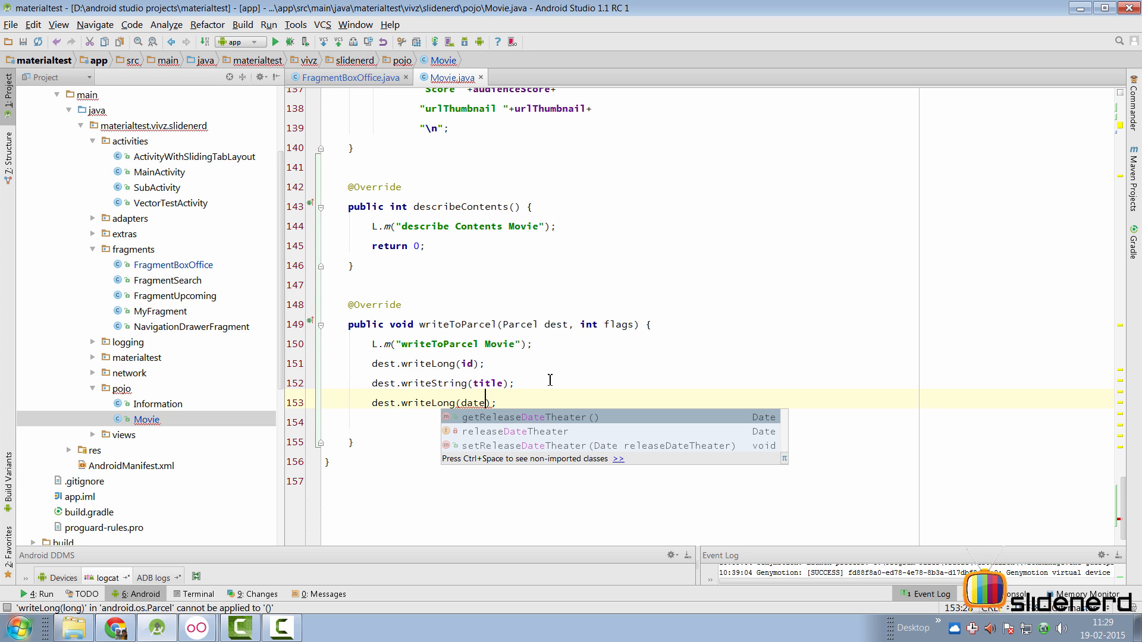
{"action": "key", "text": "Down"}
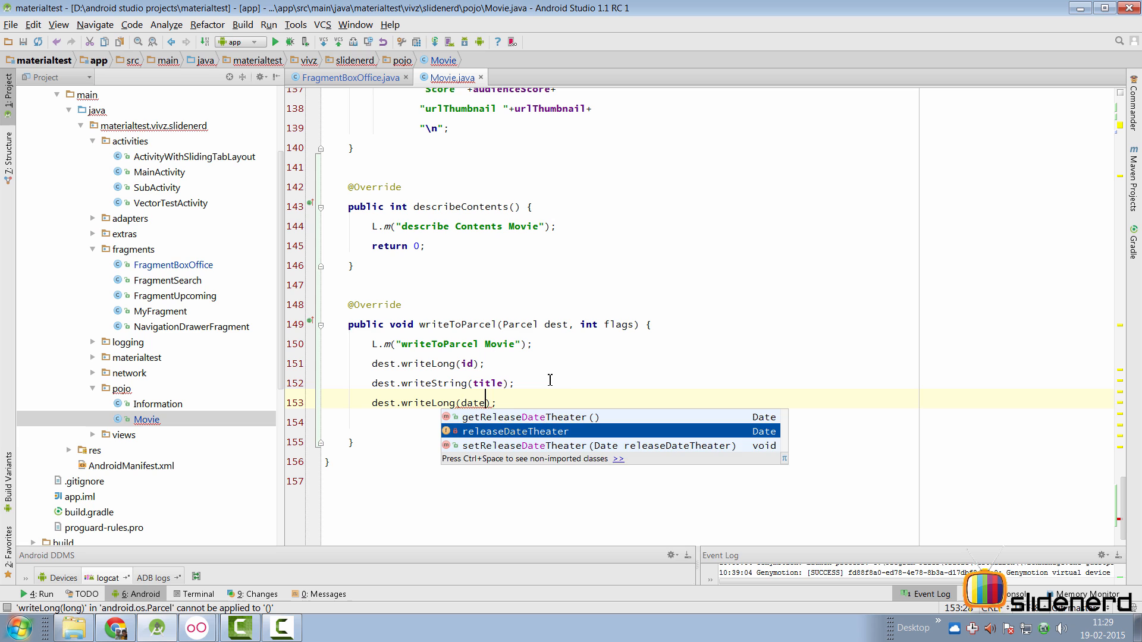
{"action": "left_click", "coordinate": [515, 431]}
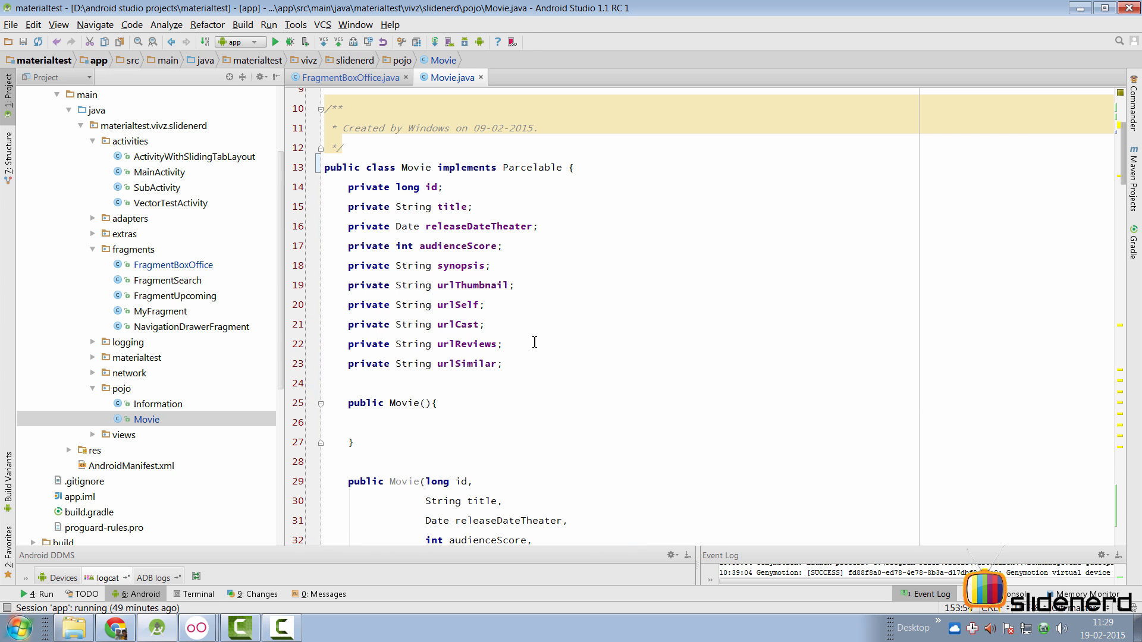
{"action": "double_click", "coordinate": [404, 246]}
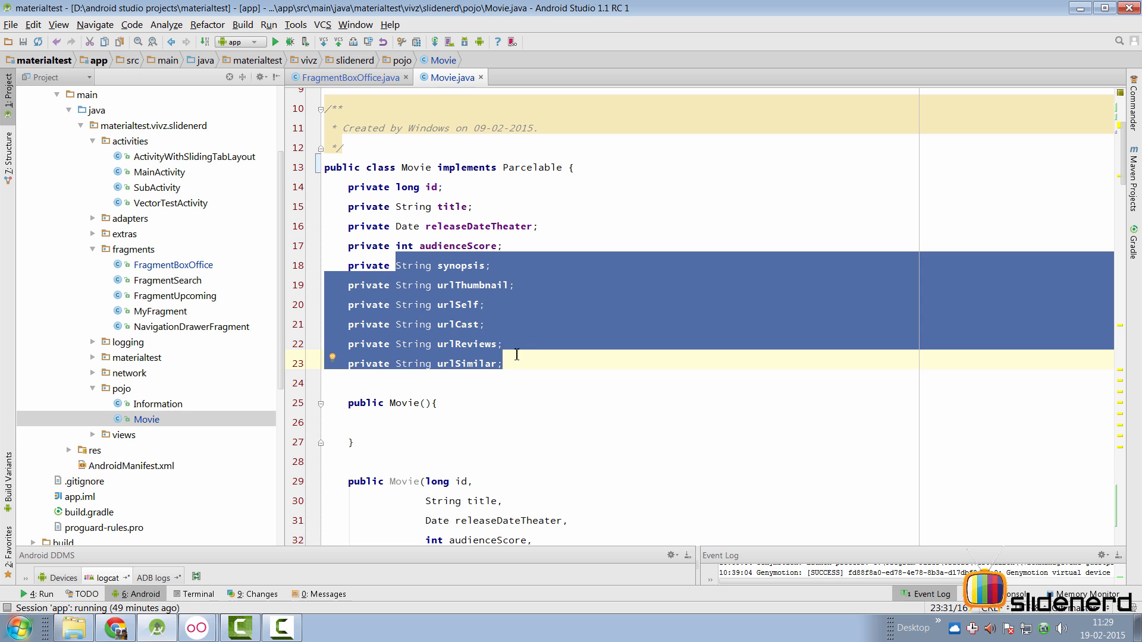
Step: Add write calls for the remaining fields, such as dest.writeInt(audienceScore), through urlSimilar
{"action": "scroll", "scroll_direction": "down", "scroll_amount": 3}
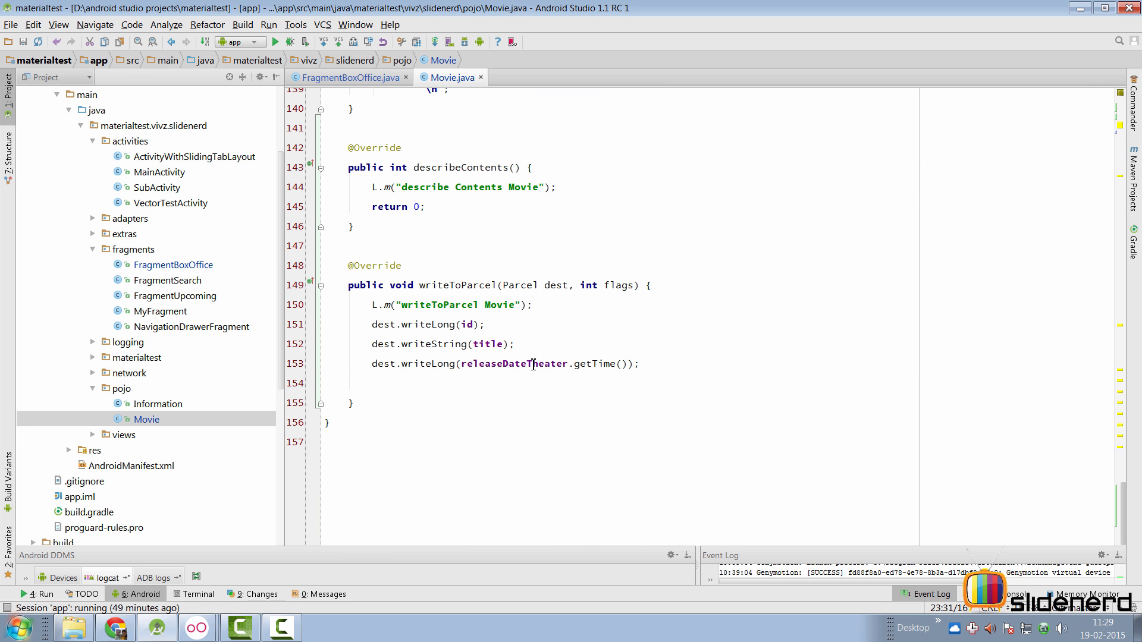
{"action": "type", "text": "dest"}
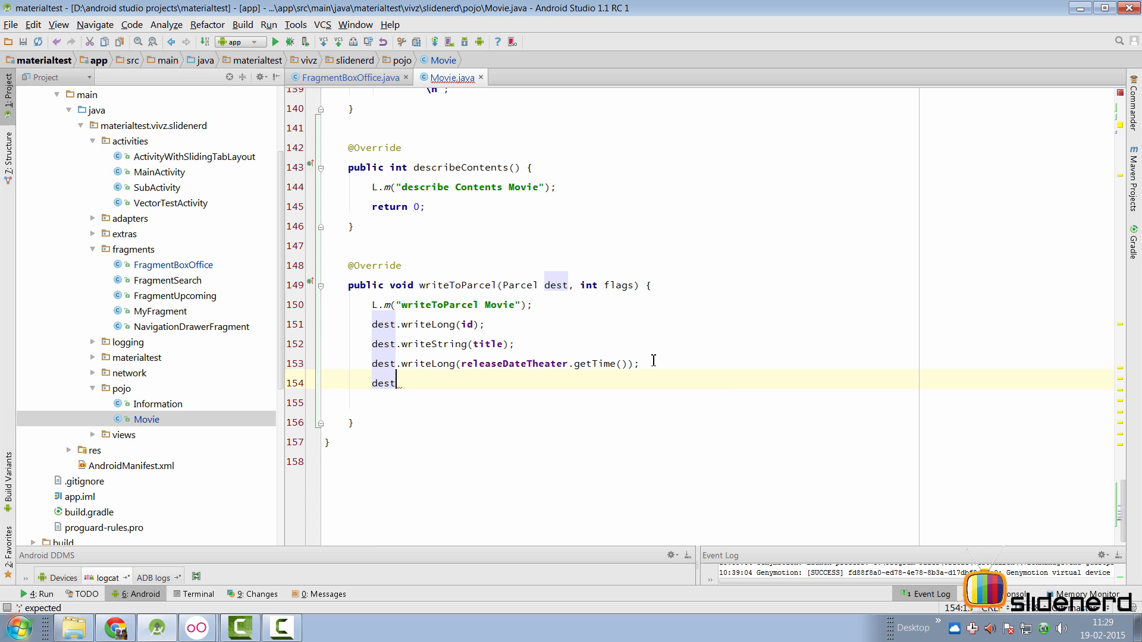
{"action": "type", "text": ".writeBool"}
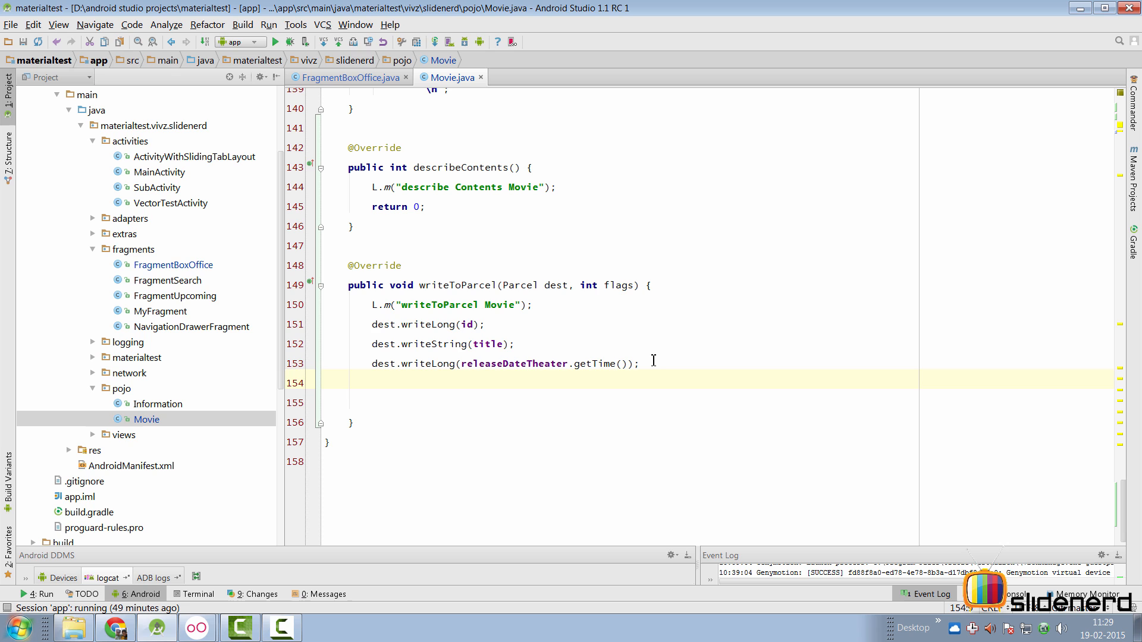
{"action": "type", "text": "dest.writeInt(audienceScore);"}
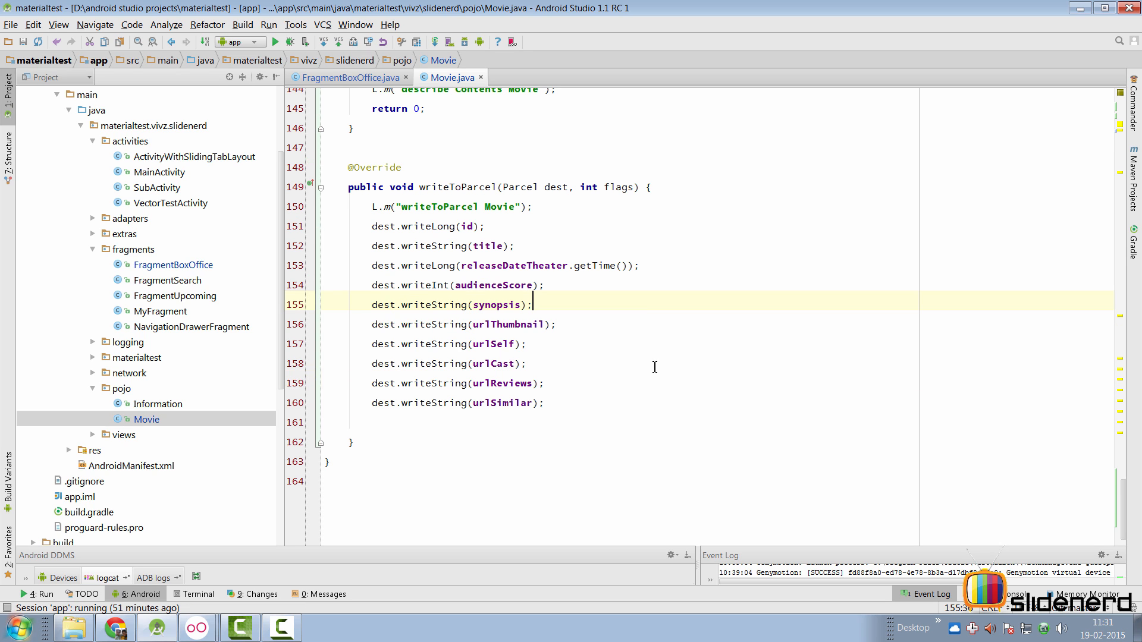
{"action": "double_click", "coordinate": [457, 187]}
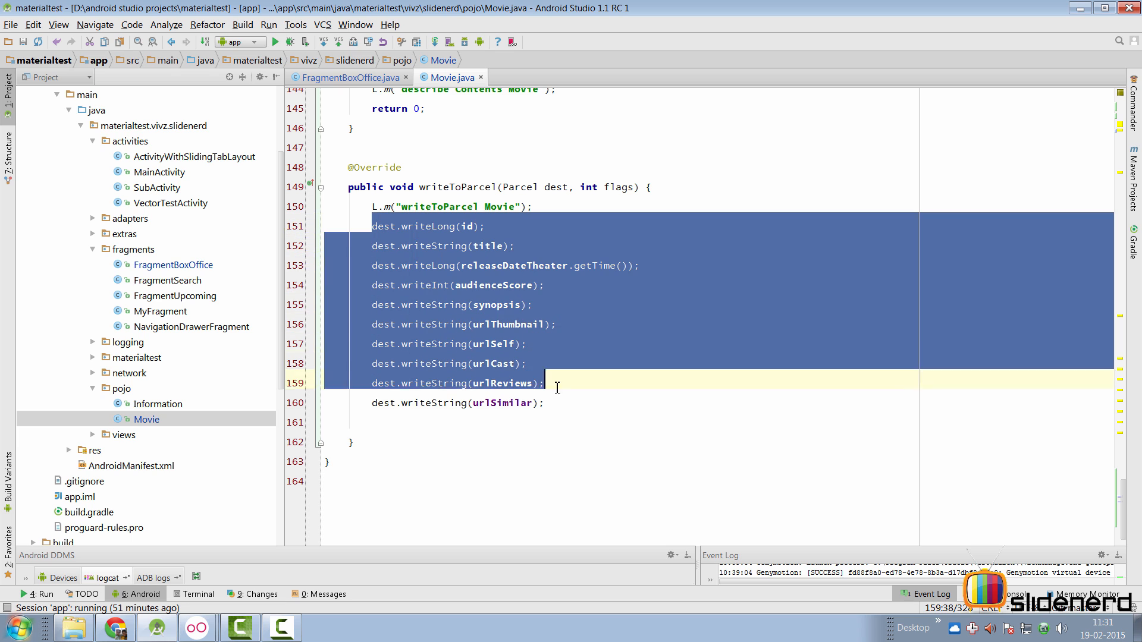
{"action": "left_click", "coordinate": [583, 403]}
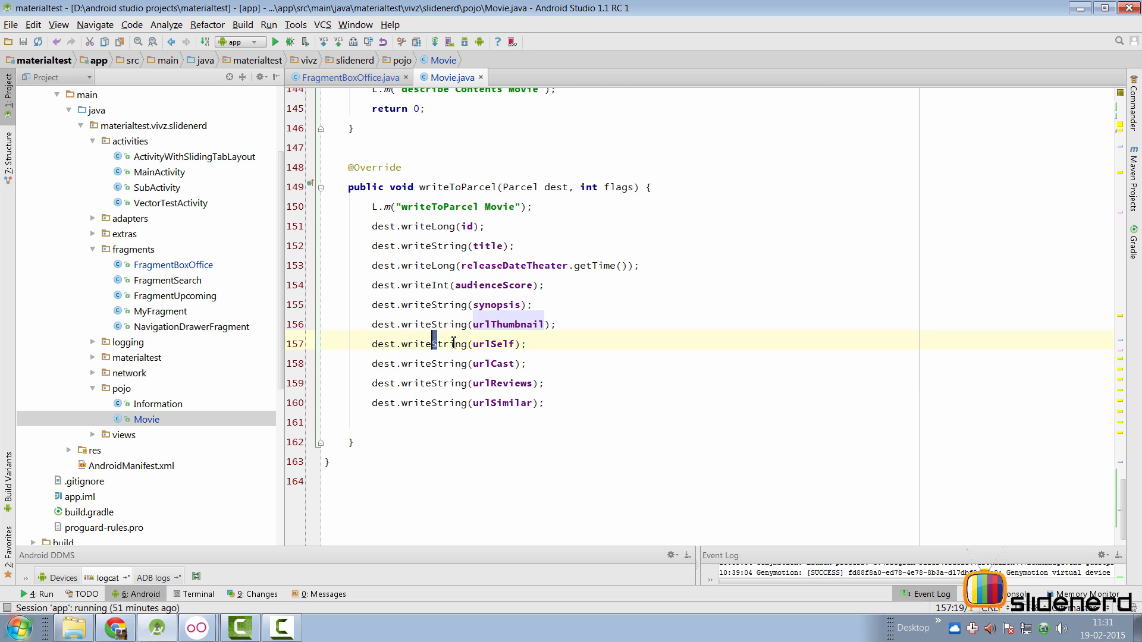
{"action": "double_click", "coordinate": [450, 344]}
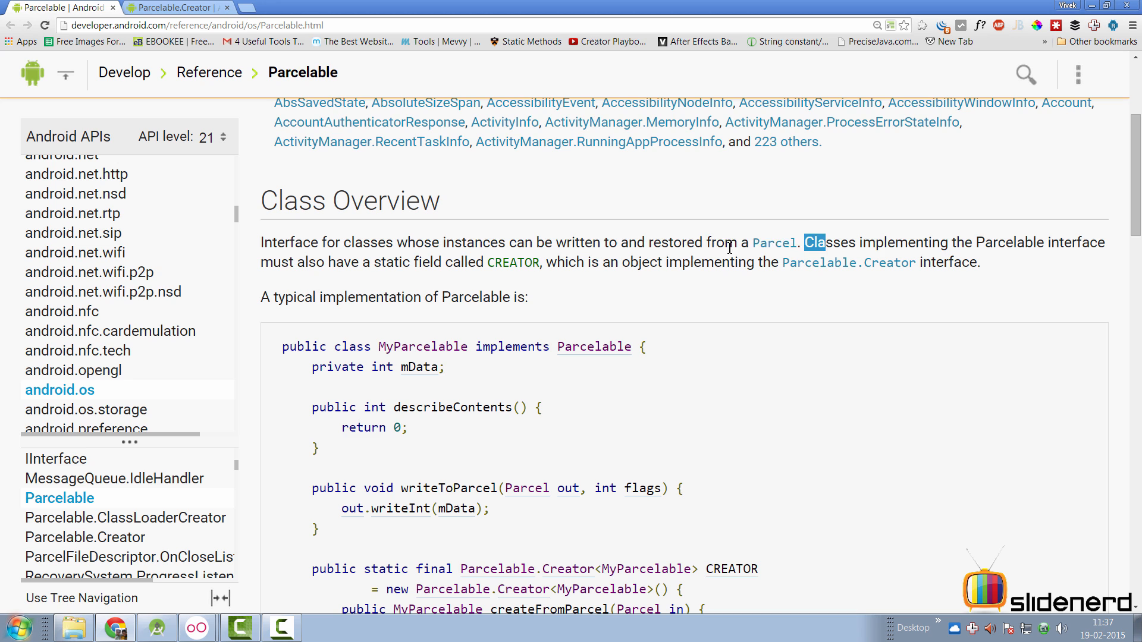
Step: Highlight the required CREATOR sentence and the Parcelable.Creator interface overview
{"action": "left_click_drag", "start_coordinate": [803, 242], "coordinate": [484, 262]}
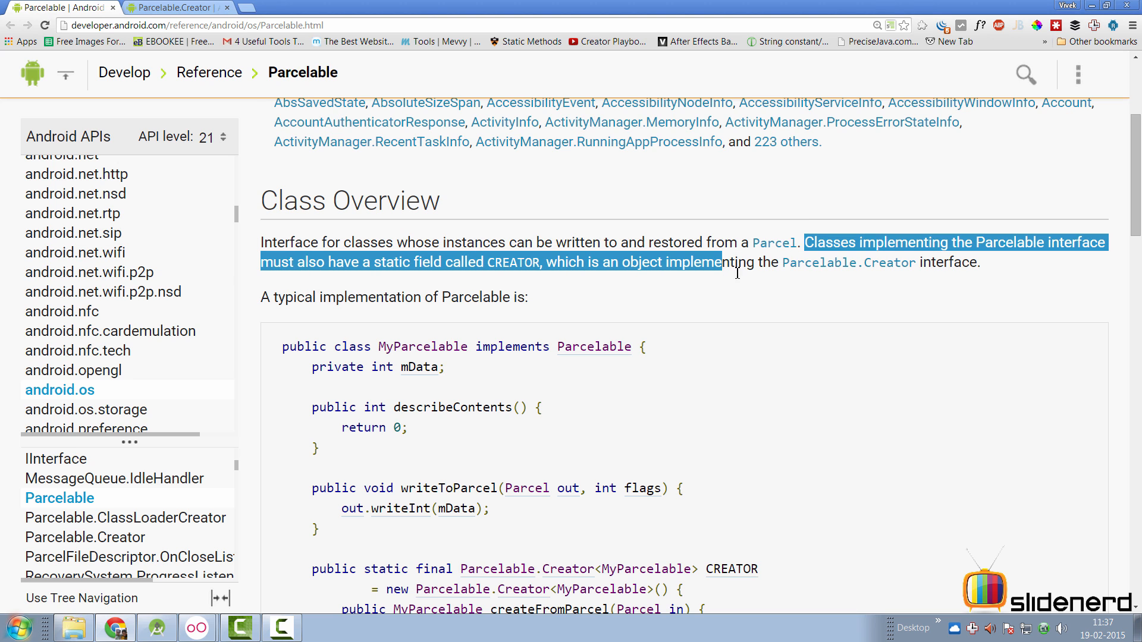
{"action": "left_click_drag", "start_coordinate": [735, 263], "coordinate": [982, 262]}
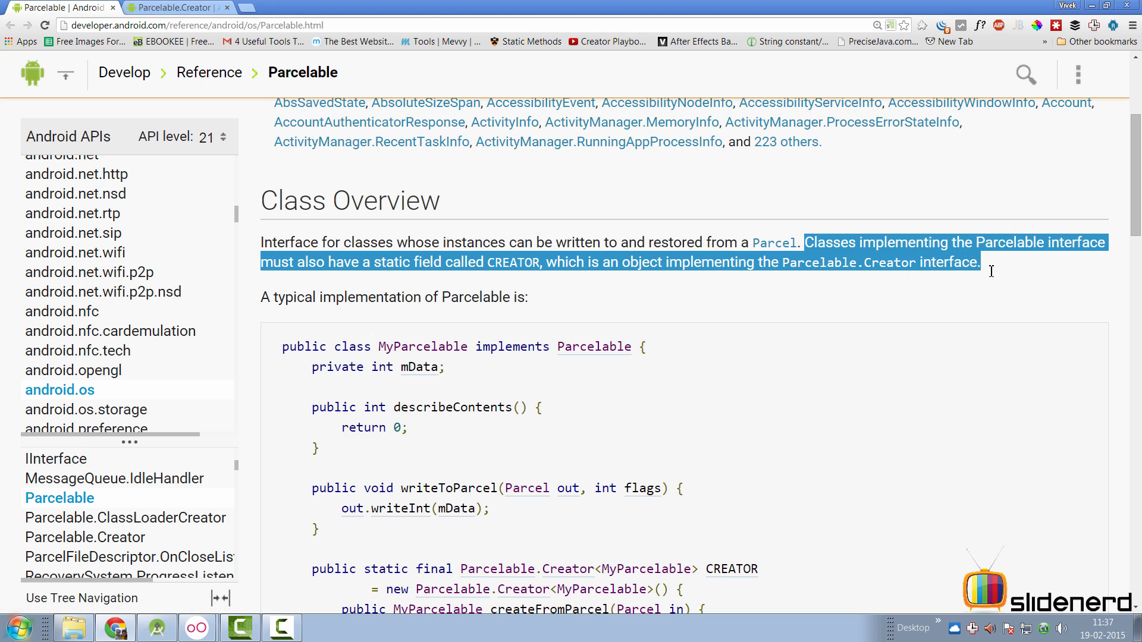
{"action": "left_click", "coordinate": [927, 320]}
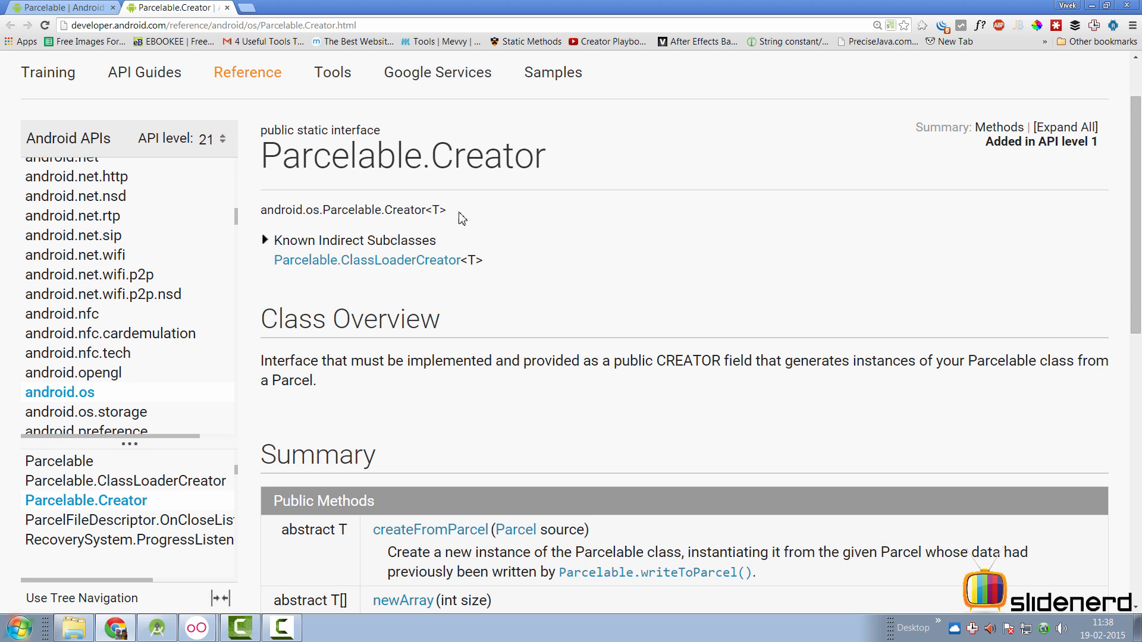
{"action": "left_click_drag", "start_coordinate": [261, 361], "coordinate": [501, 361]}
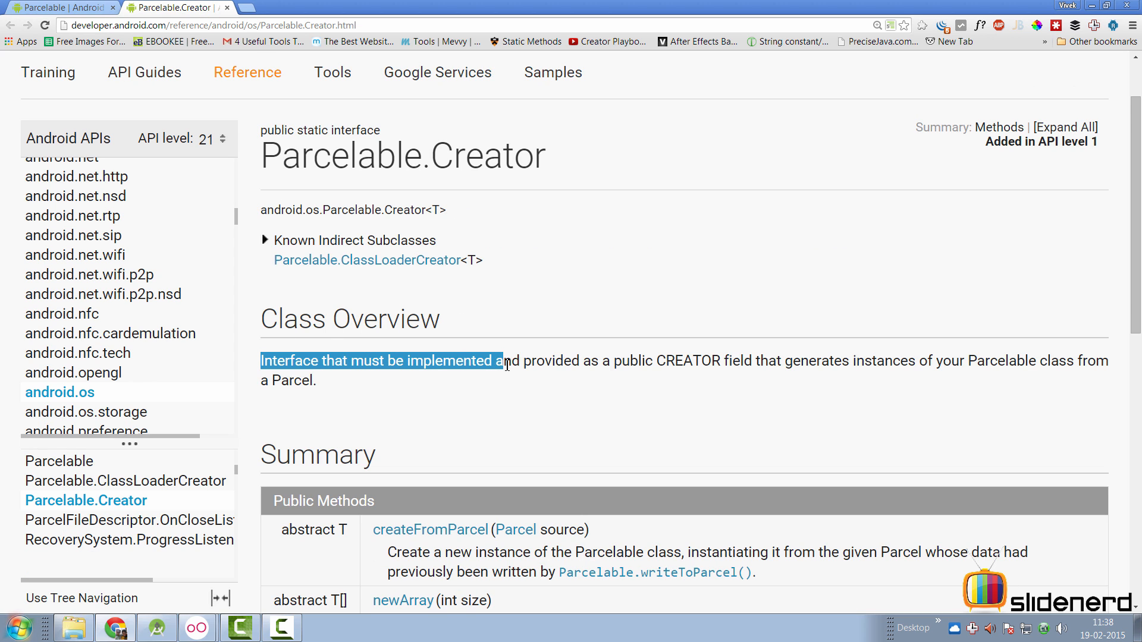
{"action": "left_click_drag", "start_coordinate": [500, 360], "coordinate": [721, 361]}
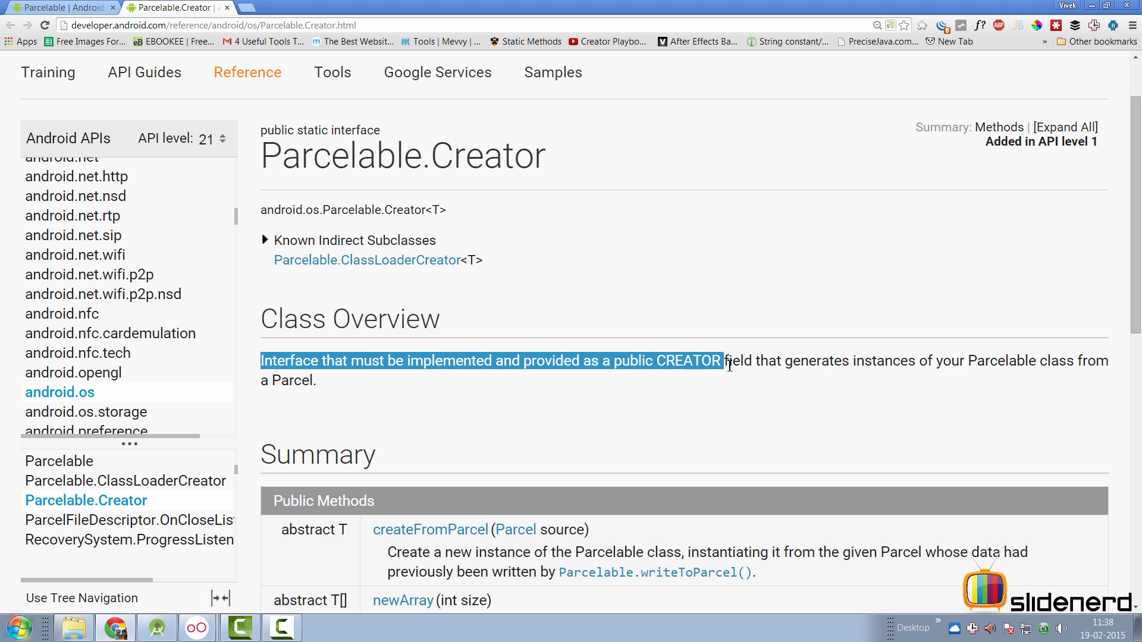
{"action": "left_click_drag", "start_coordinate": [728, 360], "coordinate": [918, 361]}
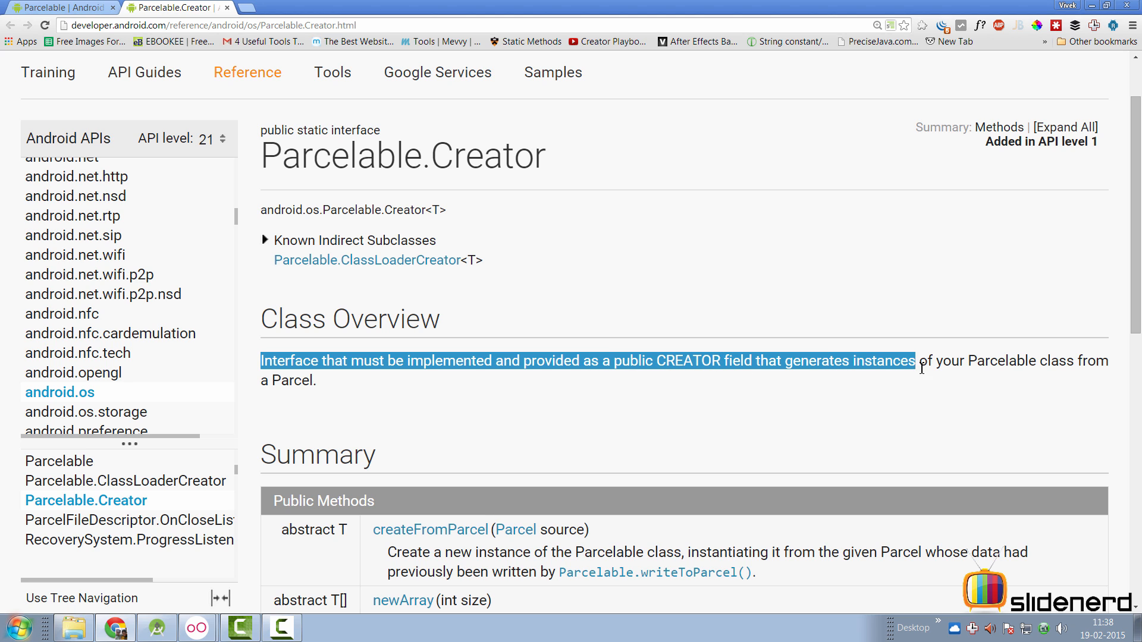
{"action": "left_click_drag", "start_coordinate": [920, 360], "coordinate": [317, 381]}
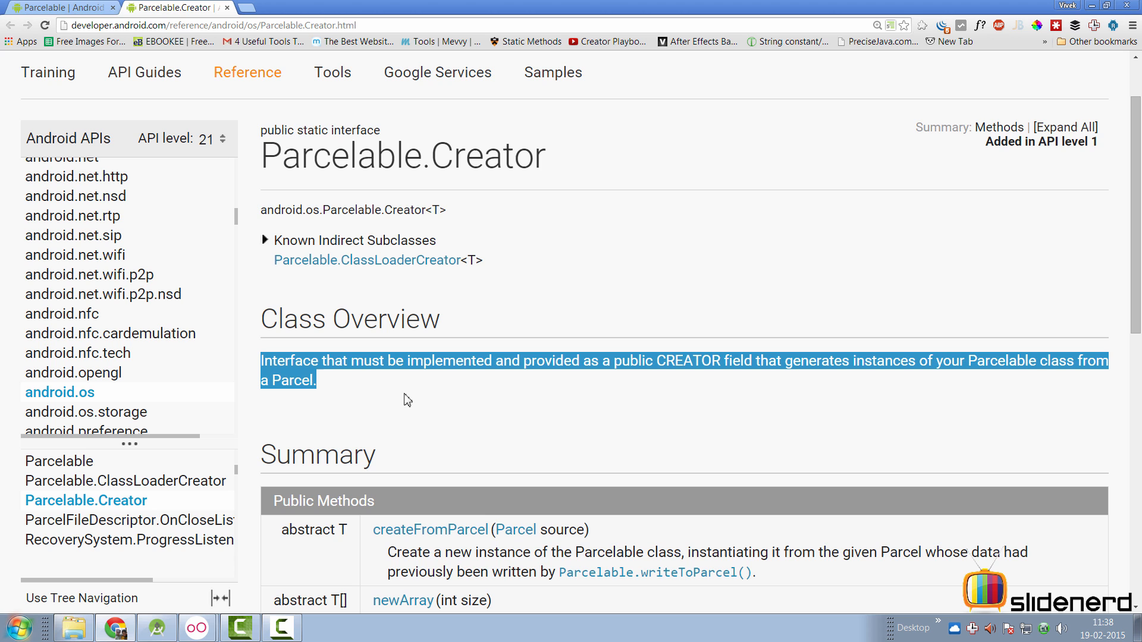
Step: Go back to the Parcelable page and select the sample CREATOR field code
{"action": "left_click", "coordinate": [431, 529]}
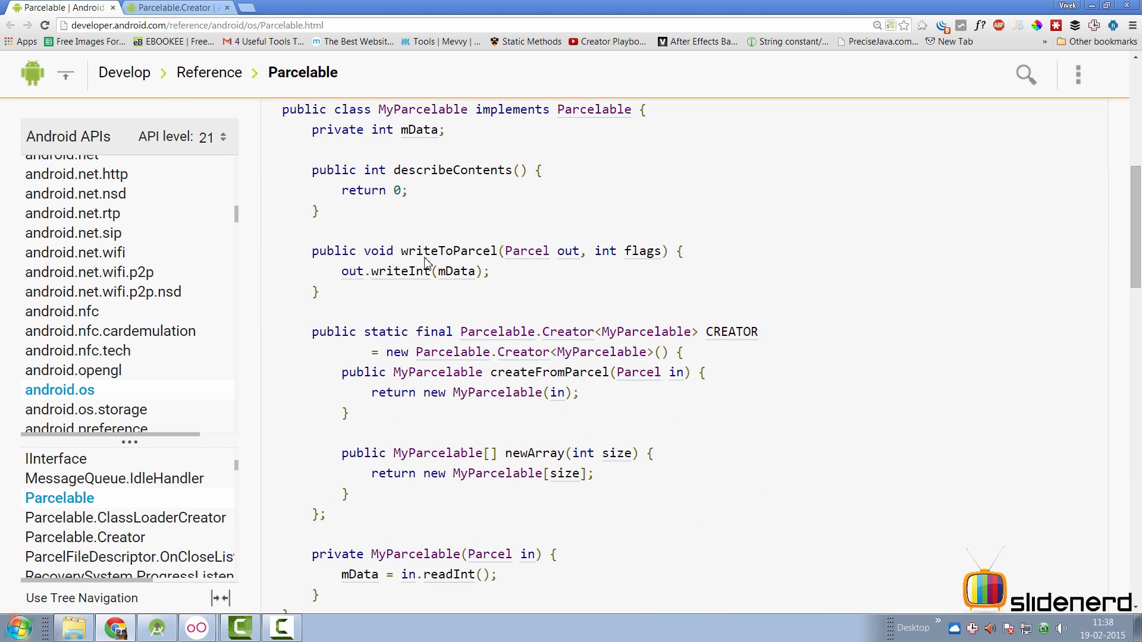
{"action": "scroll", "scroll_direction": "down", "scroll_amount": 3}
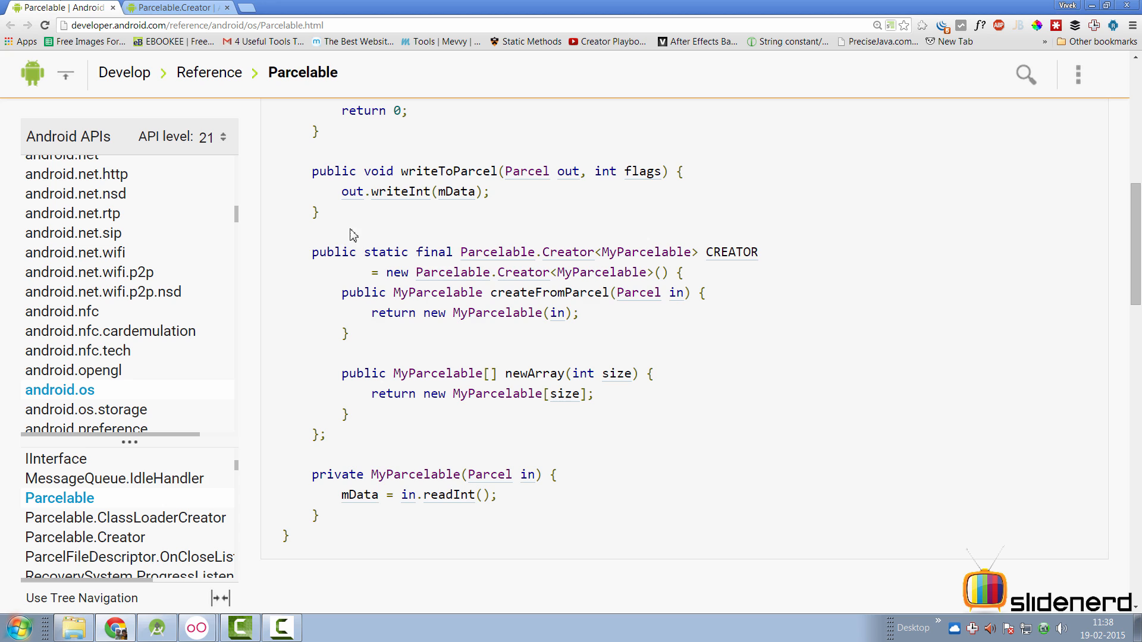
{"action": "left_click_drag", "start_coordinate": [312, 253], "coordinate": [446, 253]}
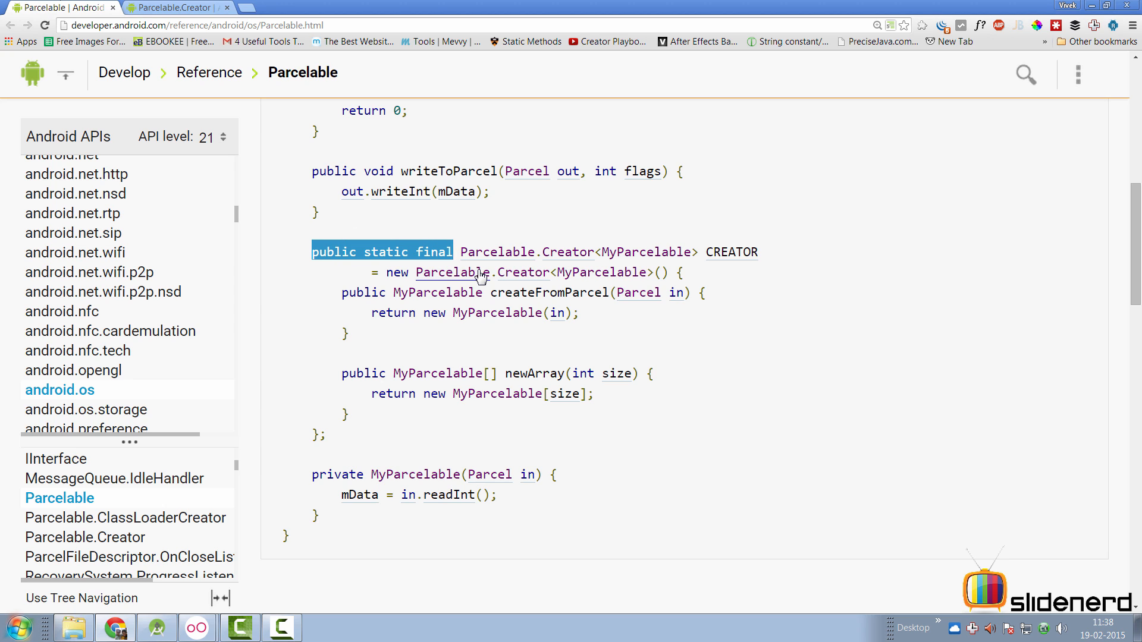
{"action": "mouse_move", "coordinate": [190, 582]}
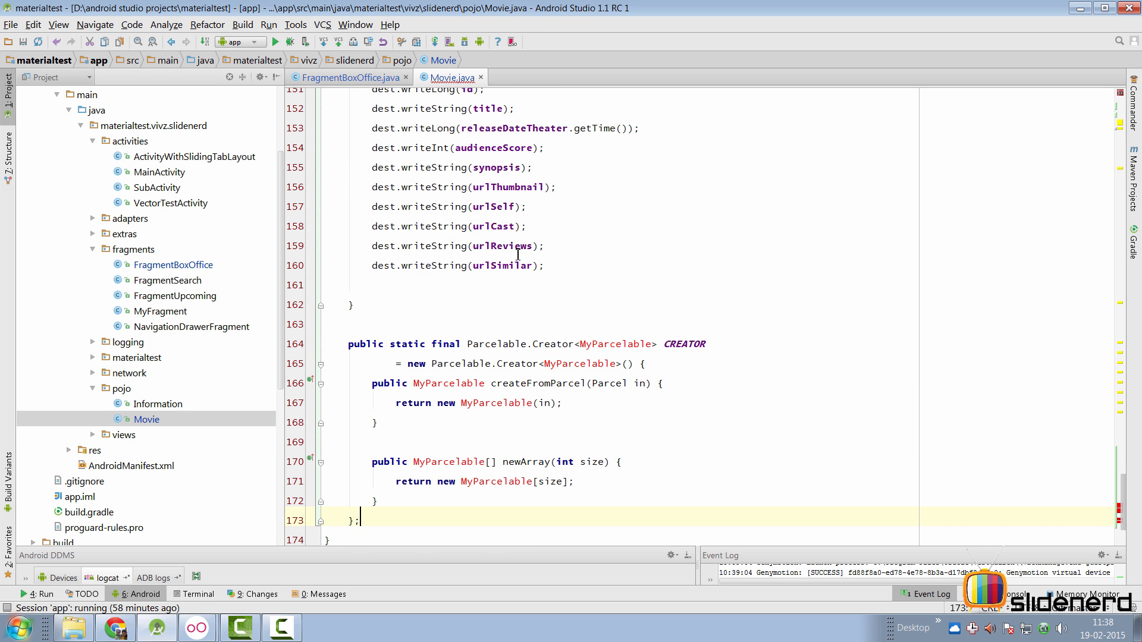
Step: Paste the CREATOR field into Movie and replace all MyParcelable occurrences with Movie
{"action": "scroll", "scroll_direction": "down", "scroll_amount": 3}
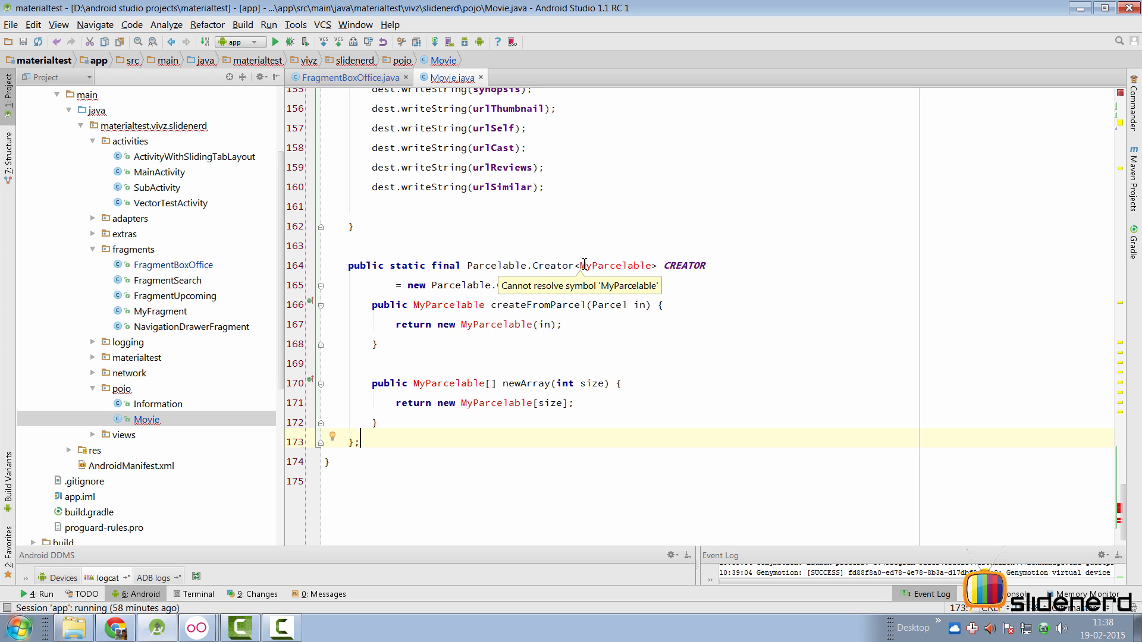
{"action": "double_click", "coordinate": [615, 266]}
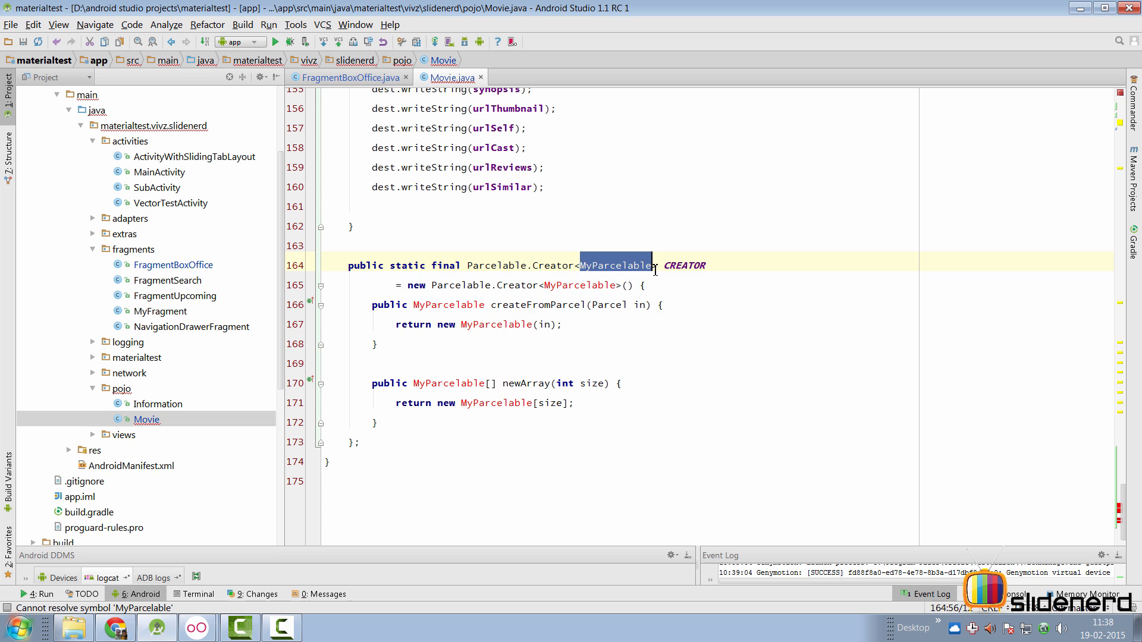
{"action": "type", "text": "Movie"}
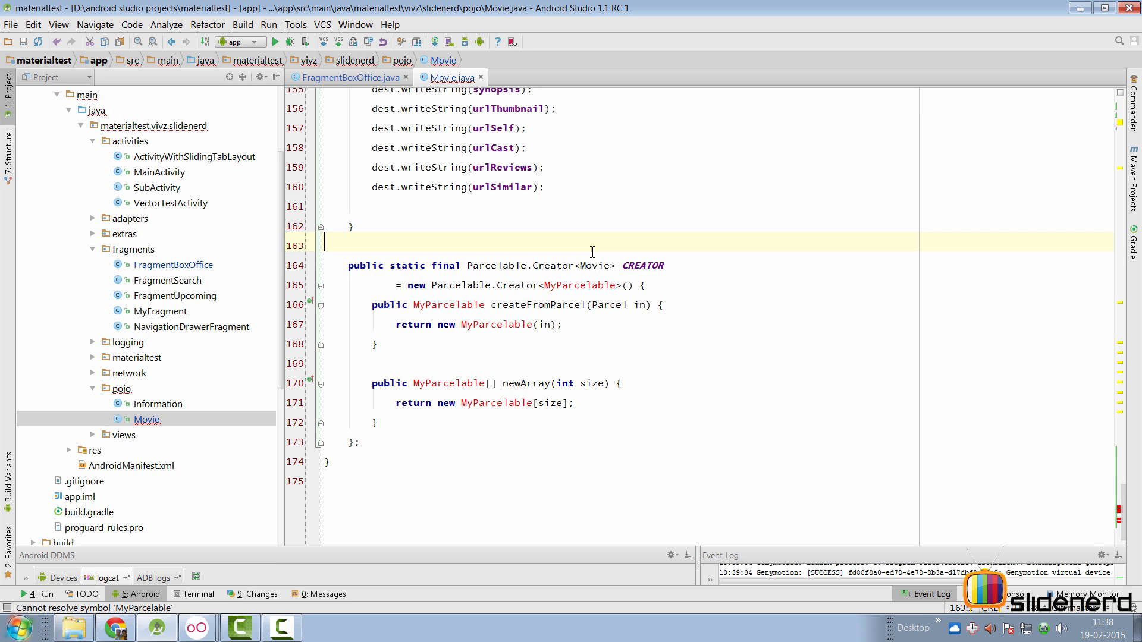
{"action": "double_click", "coordinate": [579, 285]}
{"action": "type", "text": "Mo"}
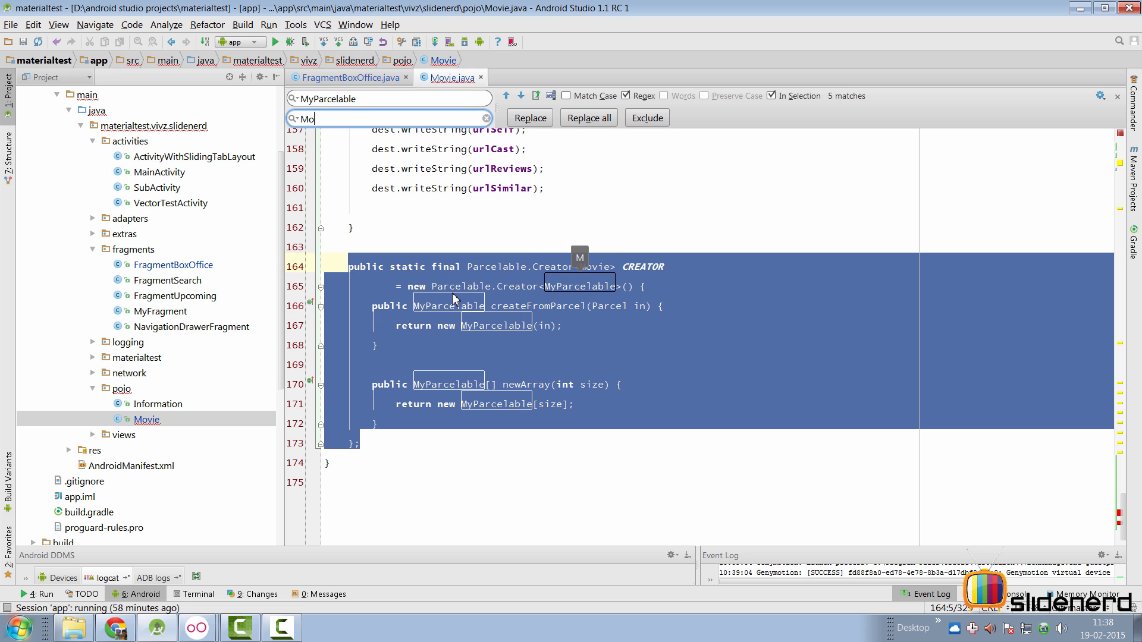
{"action": "left_click", "coordinate": [589, 117]}
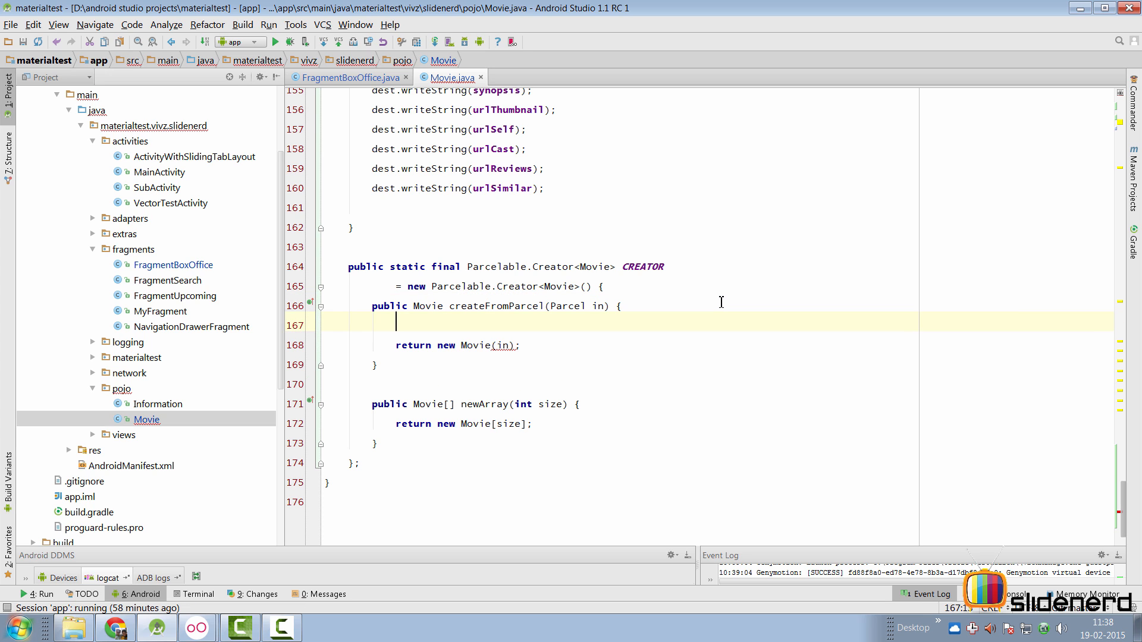
Step: Insert L.m("create from parcel :Movie") above createFromParcel's return new Movie(in)
{"action": "type", "text": "L.m();"}
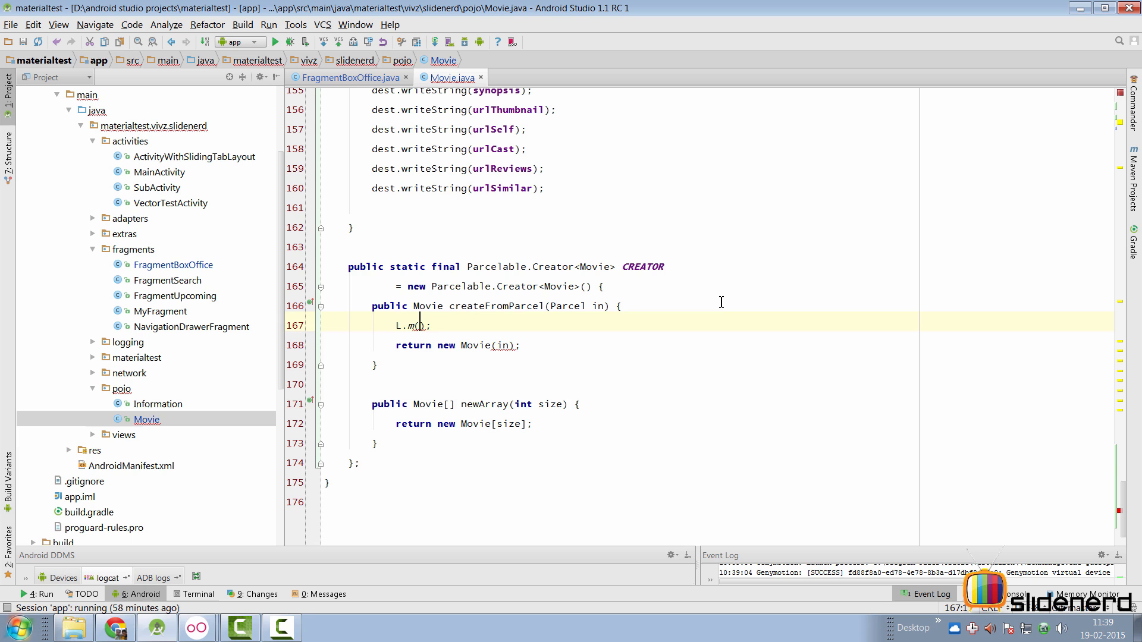
{"action": "type", "text": "\"create \""}
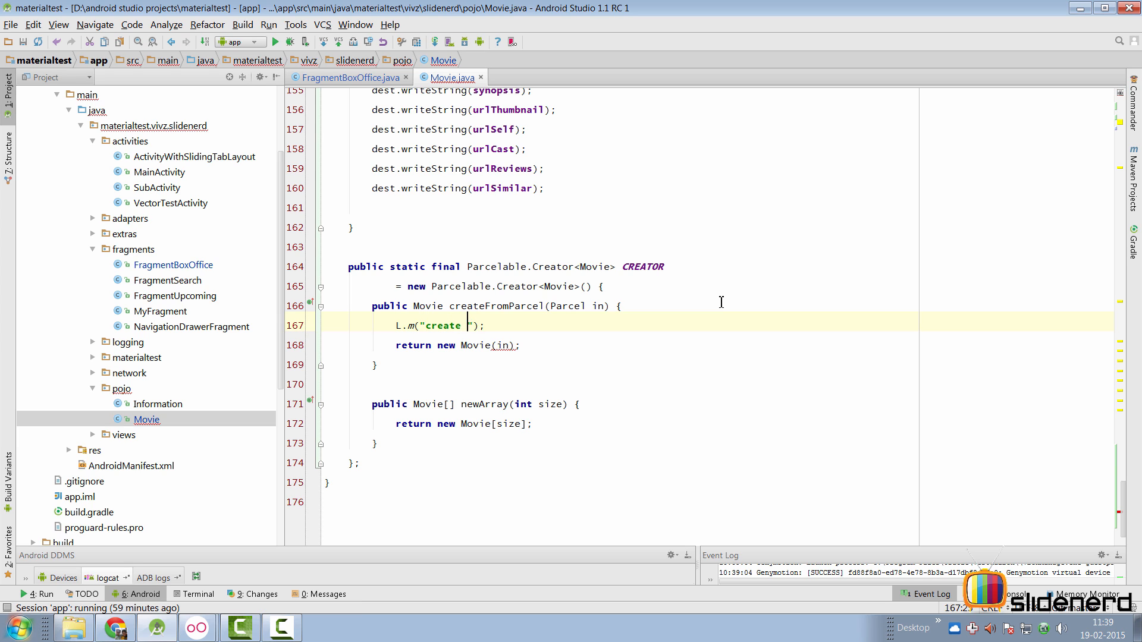
{"action": "type", "text": "from parcel"}
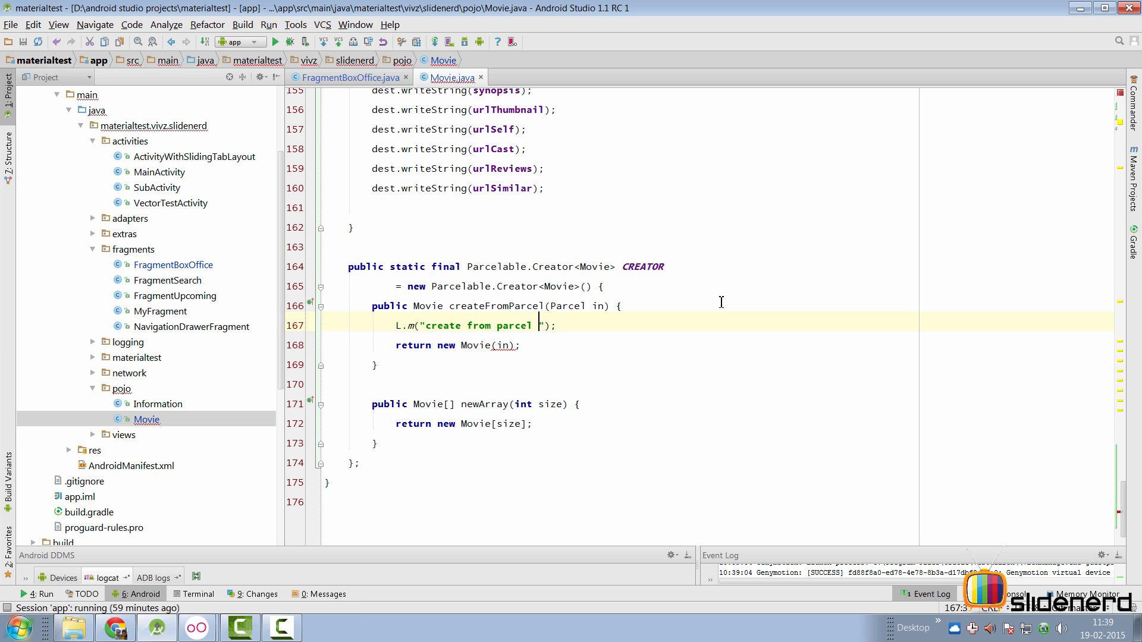
{"action": "type", "text": ":movie"}
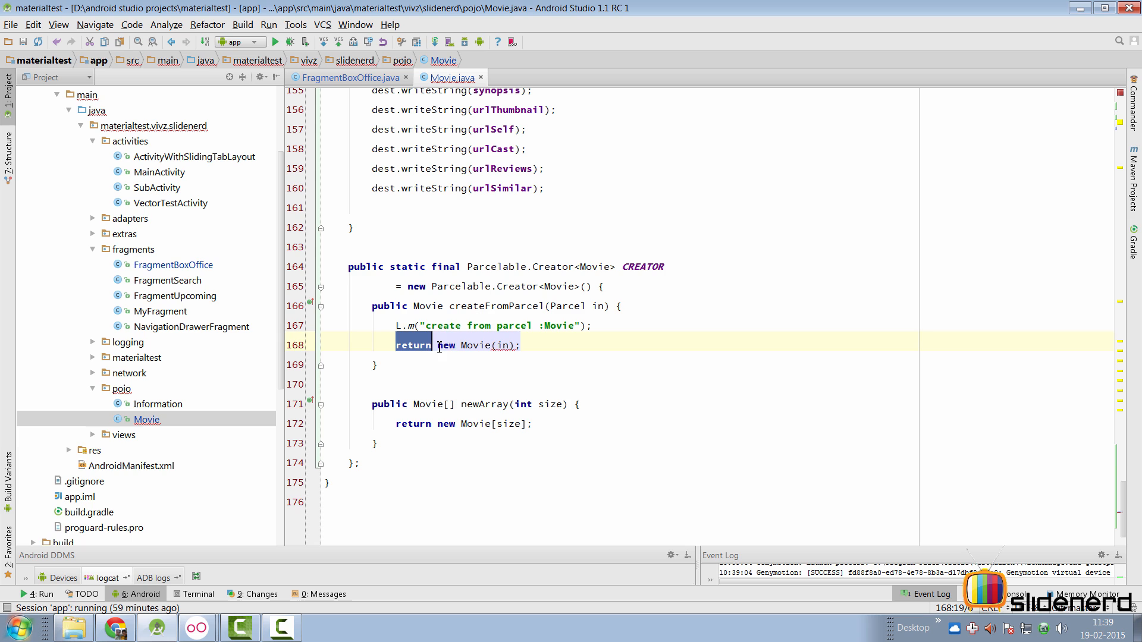
{"action": "double_click", "coordinate": [476, 345]}
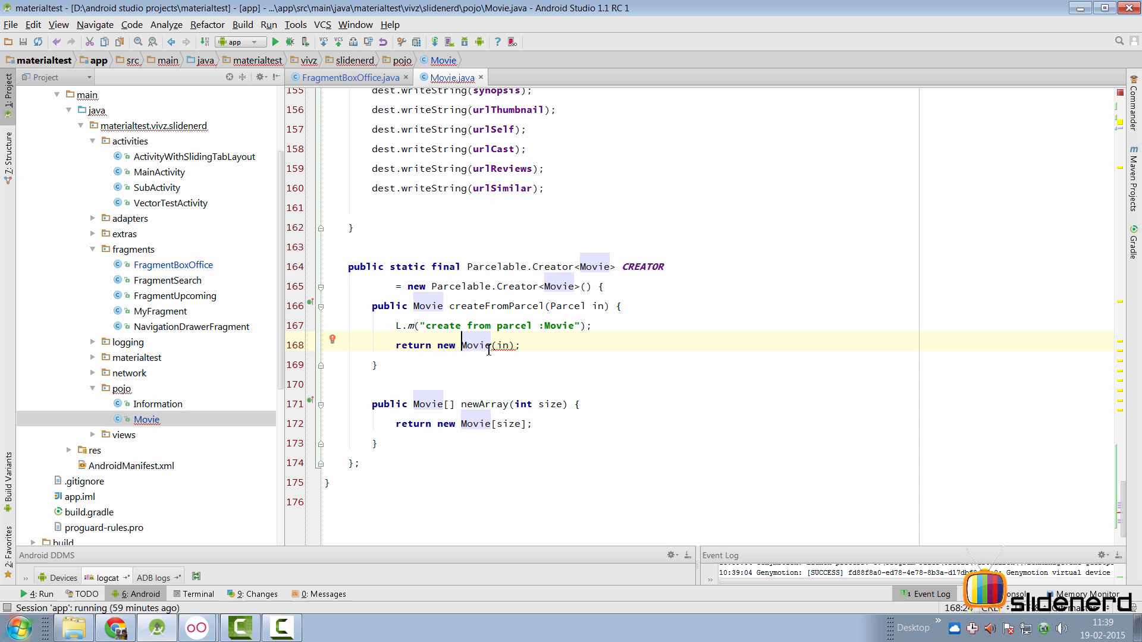
{"action": "mouse_move", "coordinate": [427, 303]}
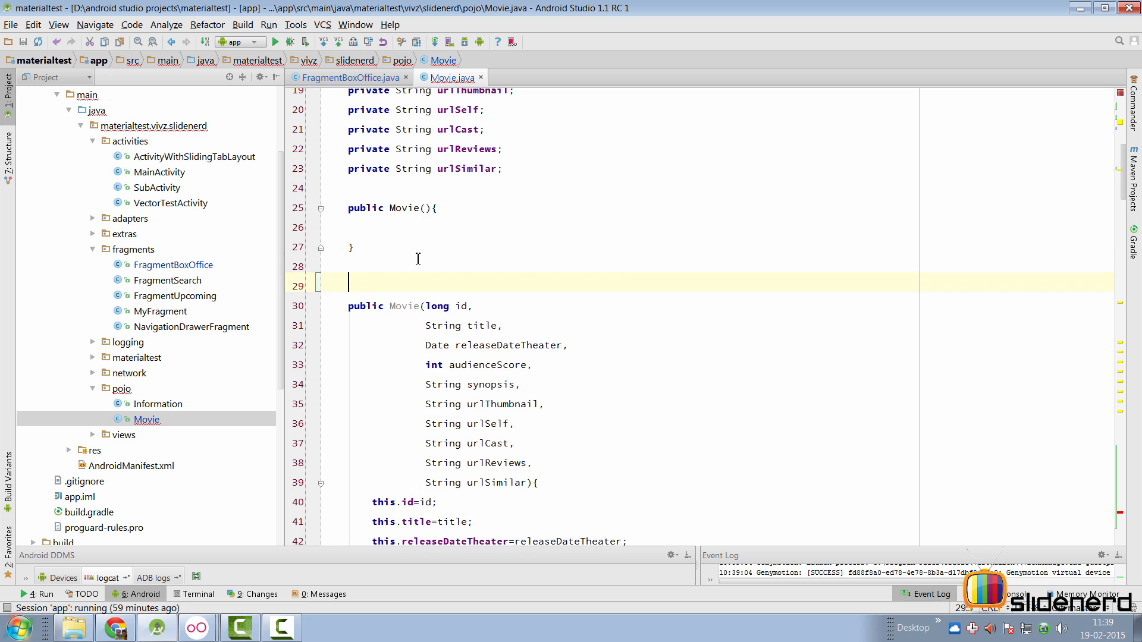
Step: In the Movie(Parcel input) constructor, read id with readLong and title with readString
{"action": "type", "text": "public Movie(Parcel input){"}
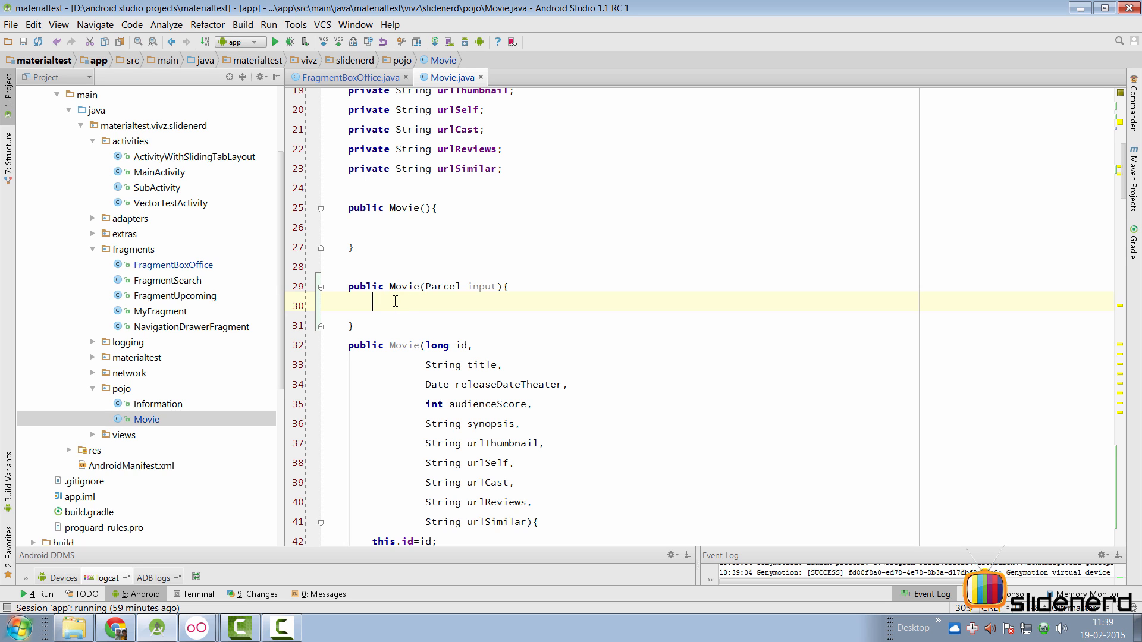
{"action": "type", "text": "id"}
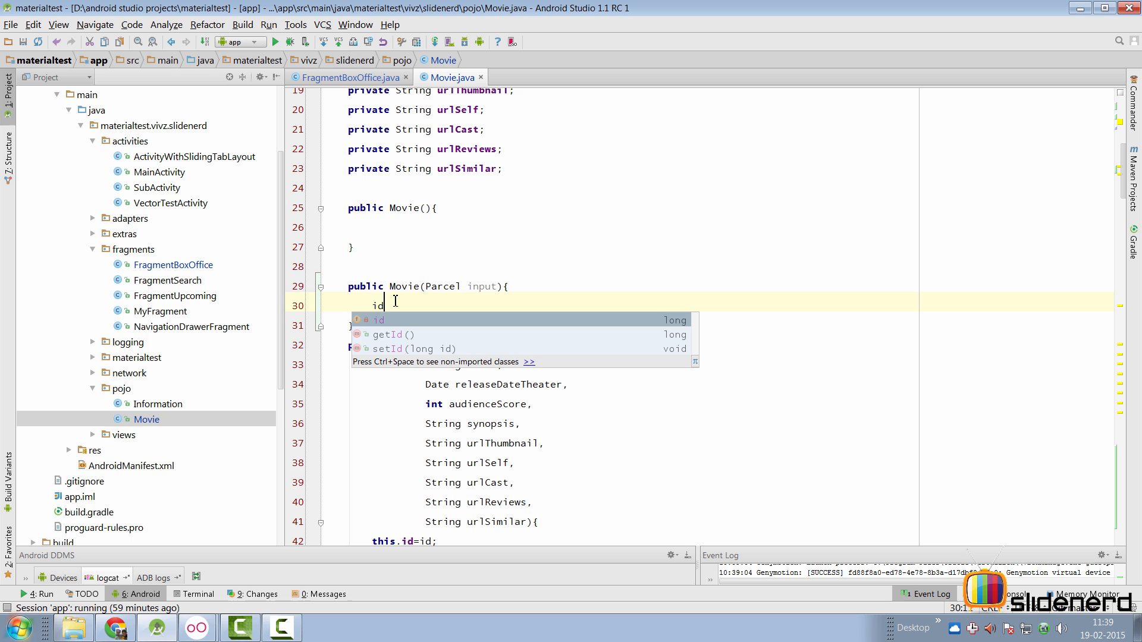
{"action": "type", "text": "=in"}
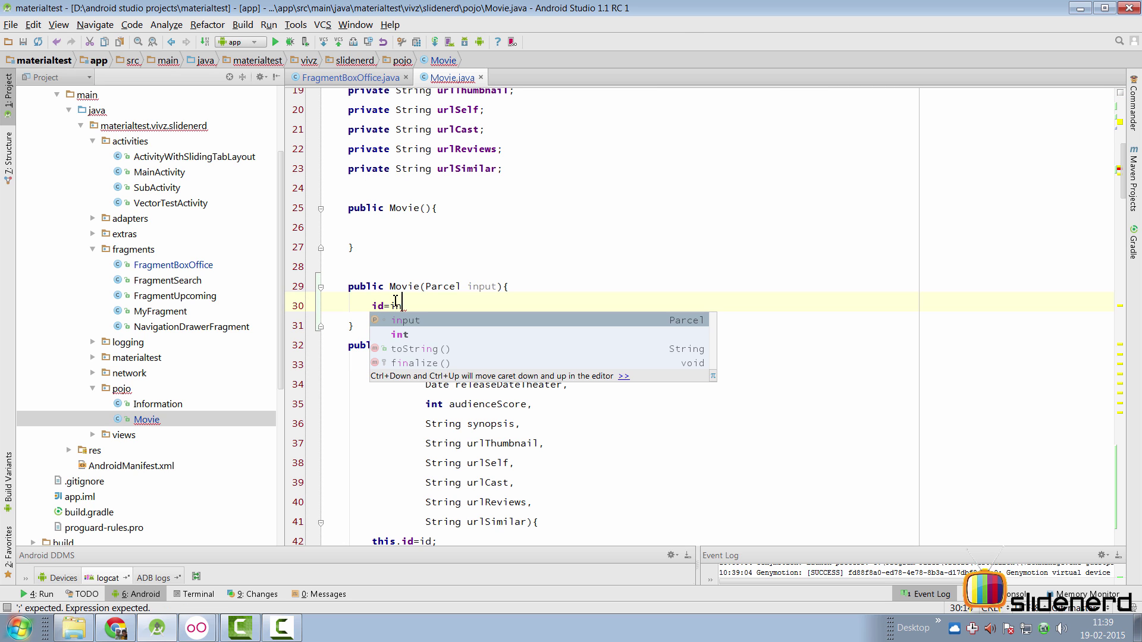
{"action": "type", "text": "input.read"}
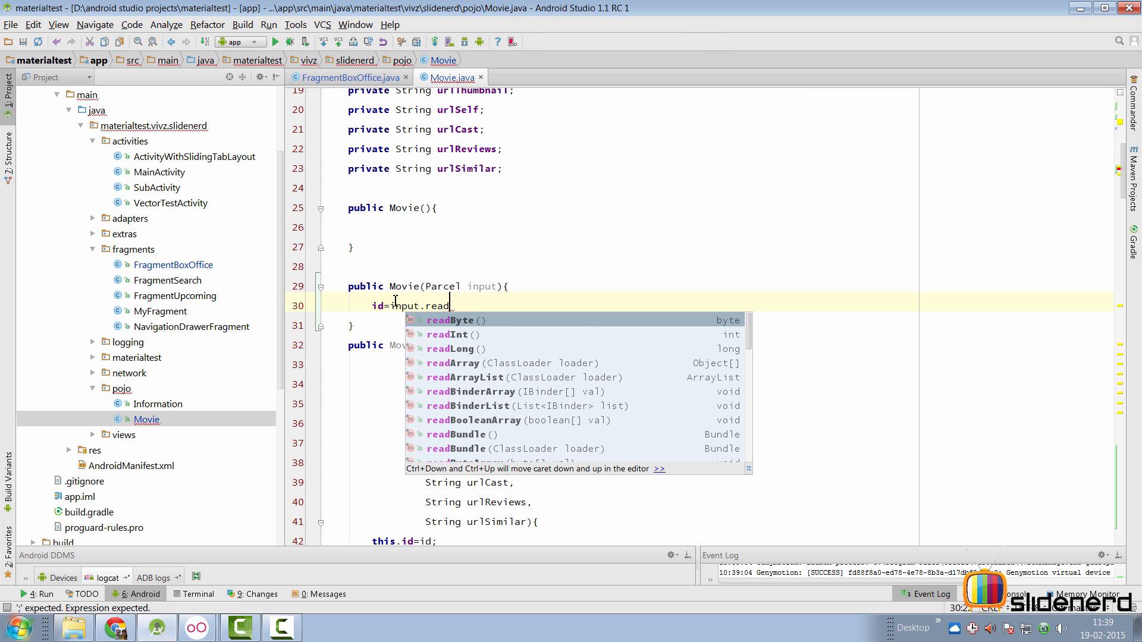
{"action": "left_click", "coordinate": [451, 349]}
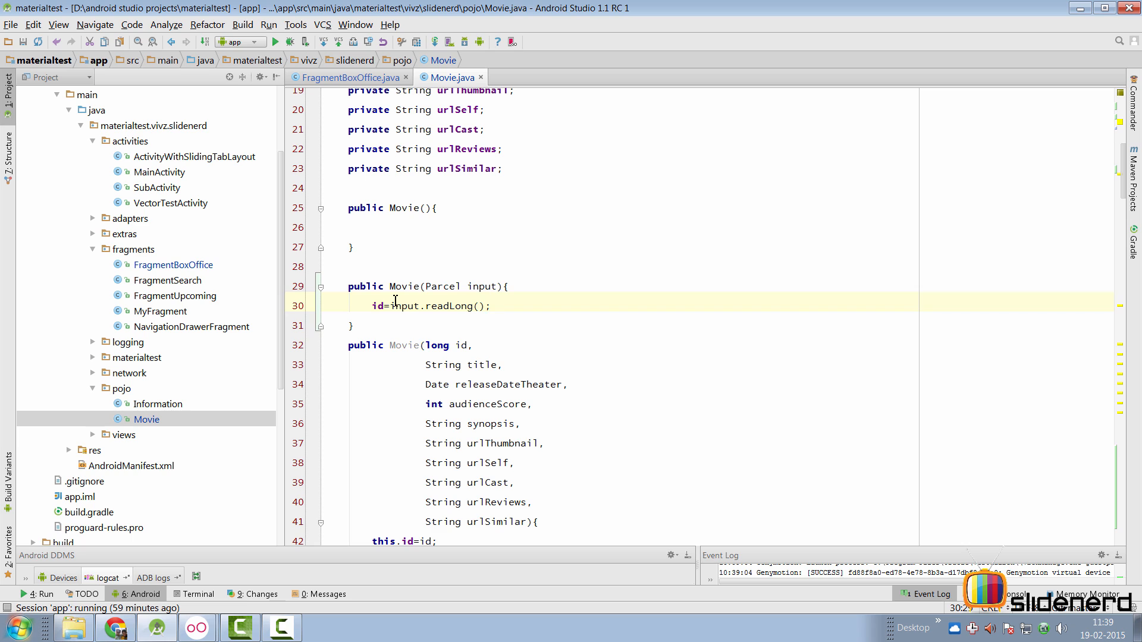
{"action": "mouse_move", "coordinate": [495, 287]}
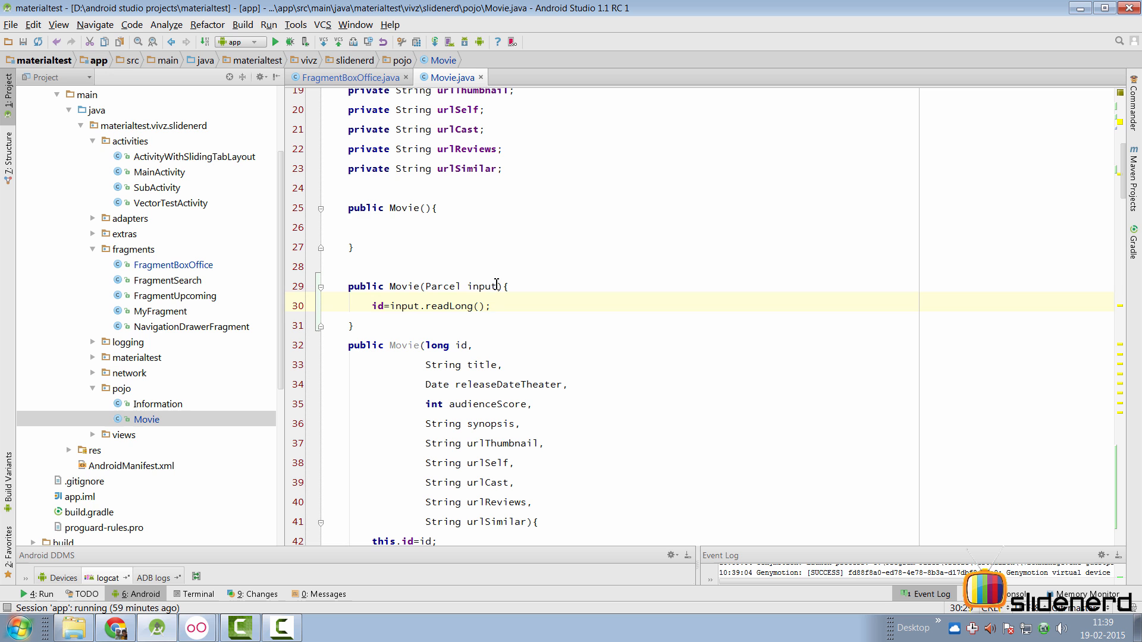
{"action": "scroll", "scroll_direction": "down", "scroll_amount": 3}
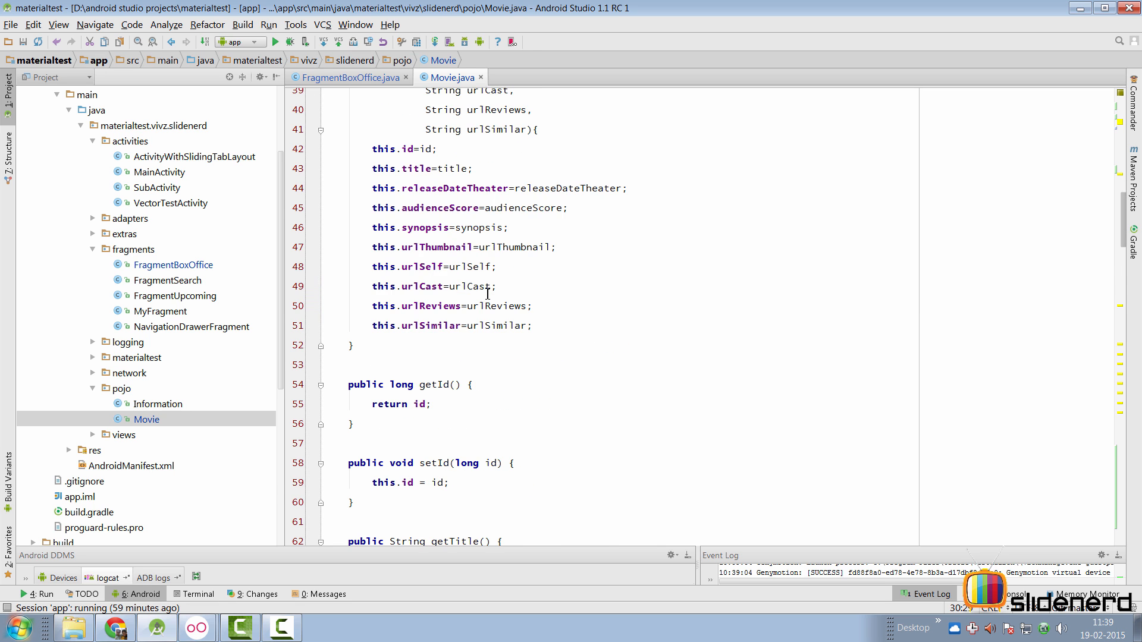
{"action": "scroll", "scroll_direction": "down", "scroll_amount": 3}
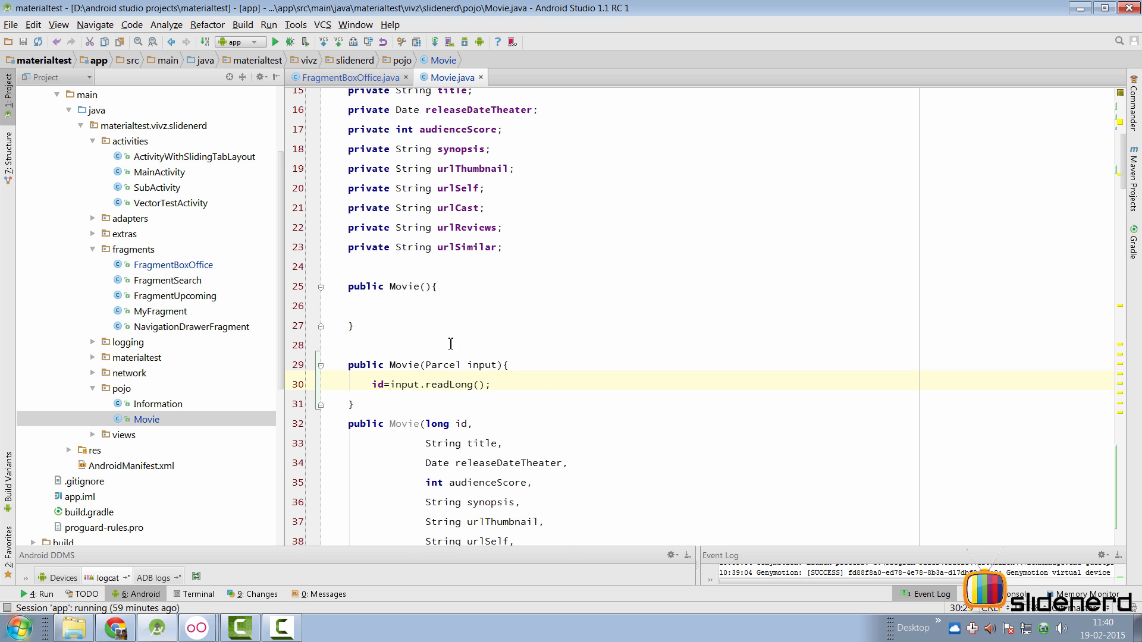
{"action": "type", "text": "input.readString();"}
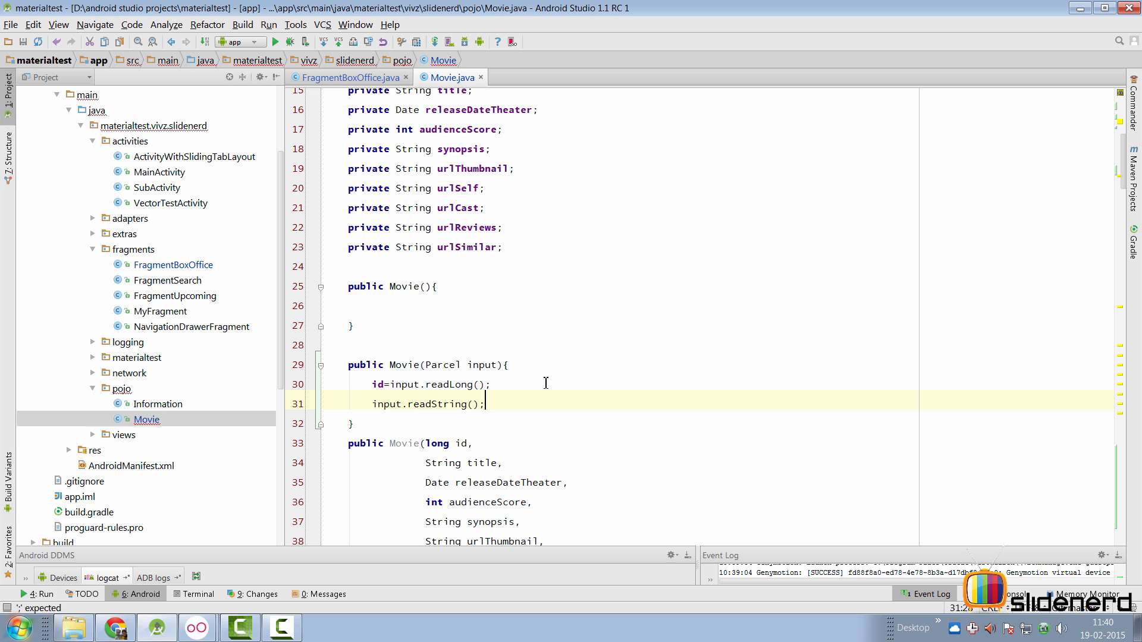
{"action": "type", "text": "title="}
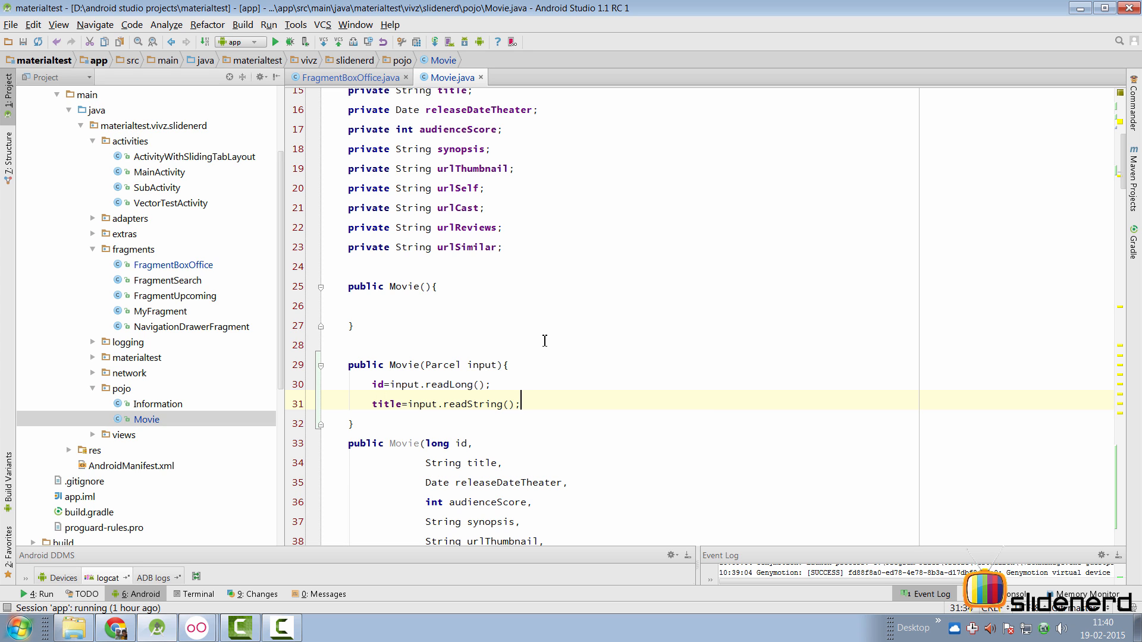
{"action": "key", "text": "Enter"}
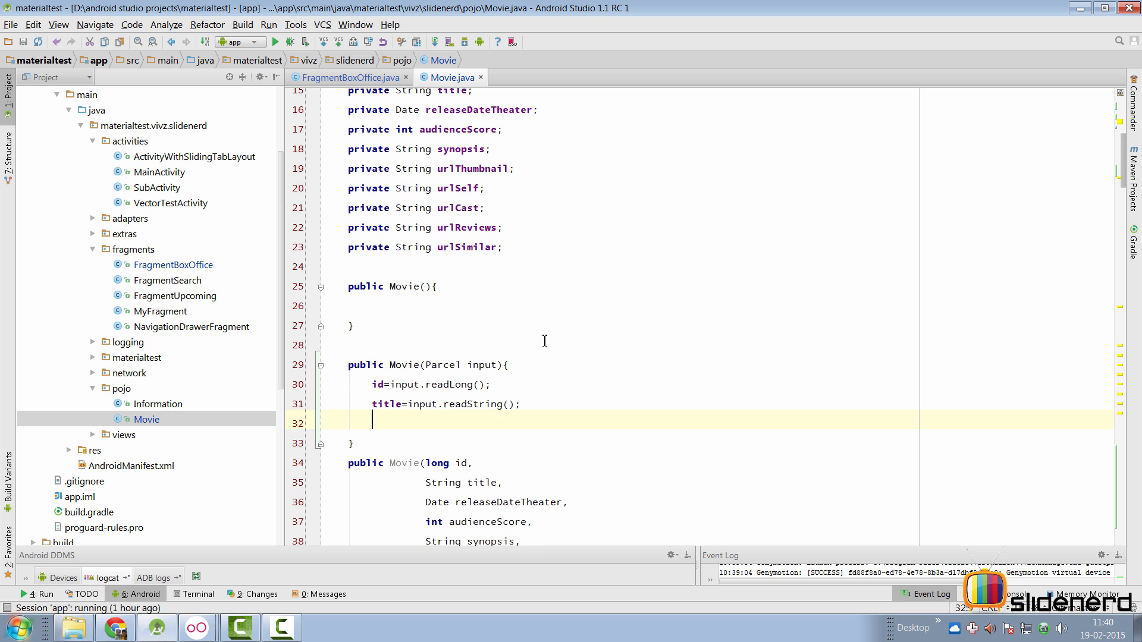
Step: Read the remaining fields through audienceScore via readInt, then select the reading statements
{"action": "type", "text": "input.readL"}
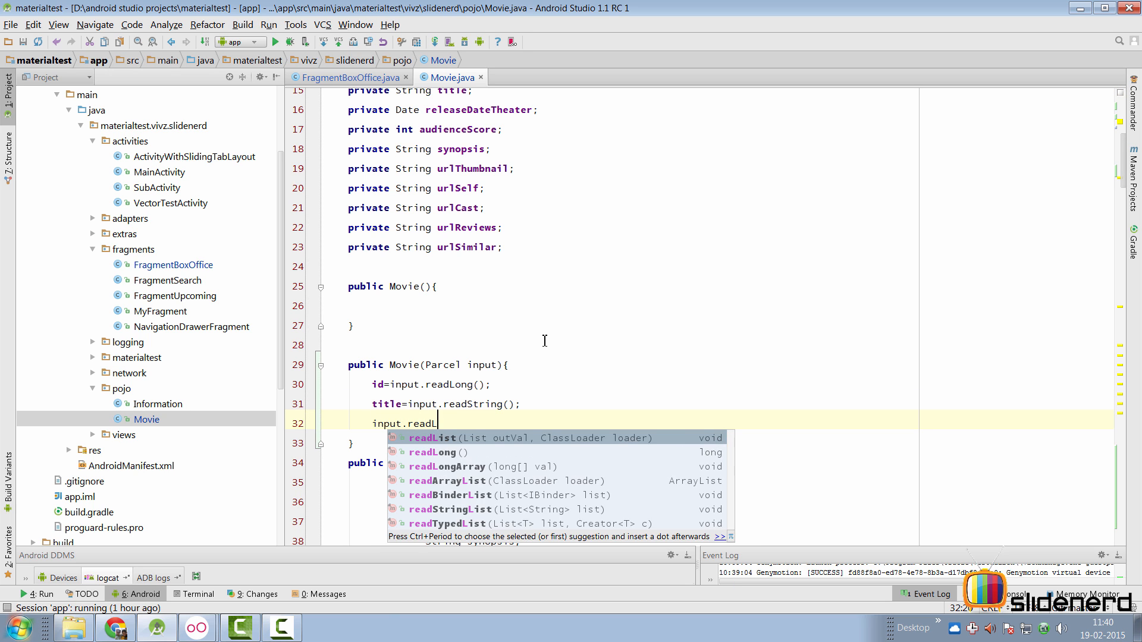
{"action": "scroll", "scroll_direction": "down", "scroll_amount": 3}
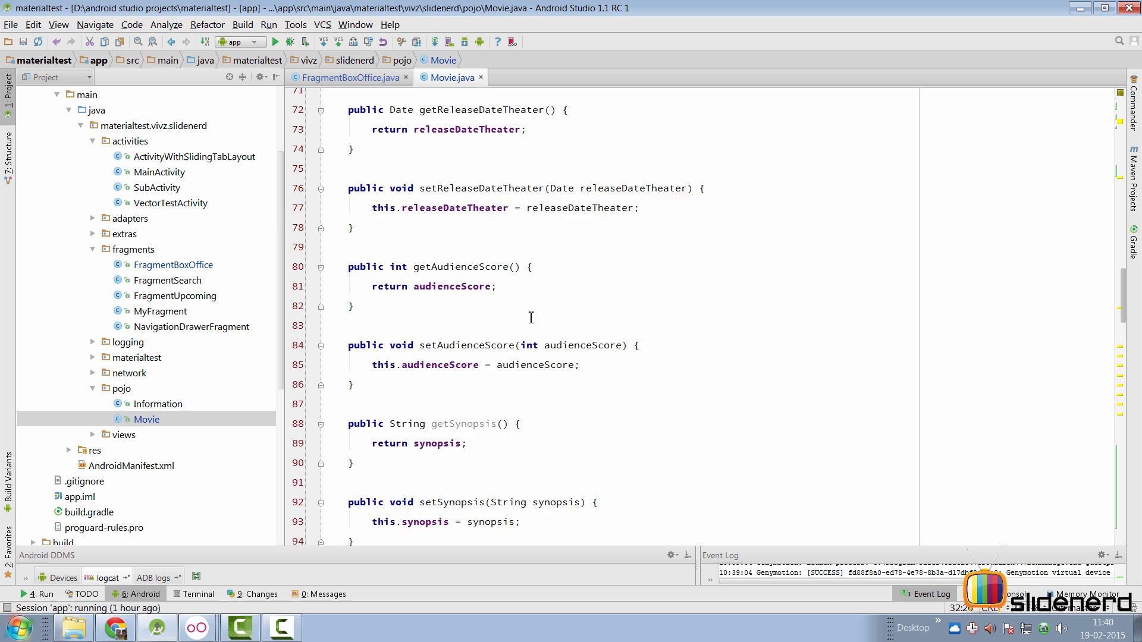
{"action": "scroll", "scroll_direction": "down", "scroll_amount": 3}
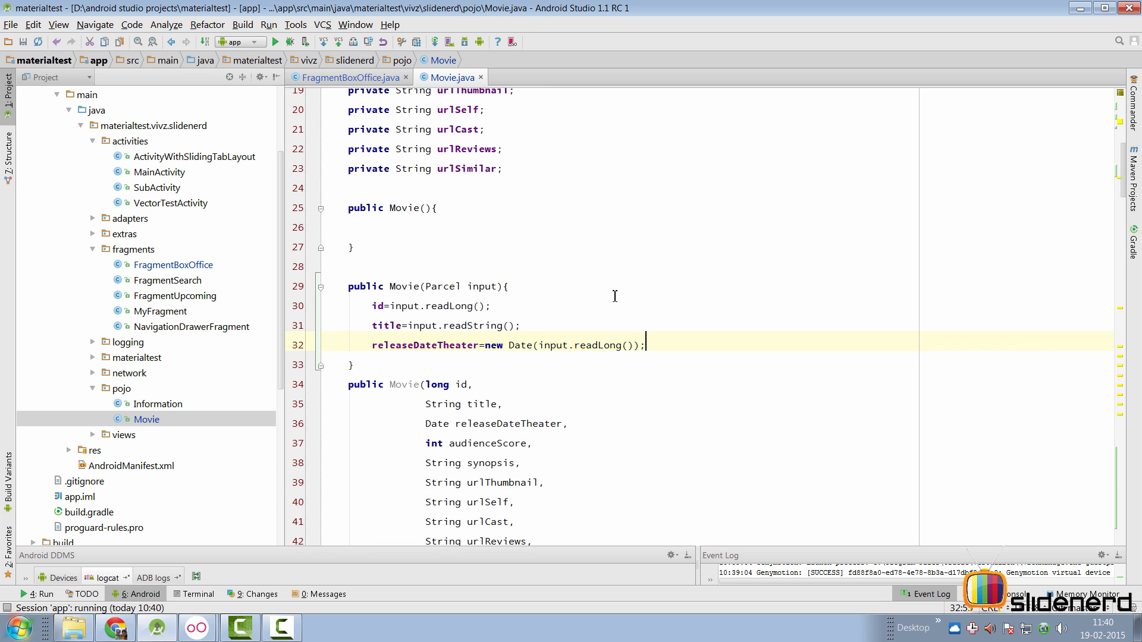
{"action": "mouse_move", "coordinate": [670, 311]}
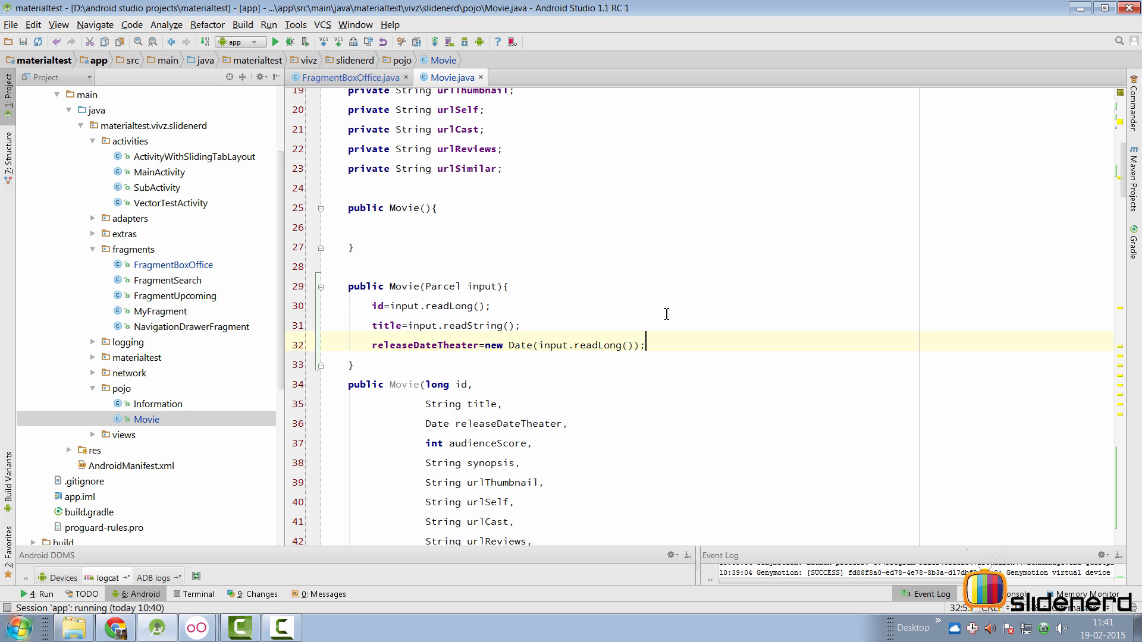
{"action": "type", "text": "audienceScore=input.readInt();"}
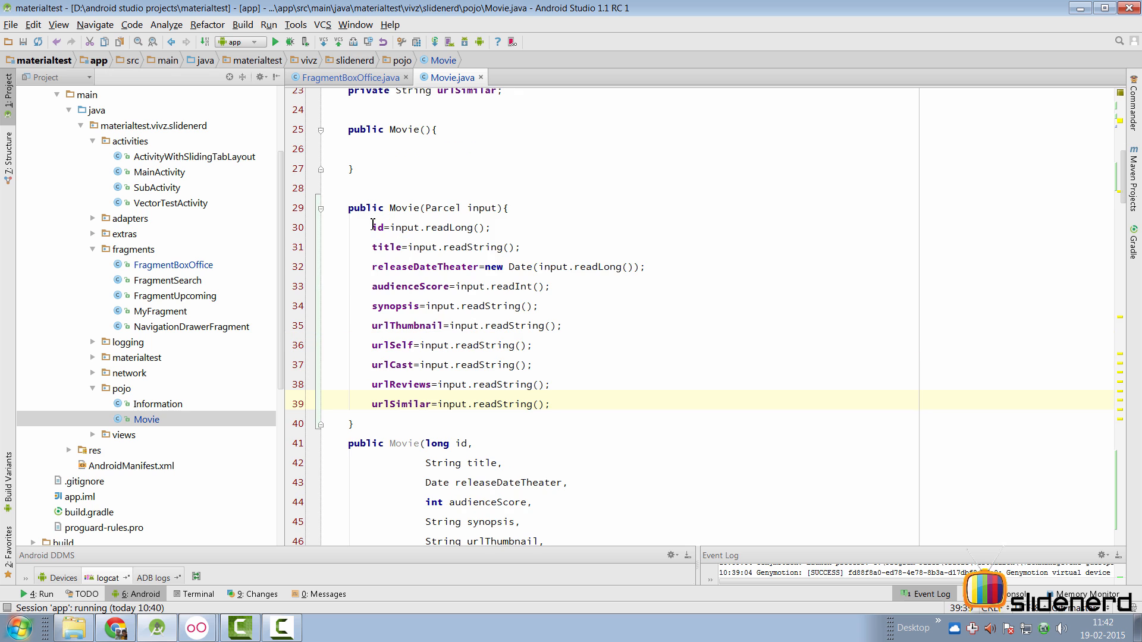
{"action": "left_click_drag", "start_coordinate": [371, 227], "coordinate": [569, 399]}
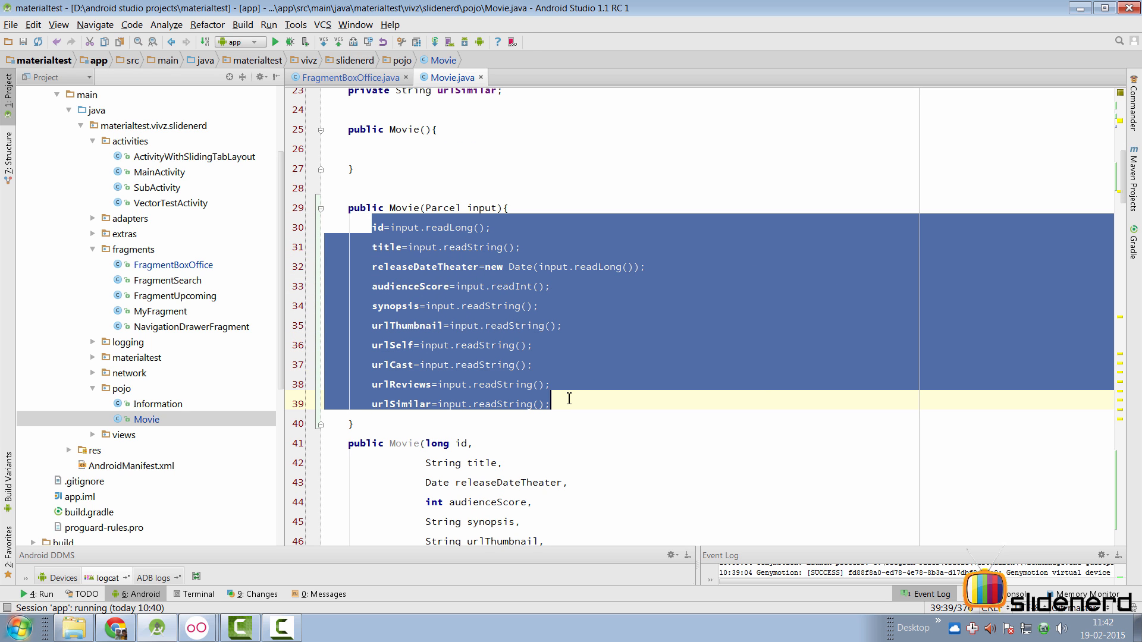
Step: Check the L.m log line in CREATOR's createFromParcel, then return to FragmentBoxOffice.java
{"action": "scroll", "scroll_direction": "down", "scroll_amount": 3}
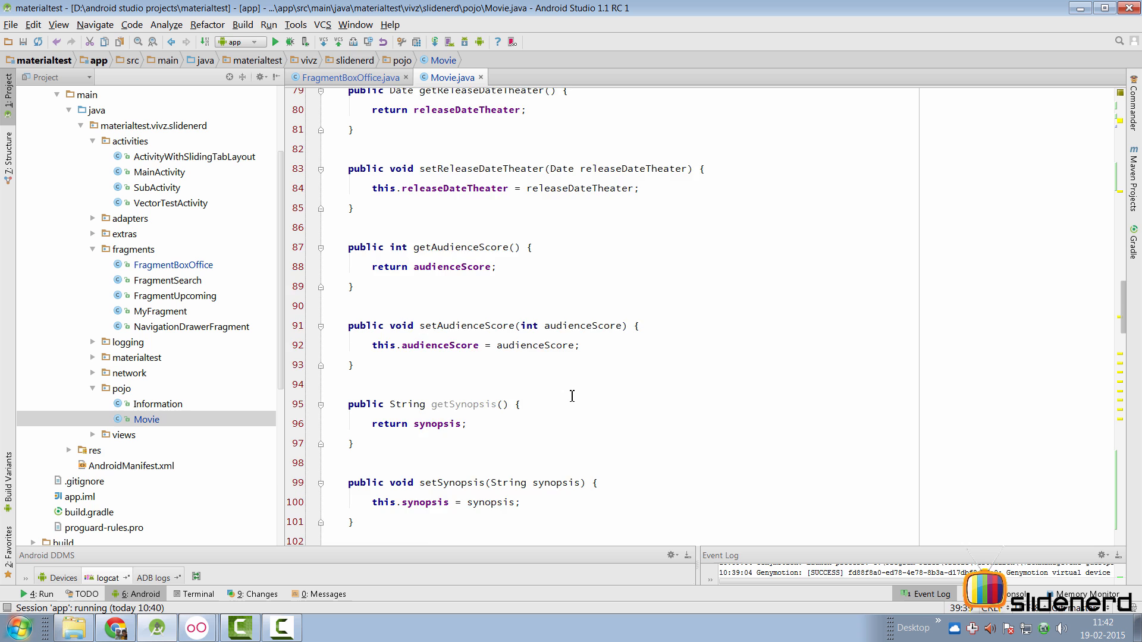
{"action": "scroll", "scroll_direction": "down", "scroll_amount": 3}
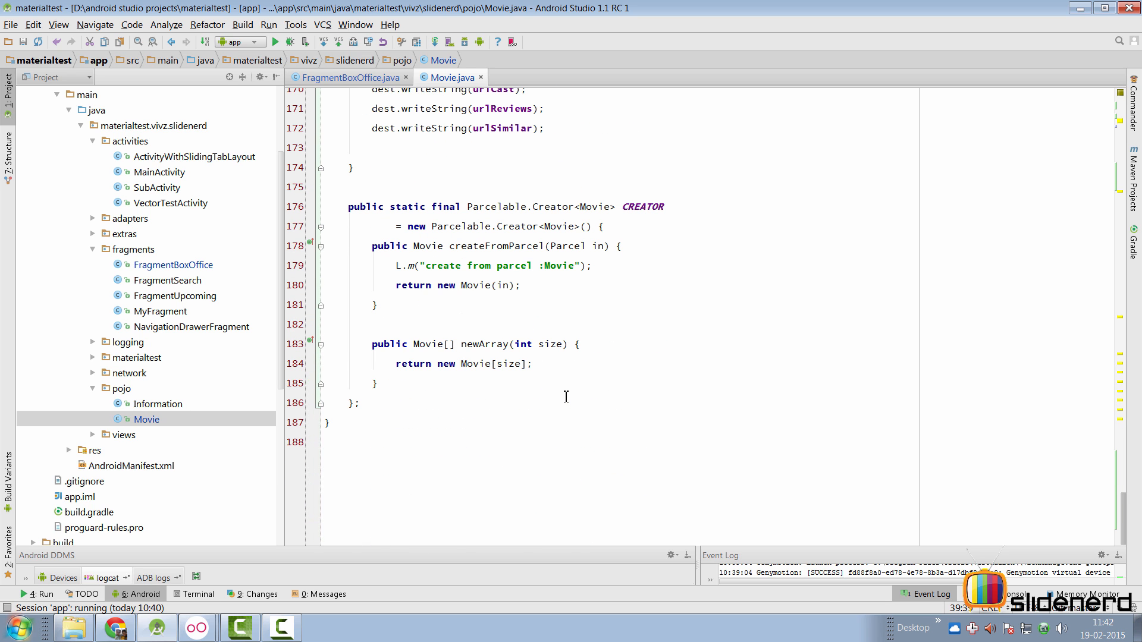
{"action": "double_click", "coordinate": [485, 344]}
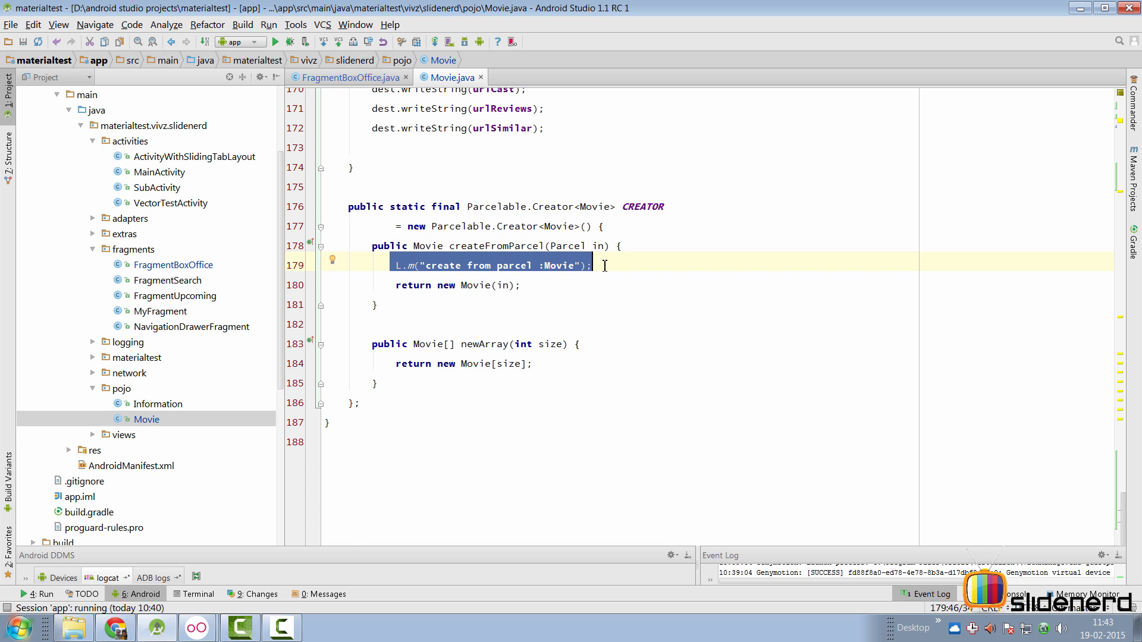
{"action": "left_click", "coordinate": [349, 77]}
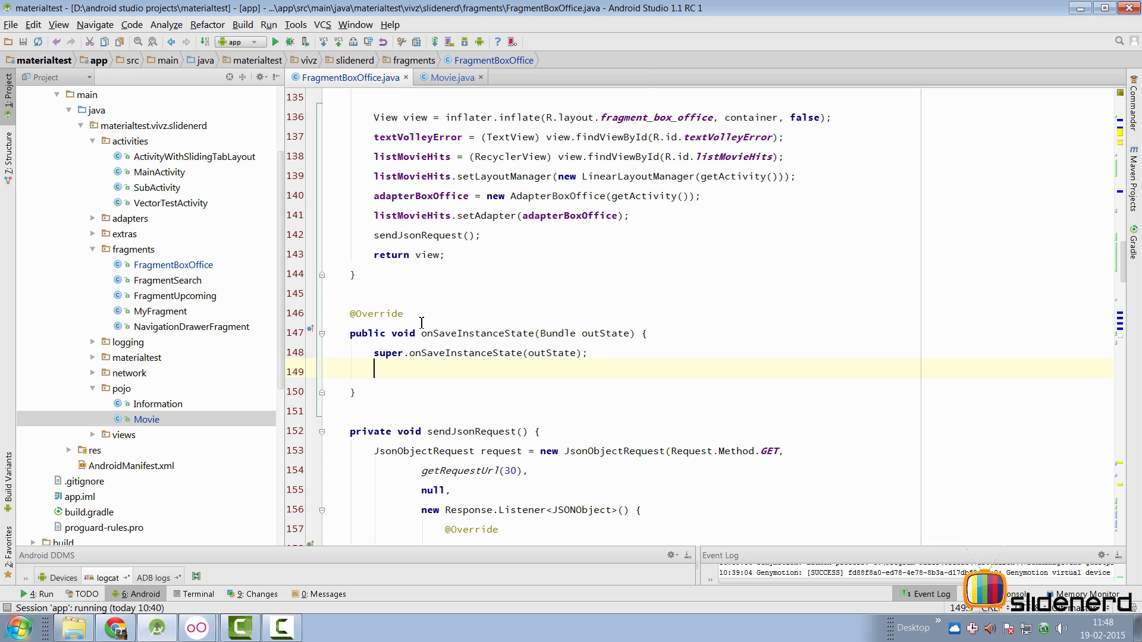
Step: Override onSaveInstanceState to store listMovies with putParcelableArrayList under STATE_MOVIES
{"action": "double_click", "coordinate": [477, 333]}
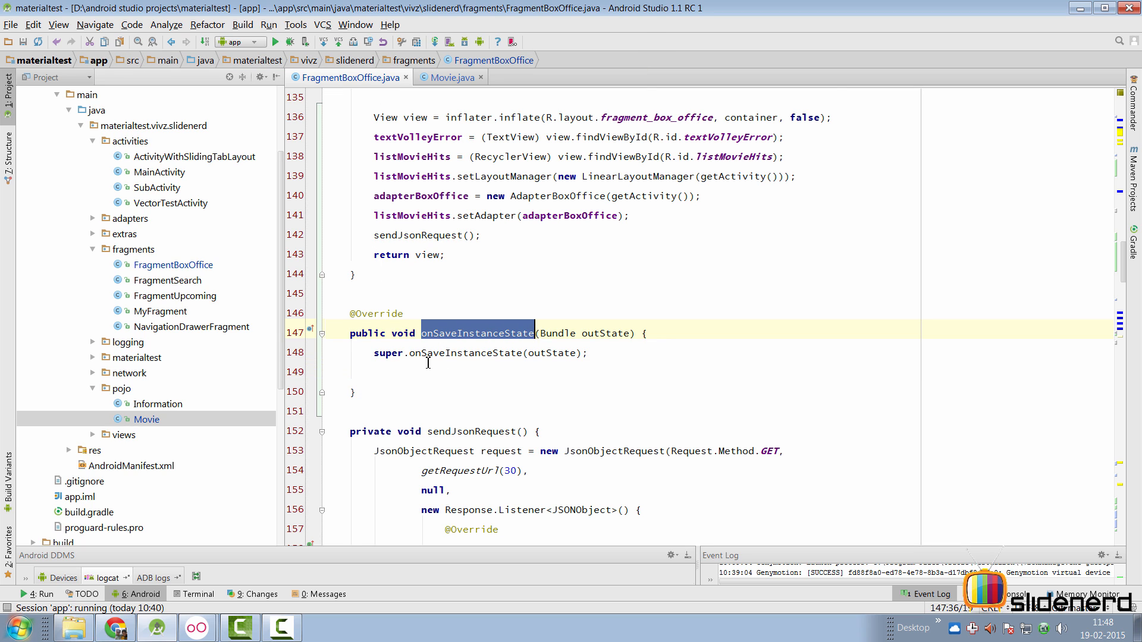
{"action": "type", "text": "outState.putParcelableArrayList(S"}
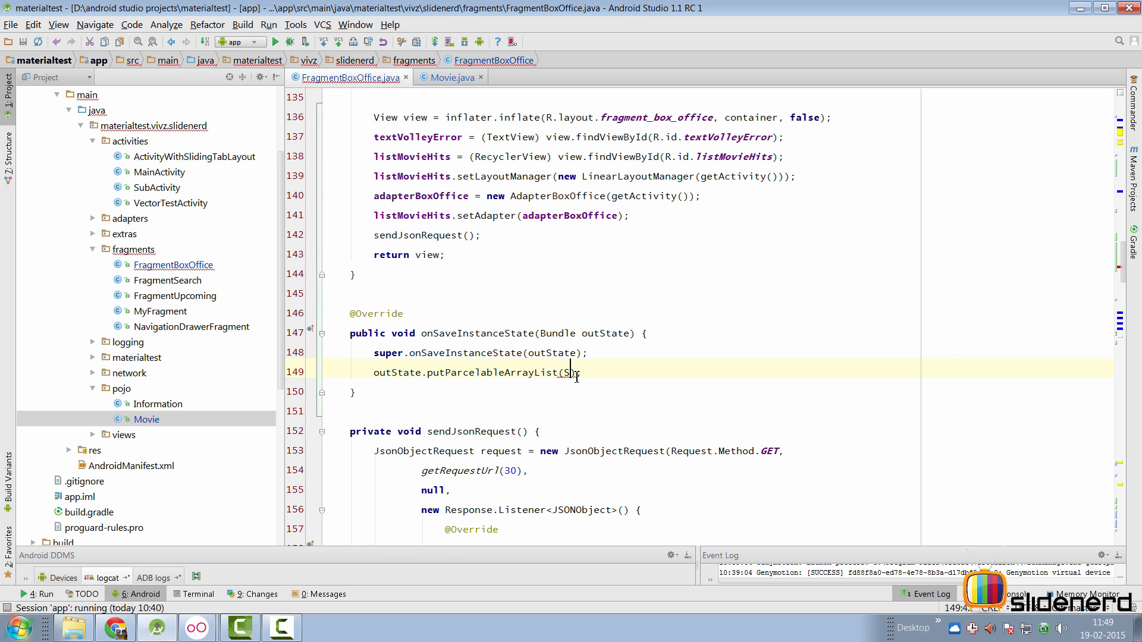
{"action": "type", "text": "STATE_MOVIES,"}
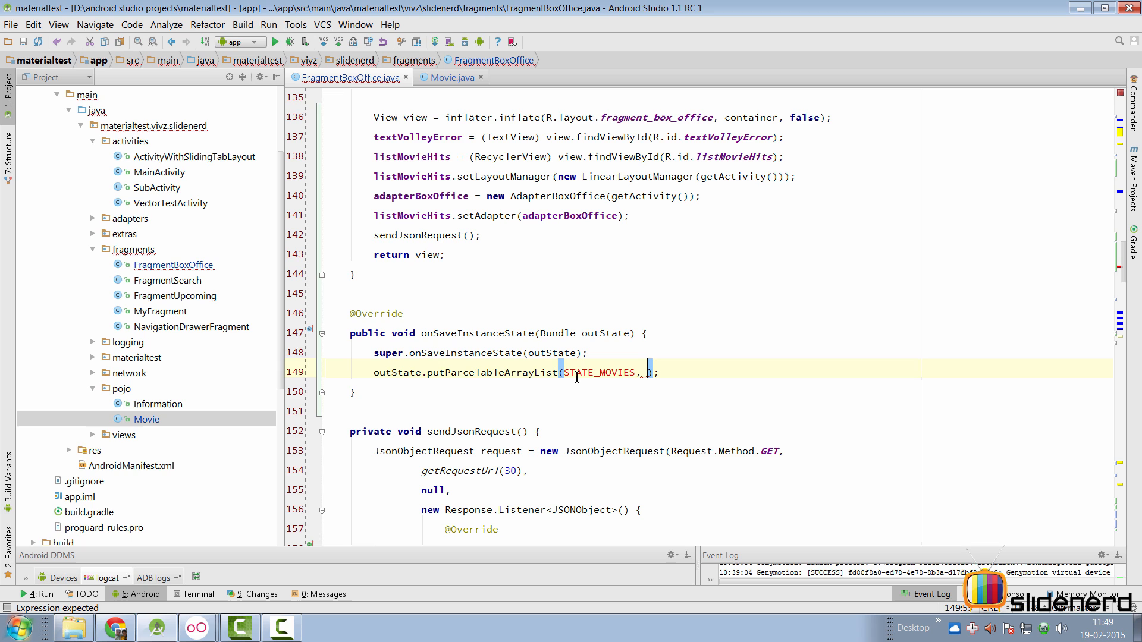
{"action": "type", "text": "listMovies"}
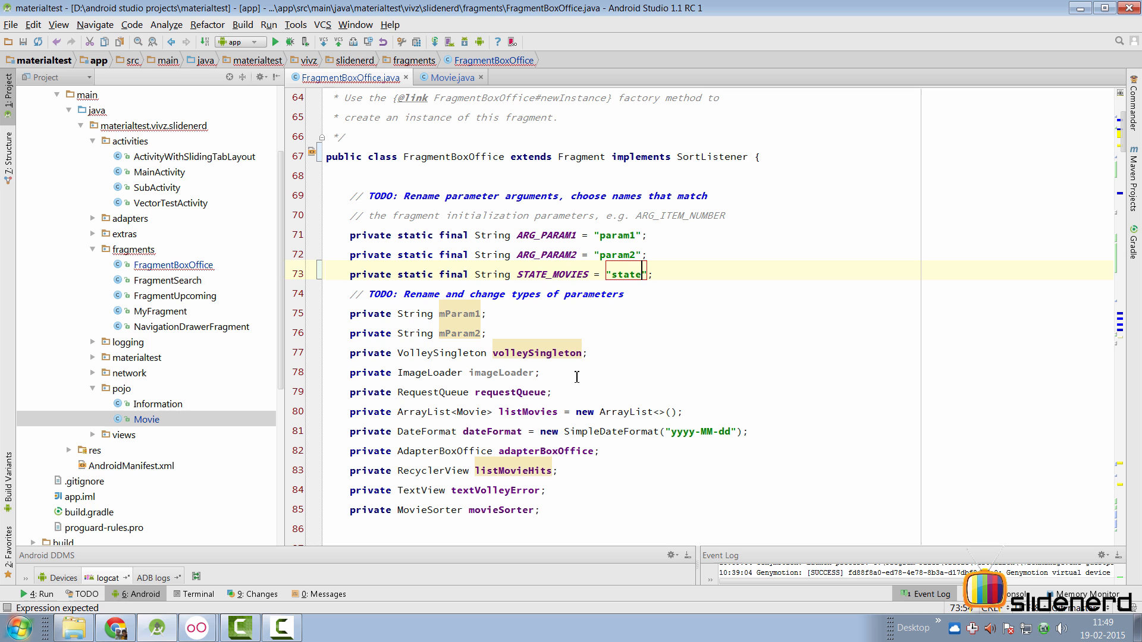
{"action": "scroll", "scroll_direction": "down", "scroll_amount": 3}
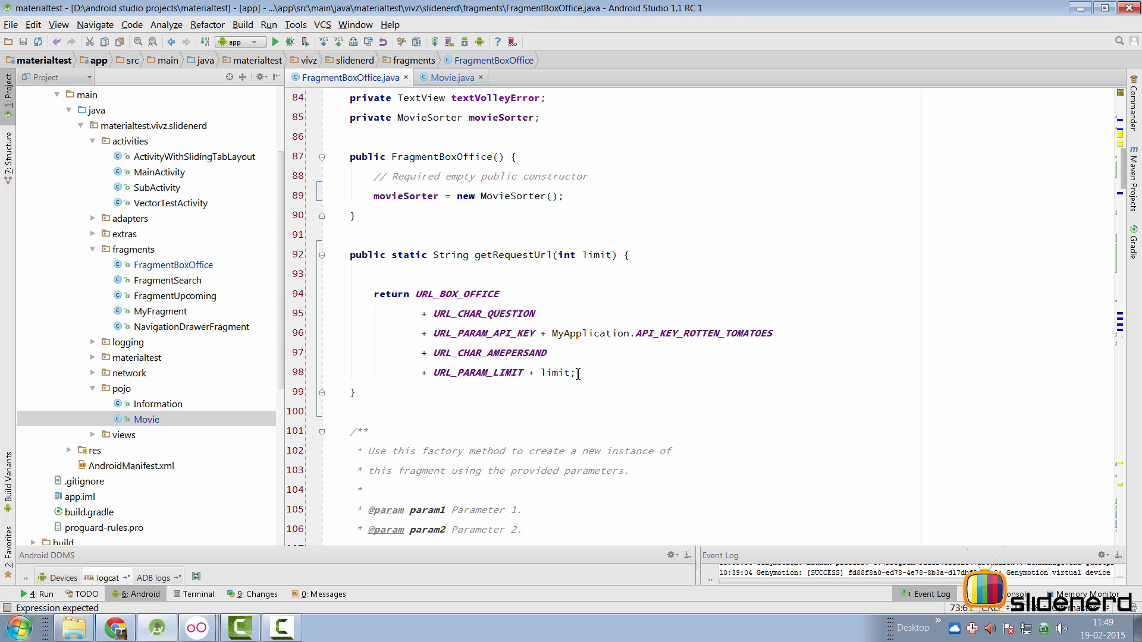
{"action": "scroll", "scroll_direction": "down", "scroll_amount": 3}
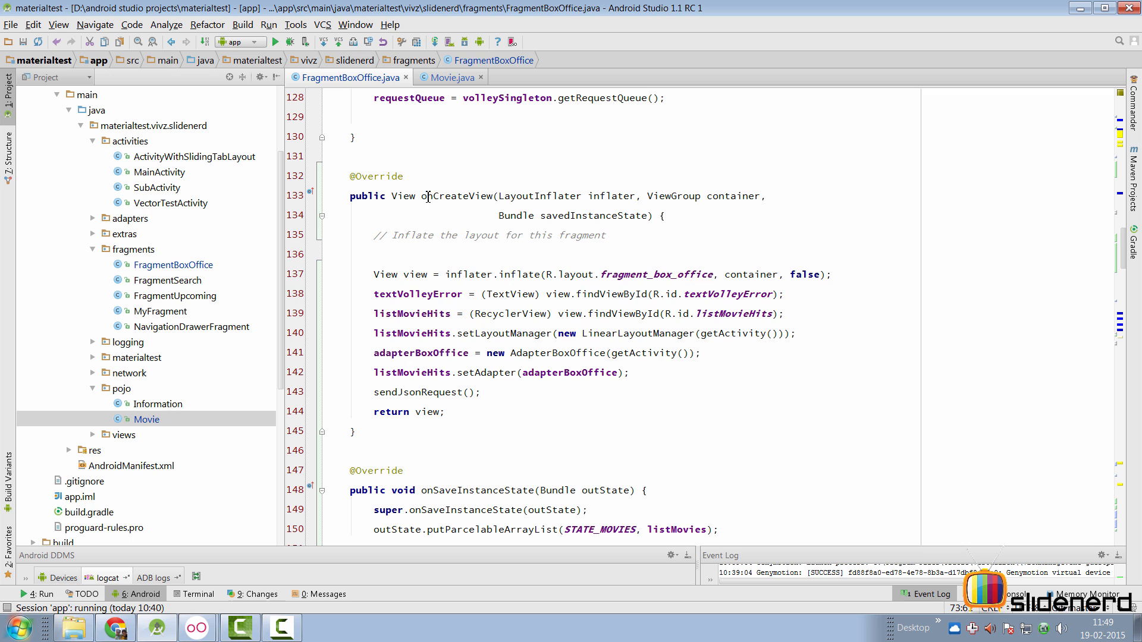
{"action": "left_click", "coordinate": [637, 373]}
{"action": "type", "text": "if(savedInstanceState!=null"}
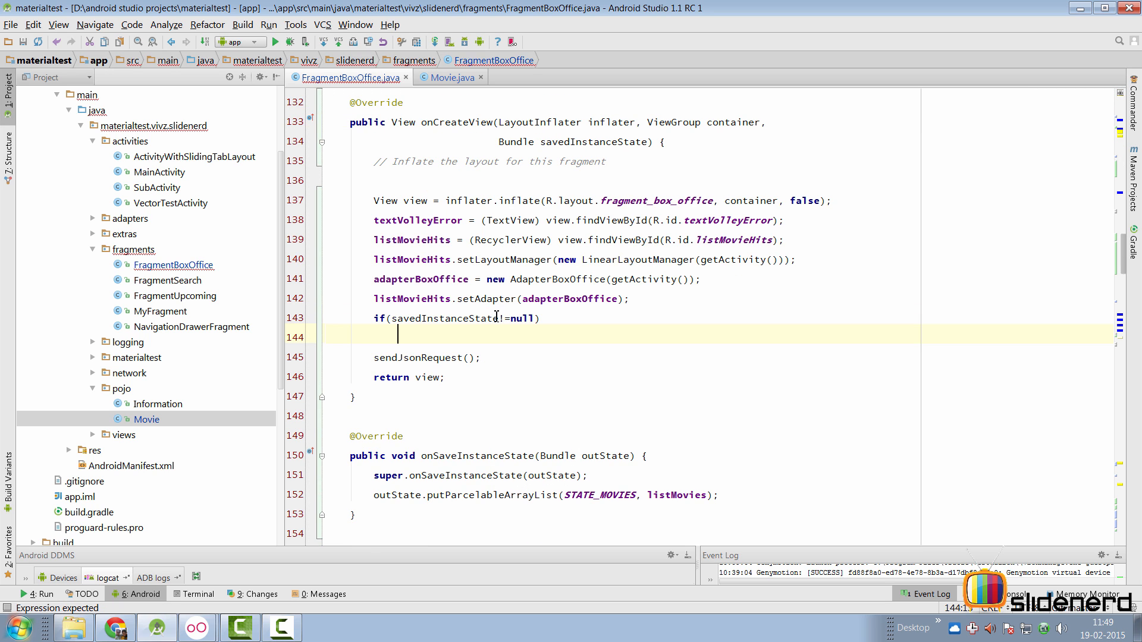
Step: Restore listMovies from STATE_MOVIES into adapterBoxOffice; move sendJsonRequest() into an else branch
{"action": "type", "text": "{"}
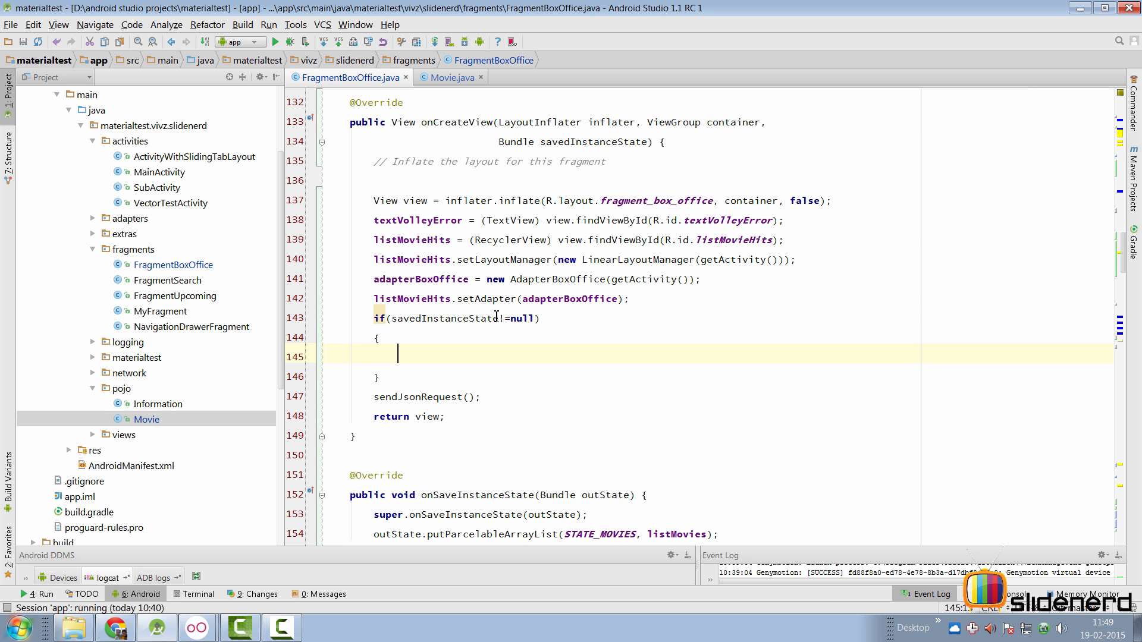
{"action": "type", "text": "m"}
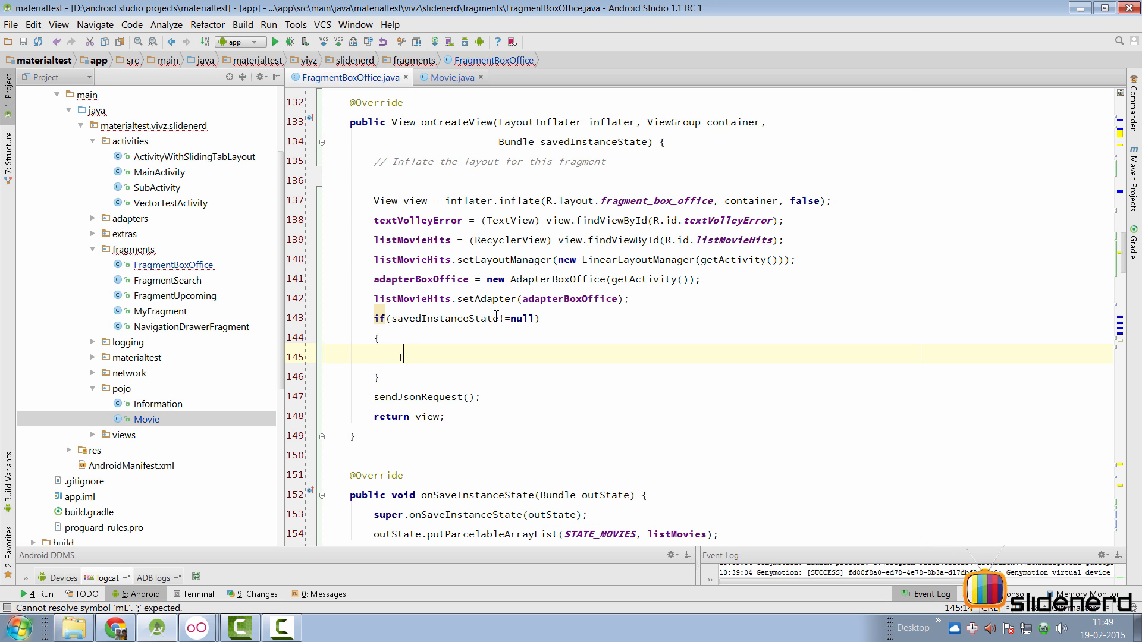
{"action": "type", "text": "listMovies="}
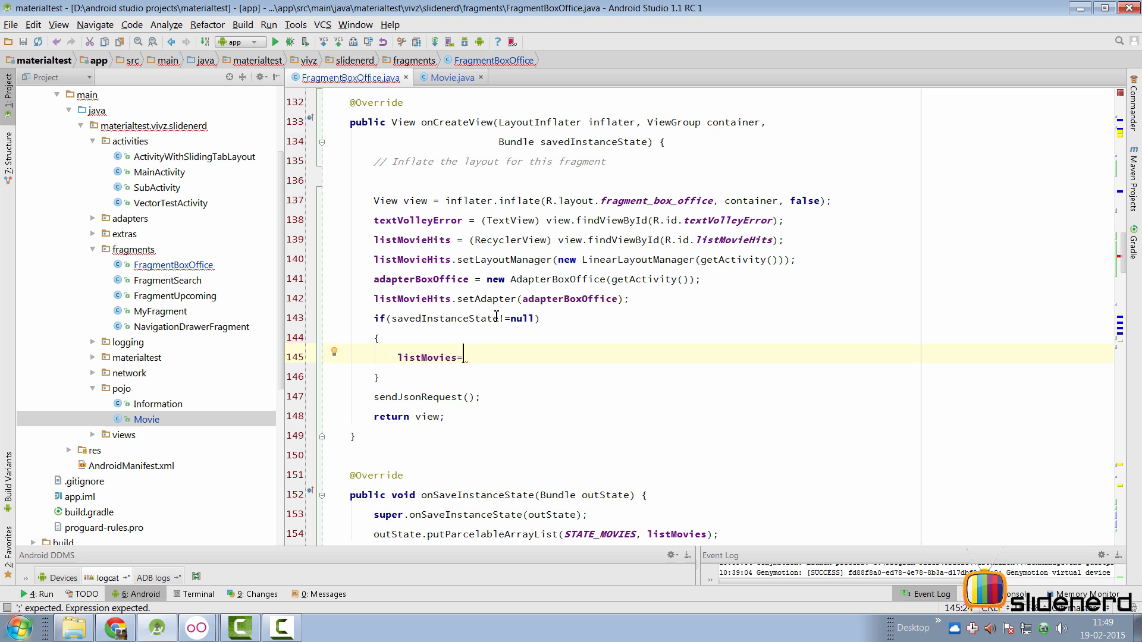
{"action": "type", "text": "savedInstanceState.getParcelableArrayList(ST"}
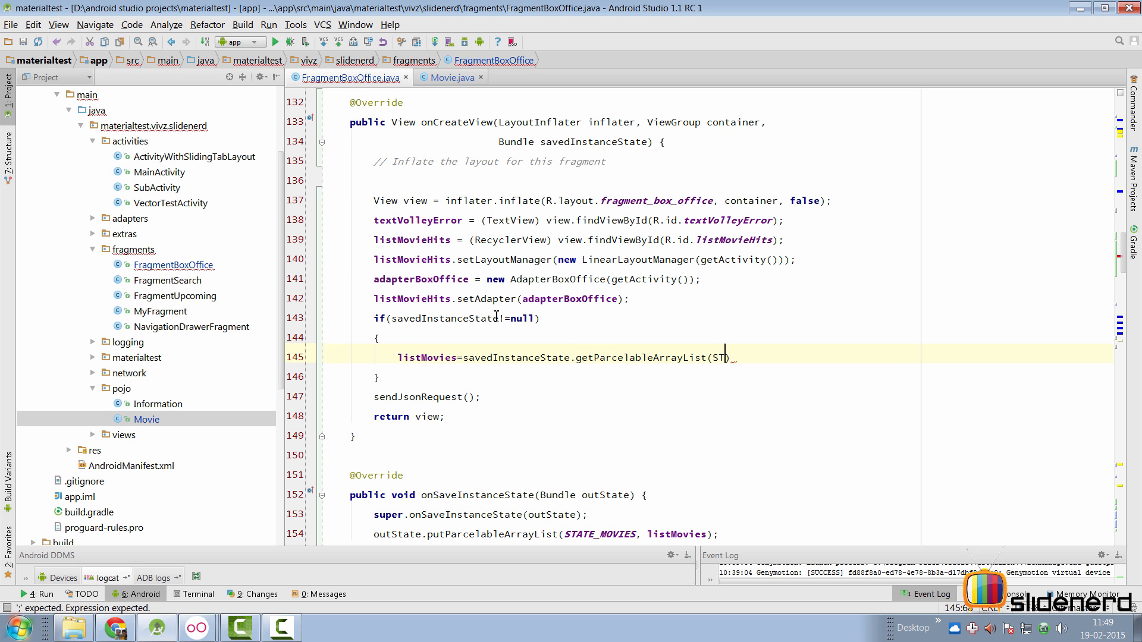
{"action": "type", "text": "STATE_MOVIES);"}
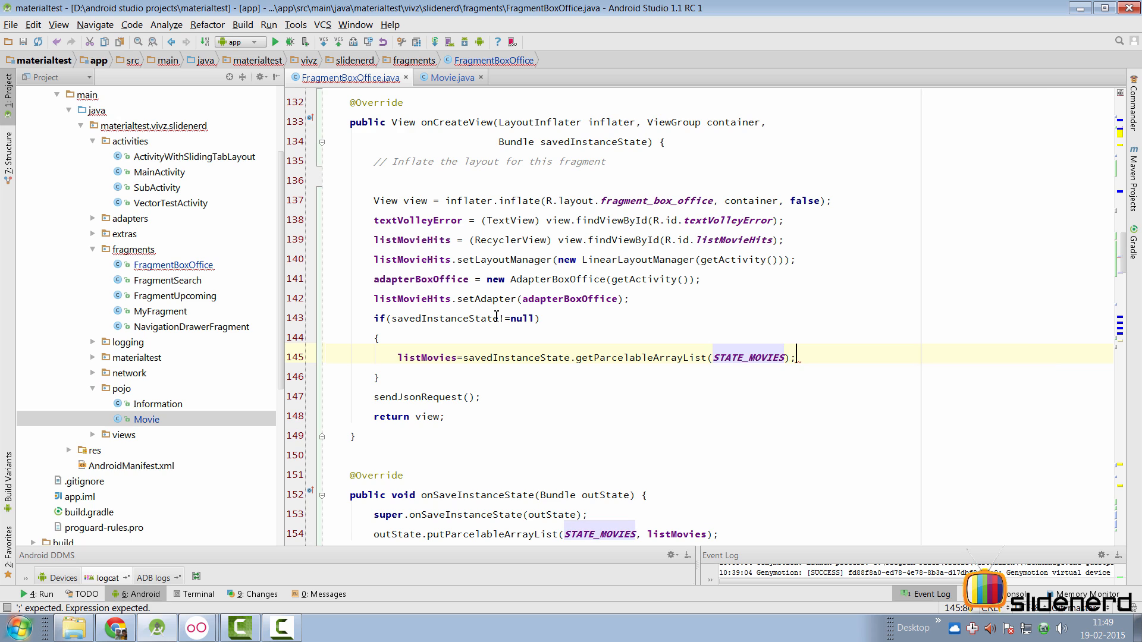
{"action": "key", "text": "Enter"}
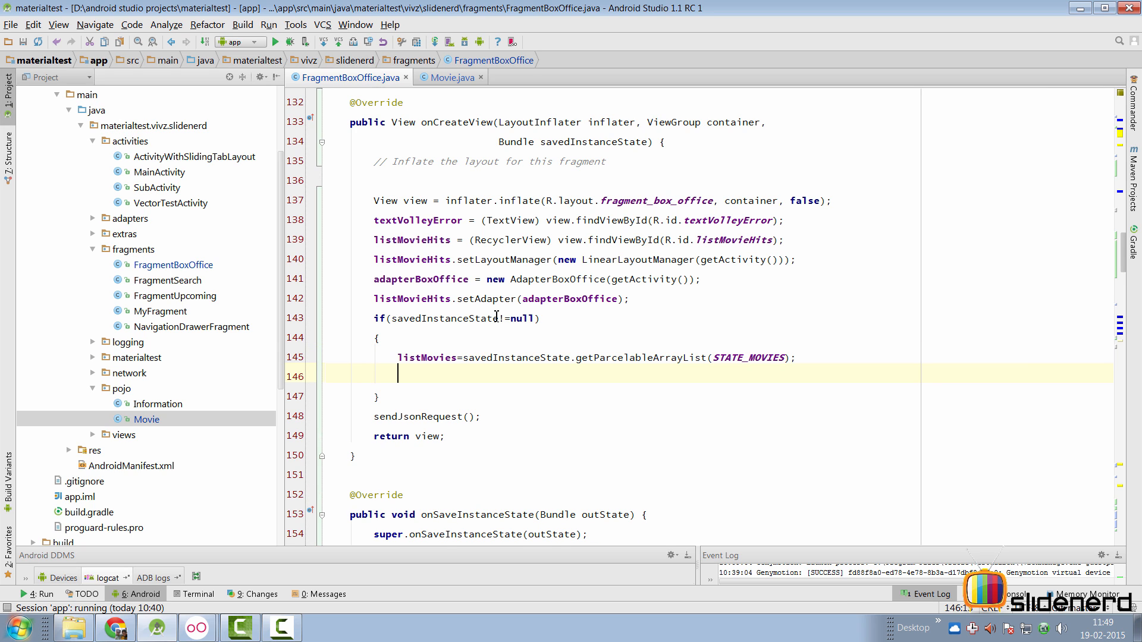
{"action": "type", "text": "adapterBoxOffice.setMovies();"}
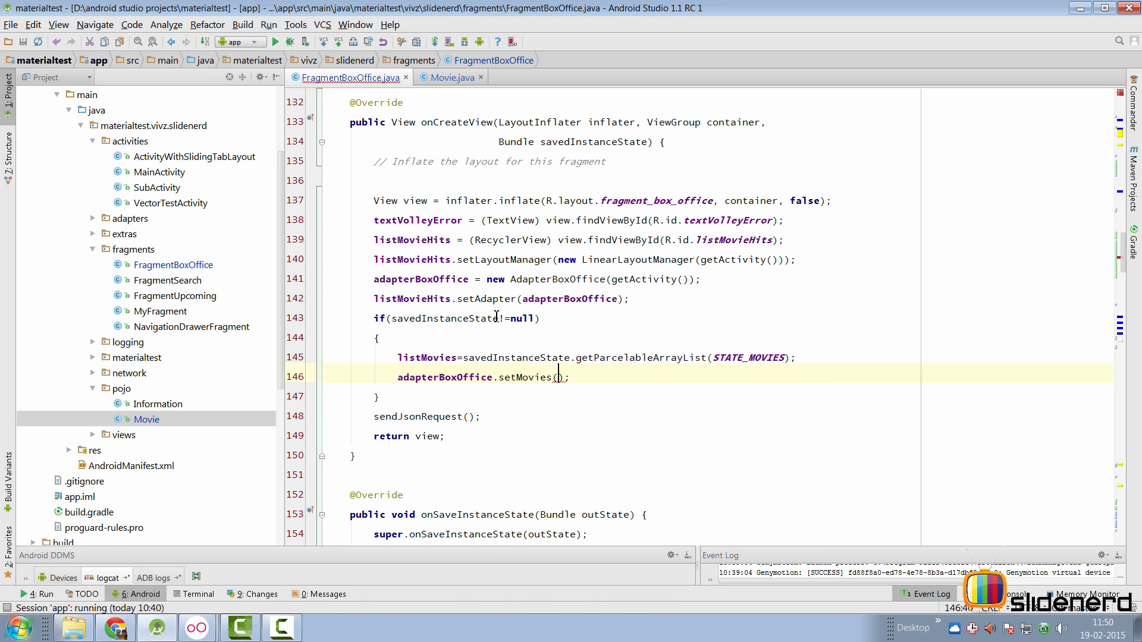
{"action": "type", "text": "listMovies"}
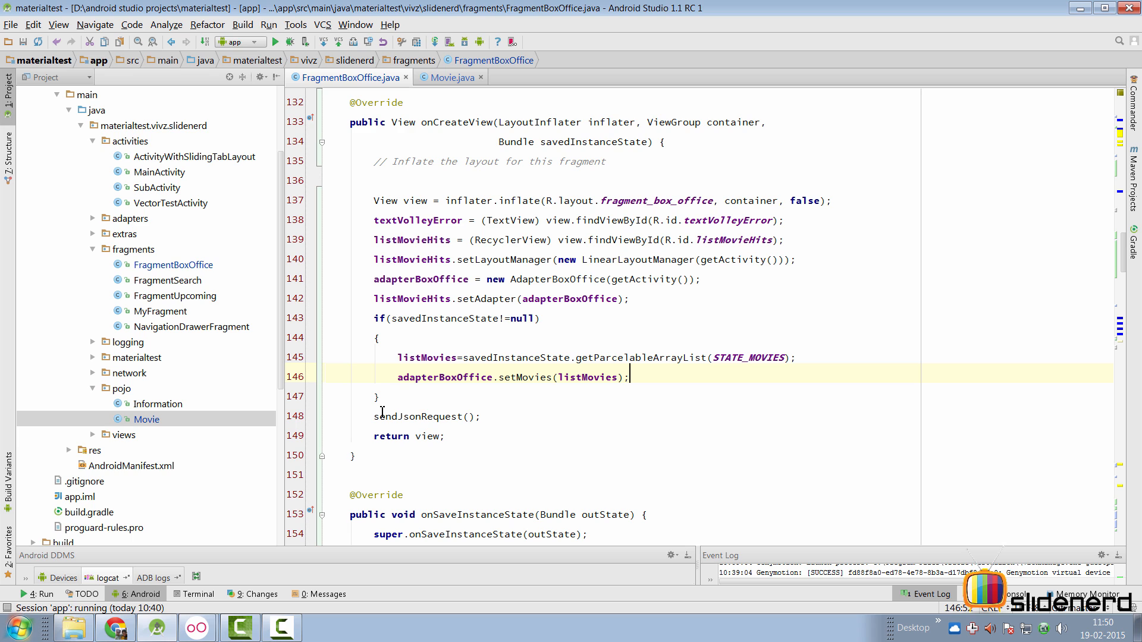
{"action": "double_click", "coordinate": [426, 416]}
{"action": "type", "text": "else{"}
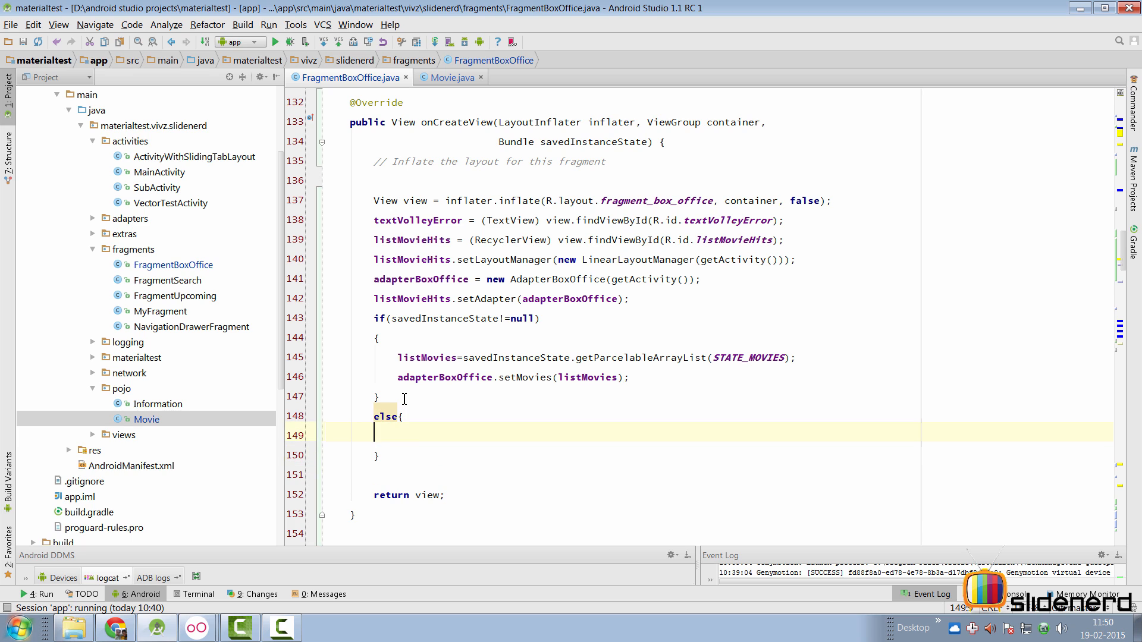
{"action": "type", "text": "sendJsonRequest();"}
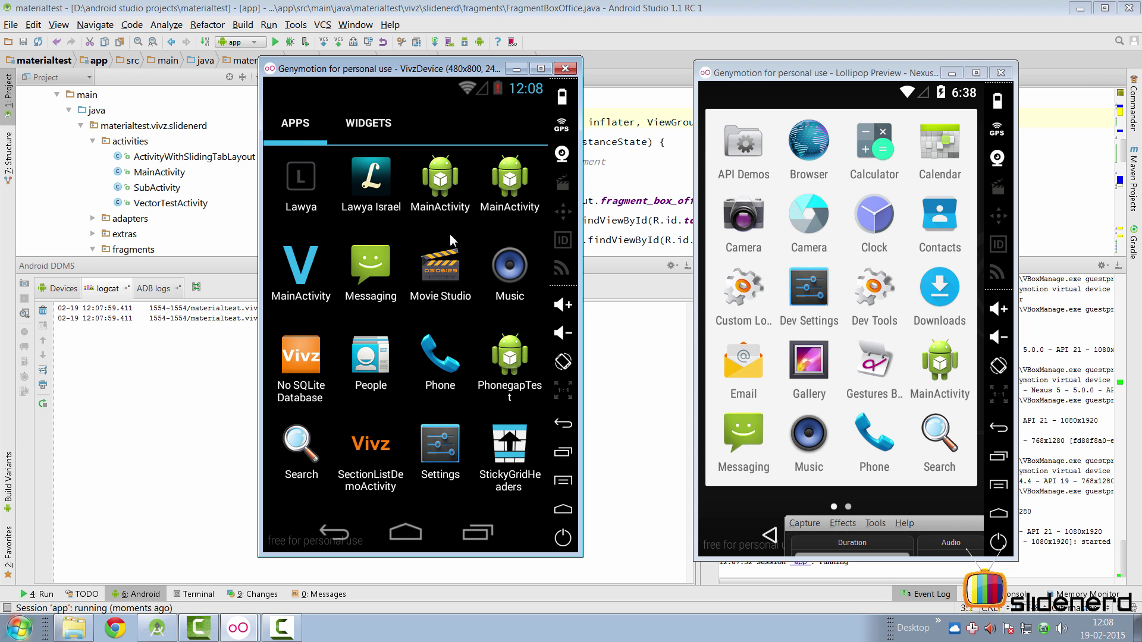
{"action": "mouse_move", "coordinate": [441, 205]}
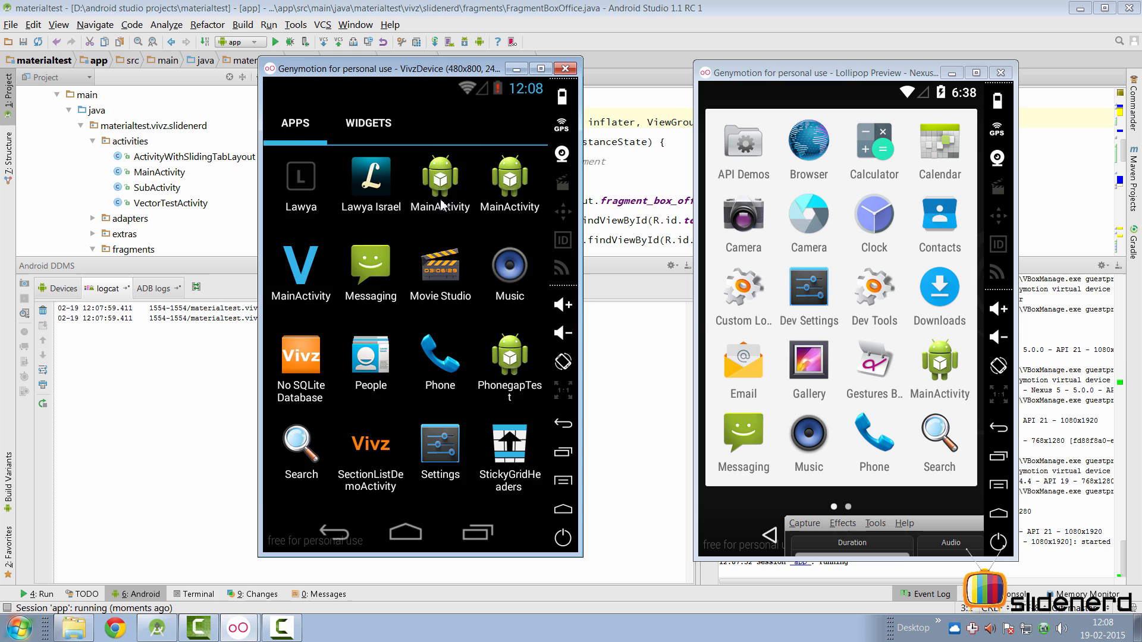
Step: Launch MainActivity on the emulator and show the box office movie list
{"action": "left_click", "coordinate": [440, 179]}
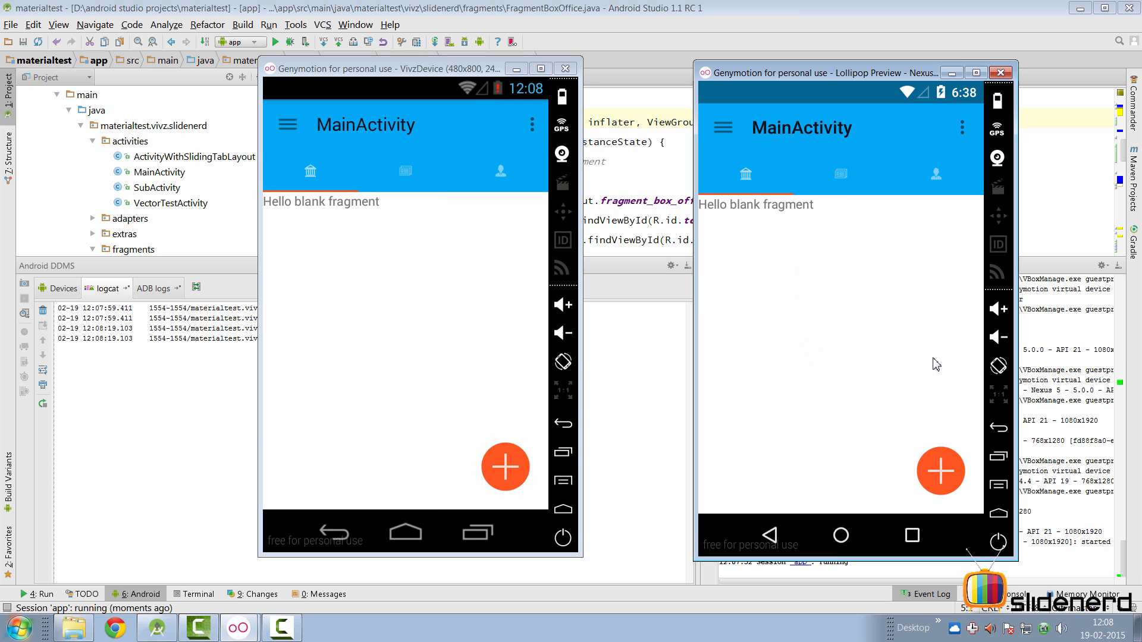
{"action": "left_click", "coordinate": [405, 172]}
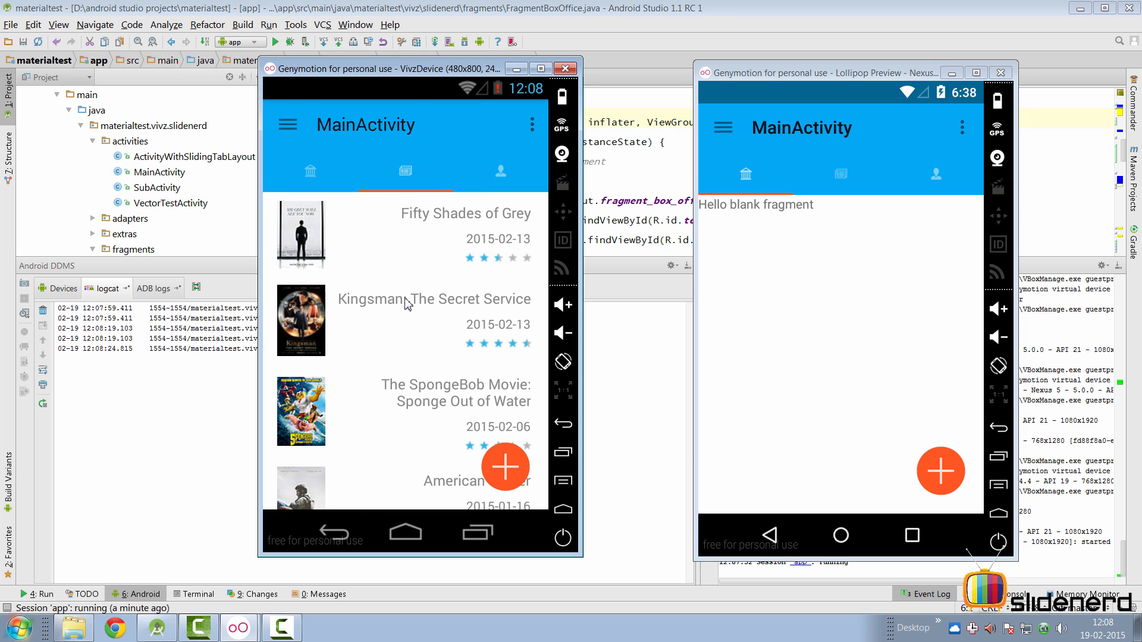
{"action": "mouse_move", "coordinate": [562, 362]}
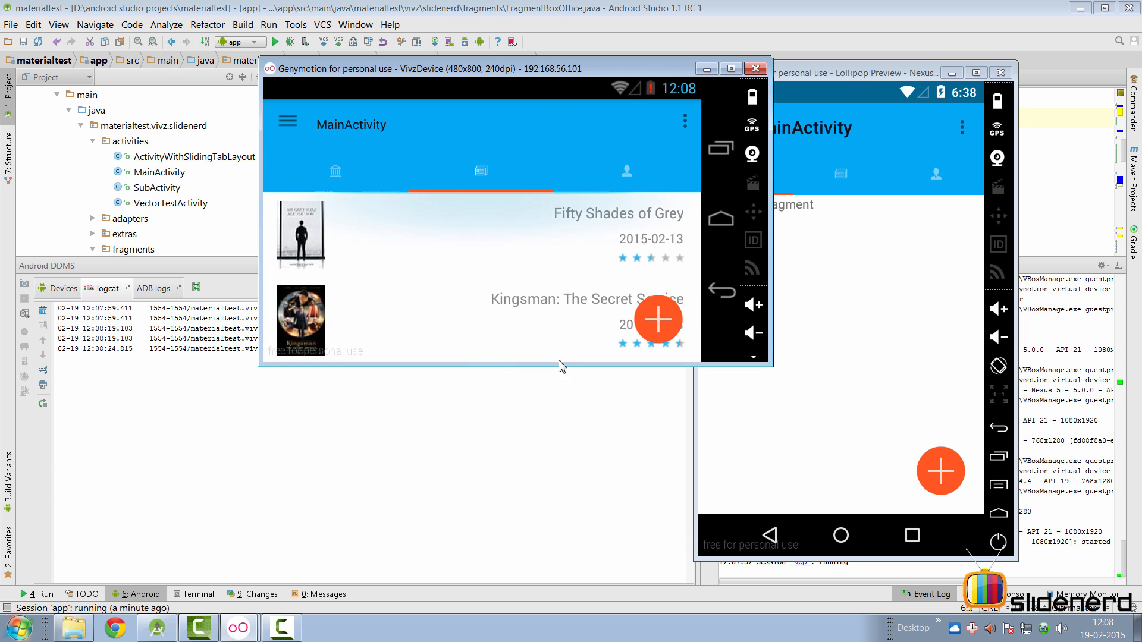
{"action": "mouse_move", "coordinate": [754, 363]}
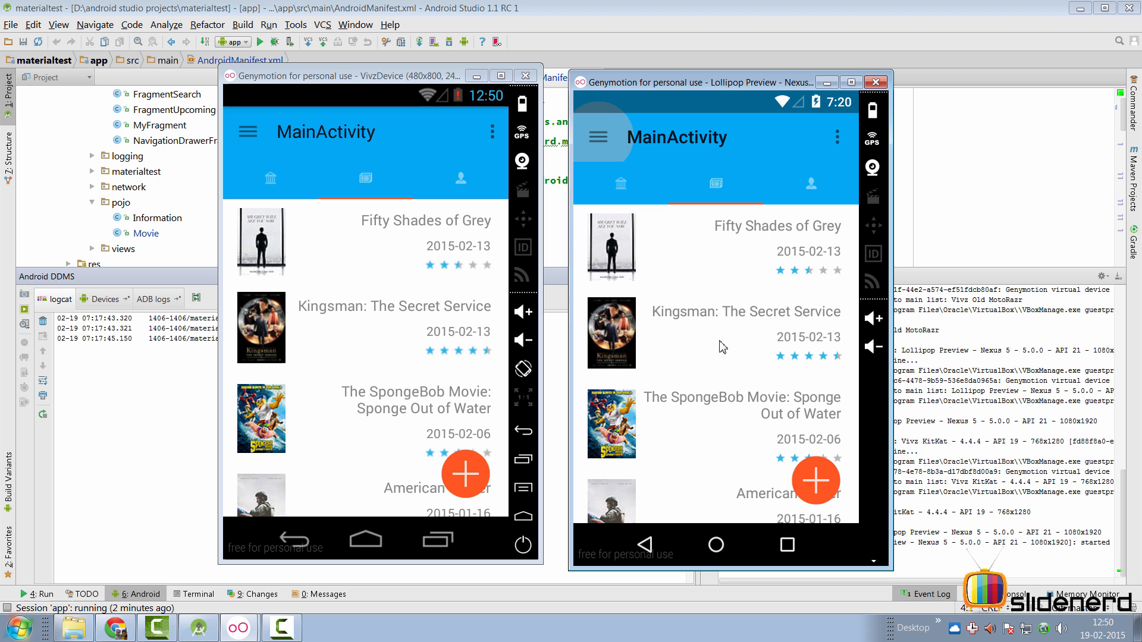
{"action": "mouse_move", "coordinate": [382, 443]}
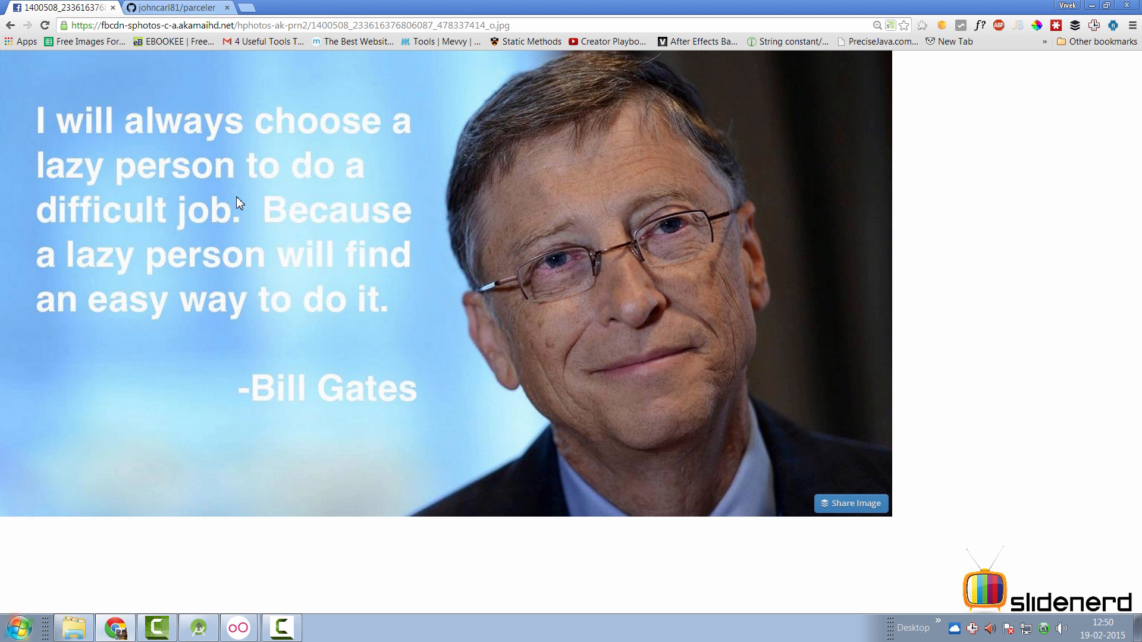
{"action": "mouse_move", "coordinate": [313, 136]}
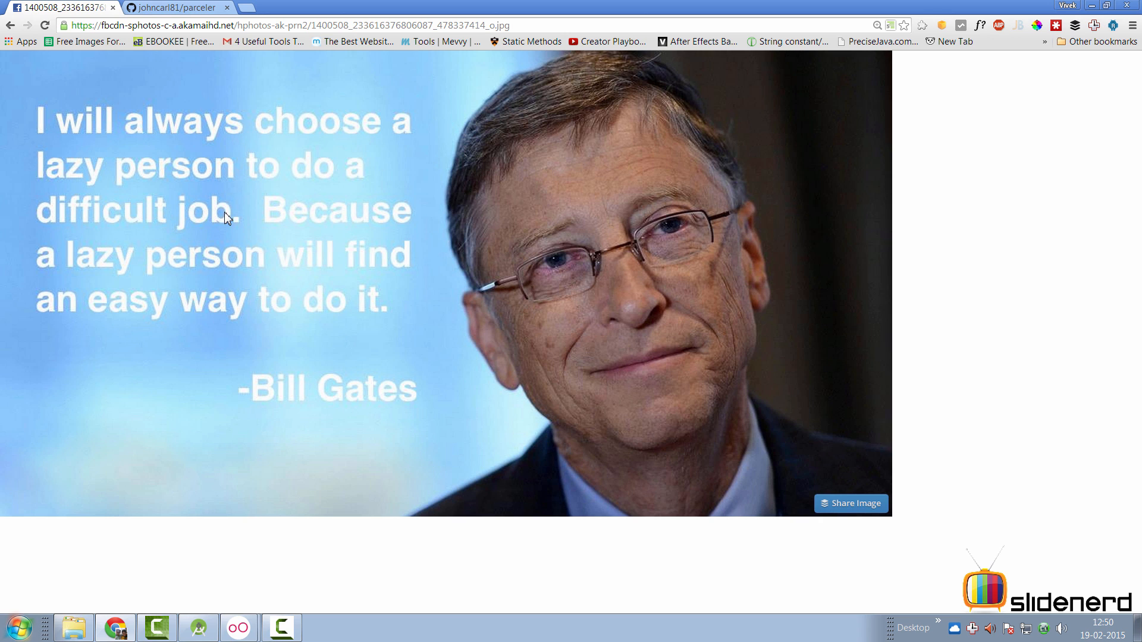
{"action": "mouse_move", "coordinate": [355, 278]}
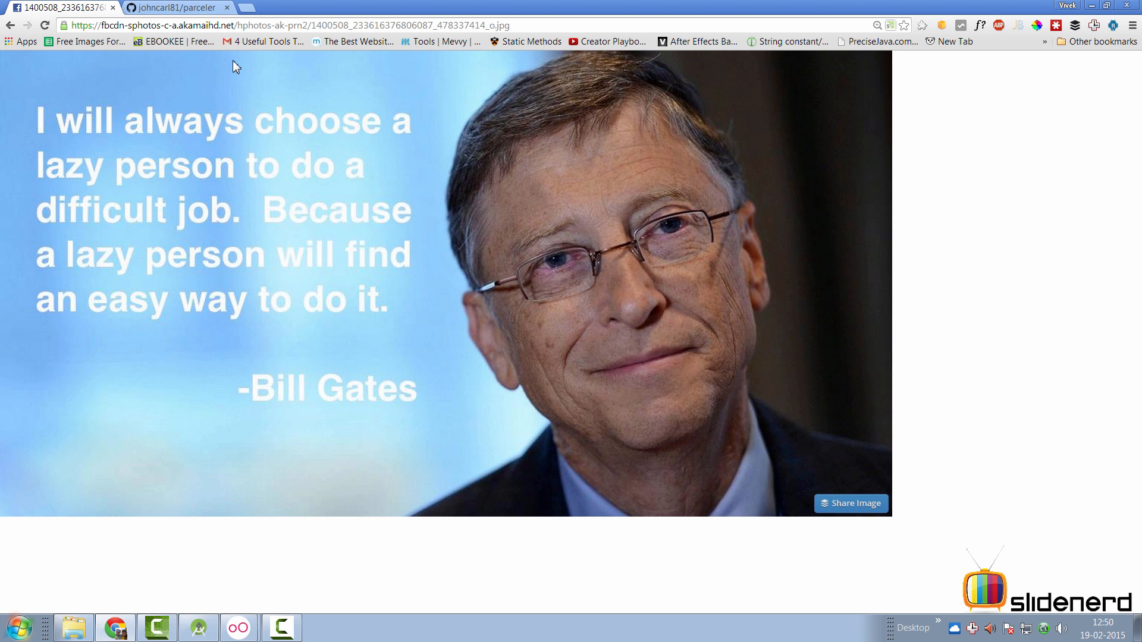
Step: Switch Chrome to the johncarl81/parceler GitHub tab
{"action": "left_click", "coordinate": [173, 7]}
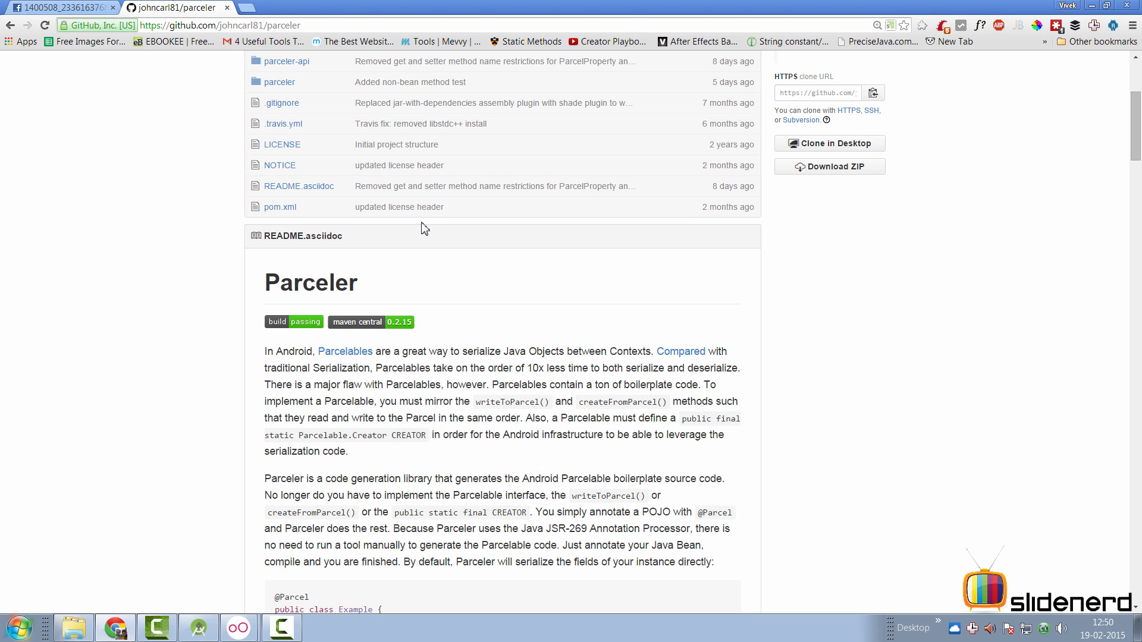
{"action": "scroll", "scroll_direction": "down", "scroll_amount": 3}
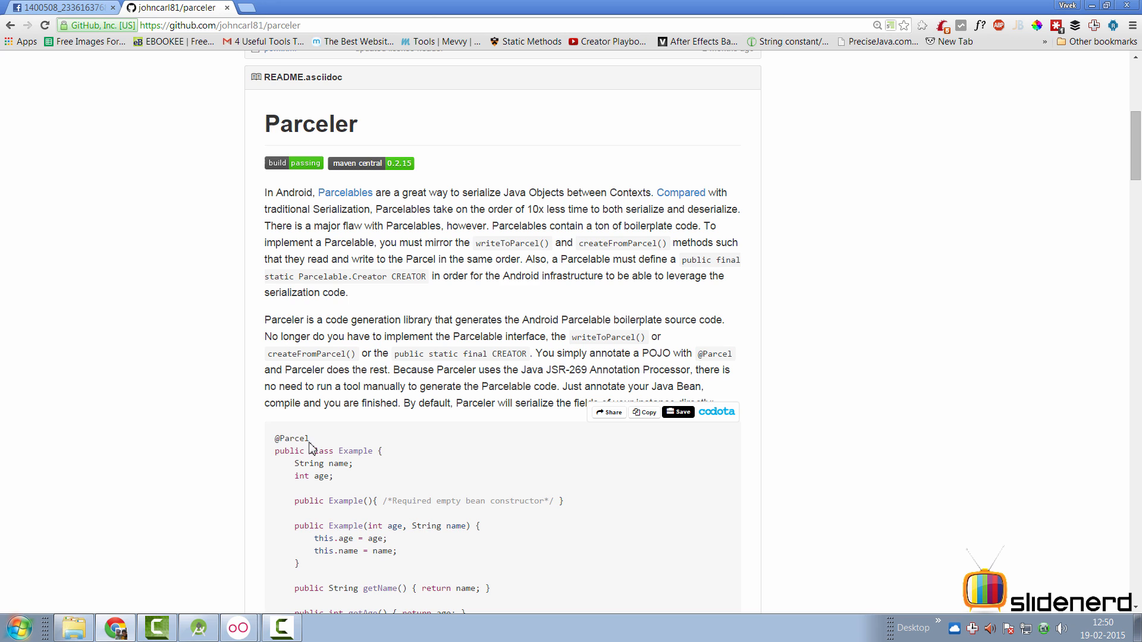
{"action": "double_click", "coordinate": [292, 438]}
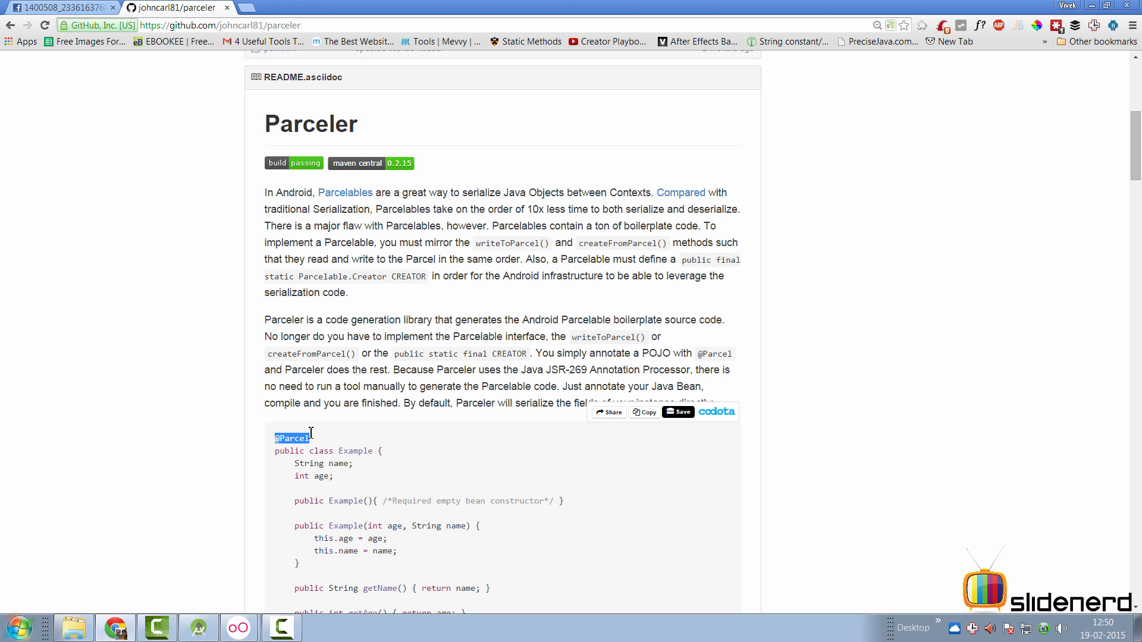
{"action": "scroll", "scroll_direction": "down", "scroll_amount": 3}
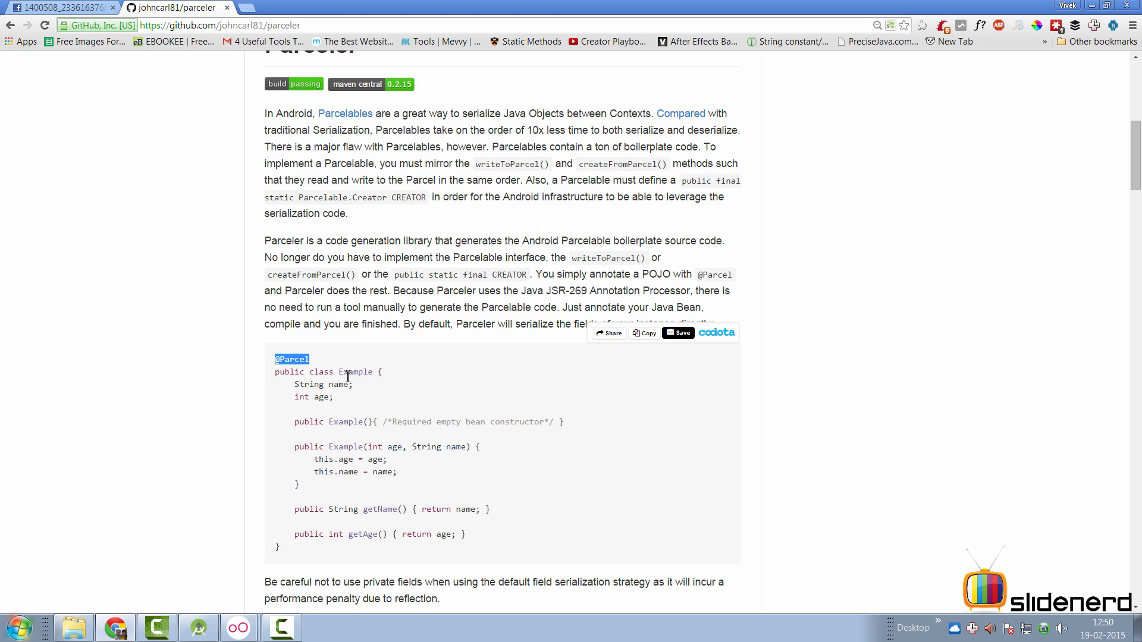
{"action": "mouse_move", "coordinate": [312, 400]}
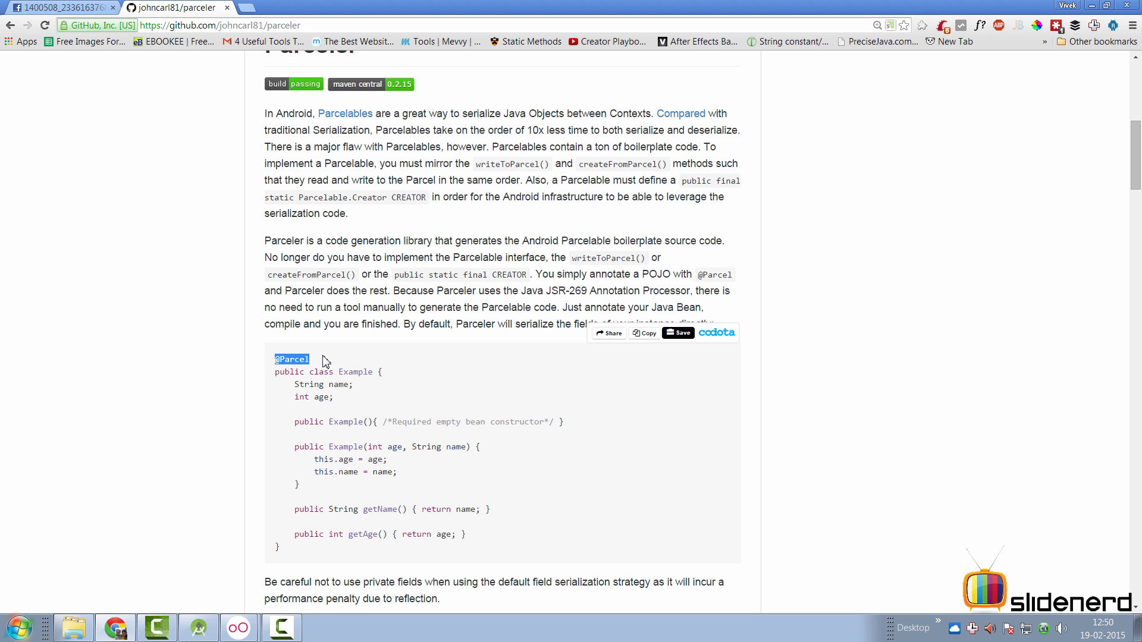
{"action": "scroll", "scroll_direction": "down", "scroll_amount": 3}
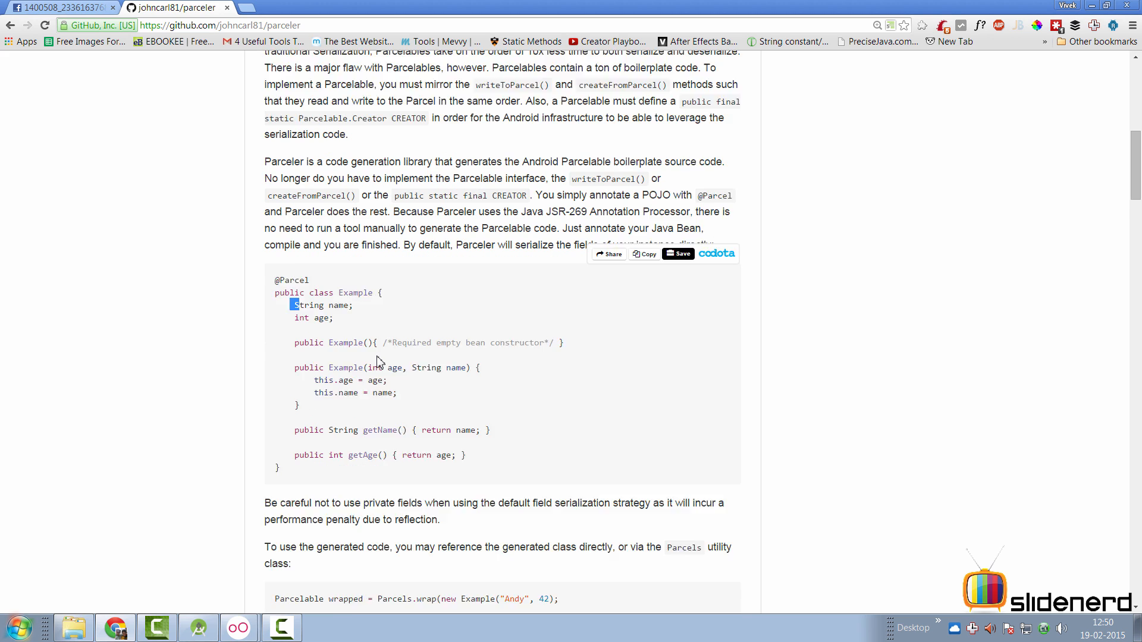
{"action": "scroll", "scroll_direction": "down", "scroll_amount": 3}
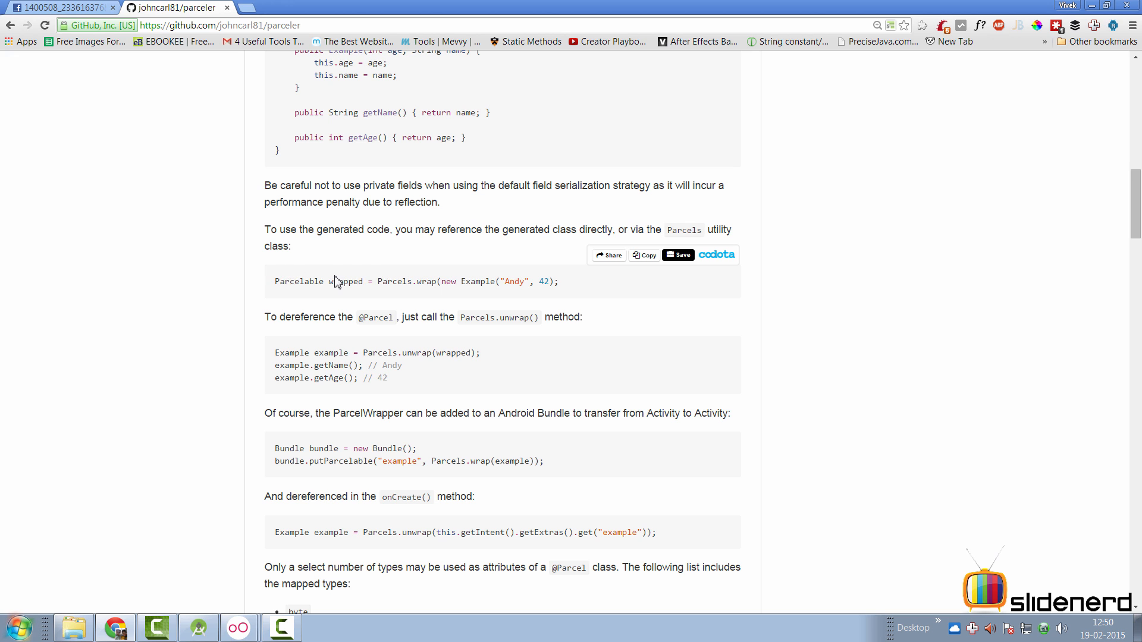
{"action": "left_click_drag", "start_coordinate": [376, 282], "coordinate": [452, 282]}
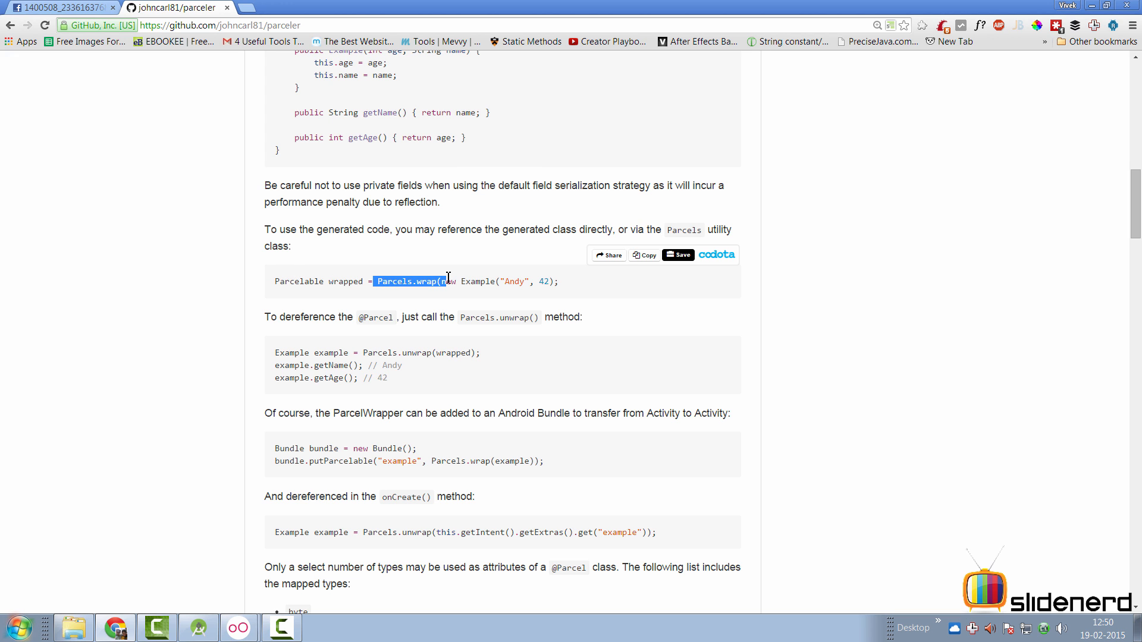
{"action": "scroll", "scroll_direction": "down", "scroll_amount": 3}
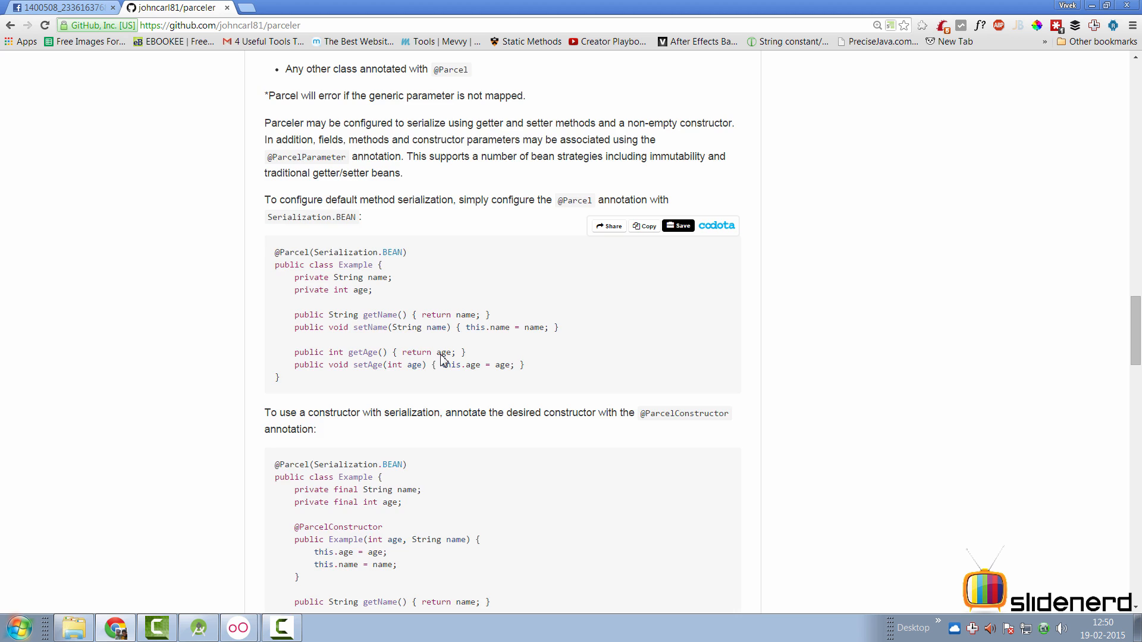
{"action": "scroll", "scroll_direction": "down", "scroll_amount": 3}
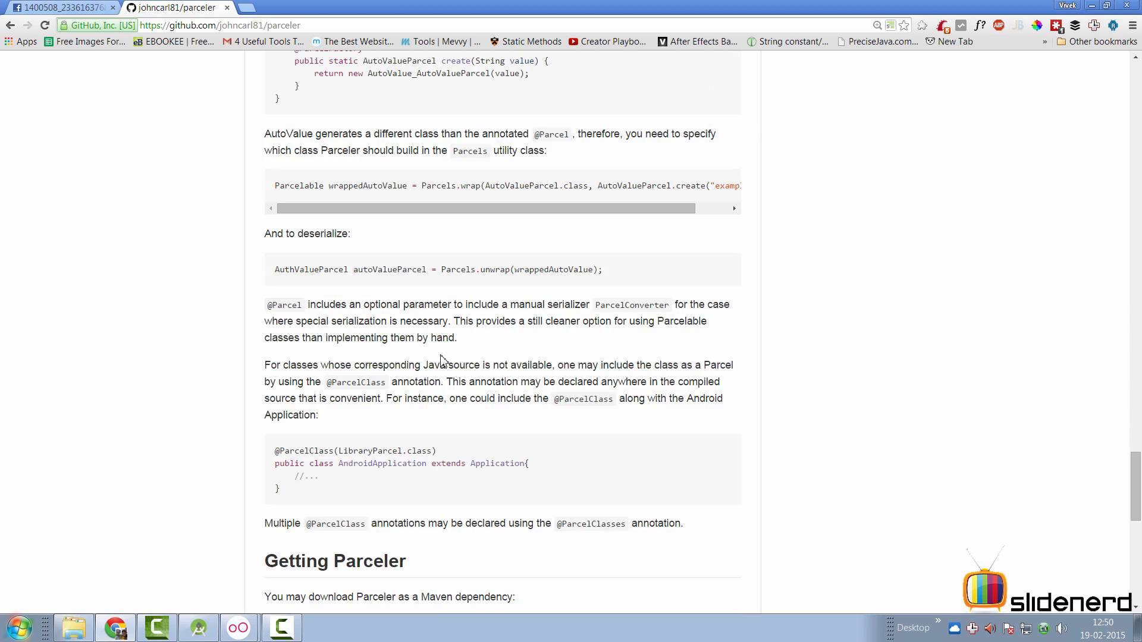
{"action": "scroll", "scroll_direction": "down", "scroll_amount": 3}
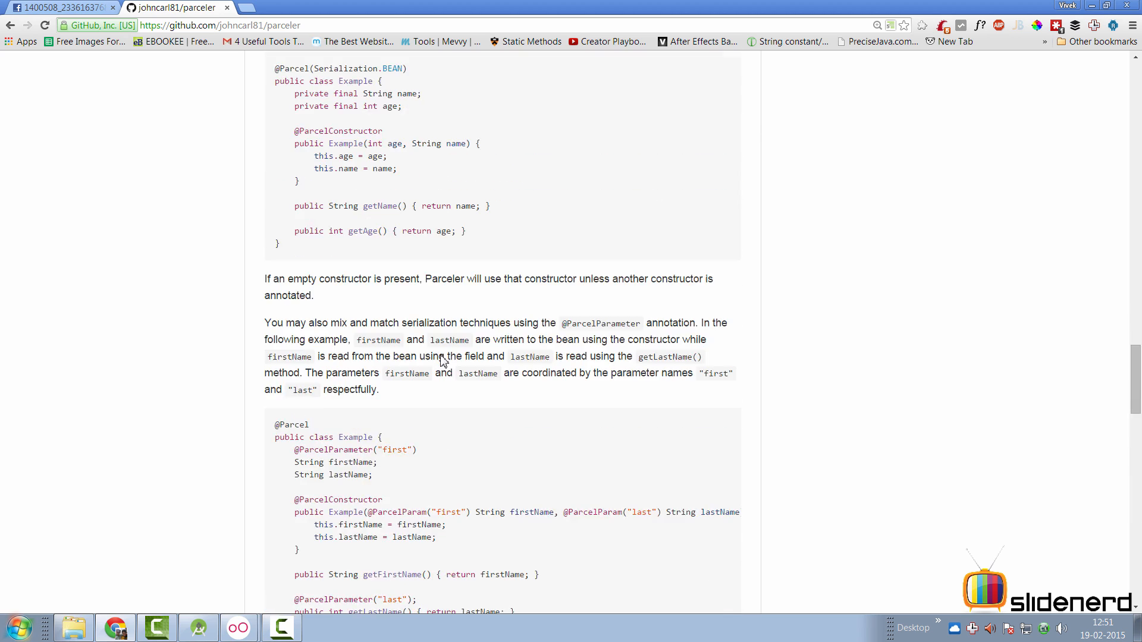
{"action": "scroll", "scroll_direction": "down", "scroll_amount": 3}
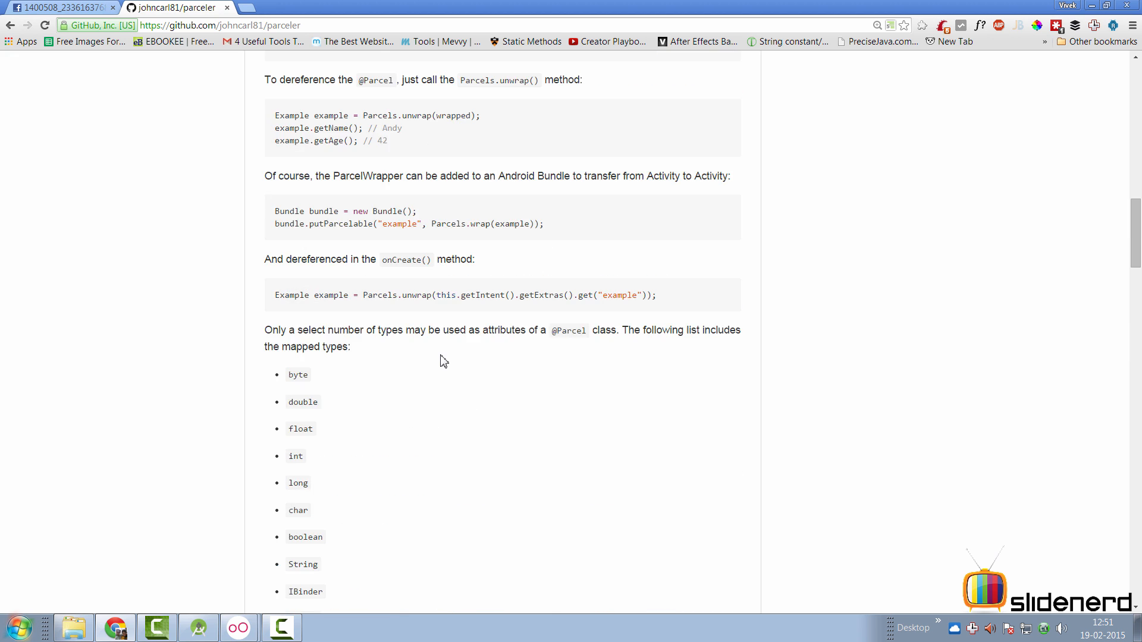